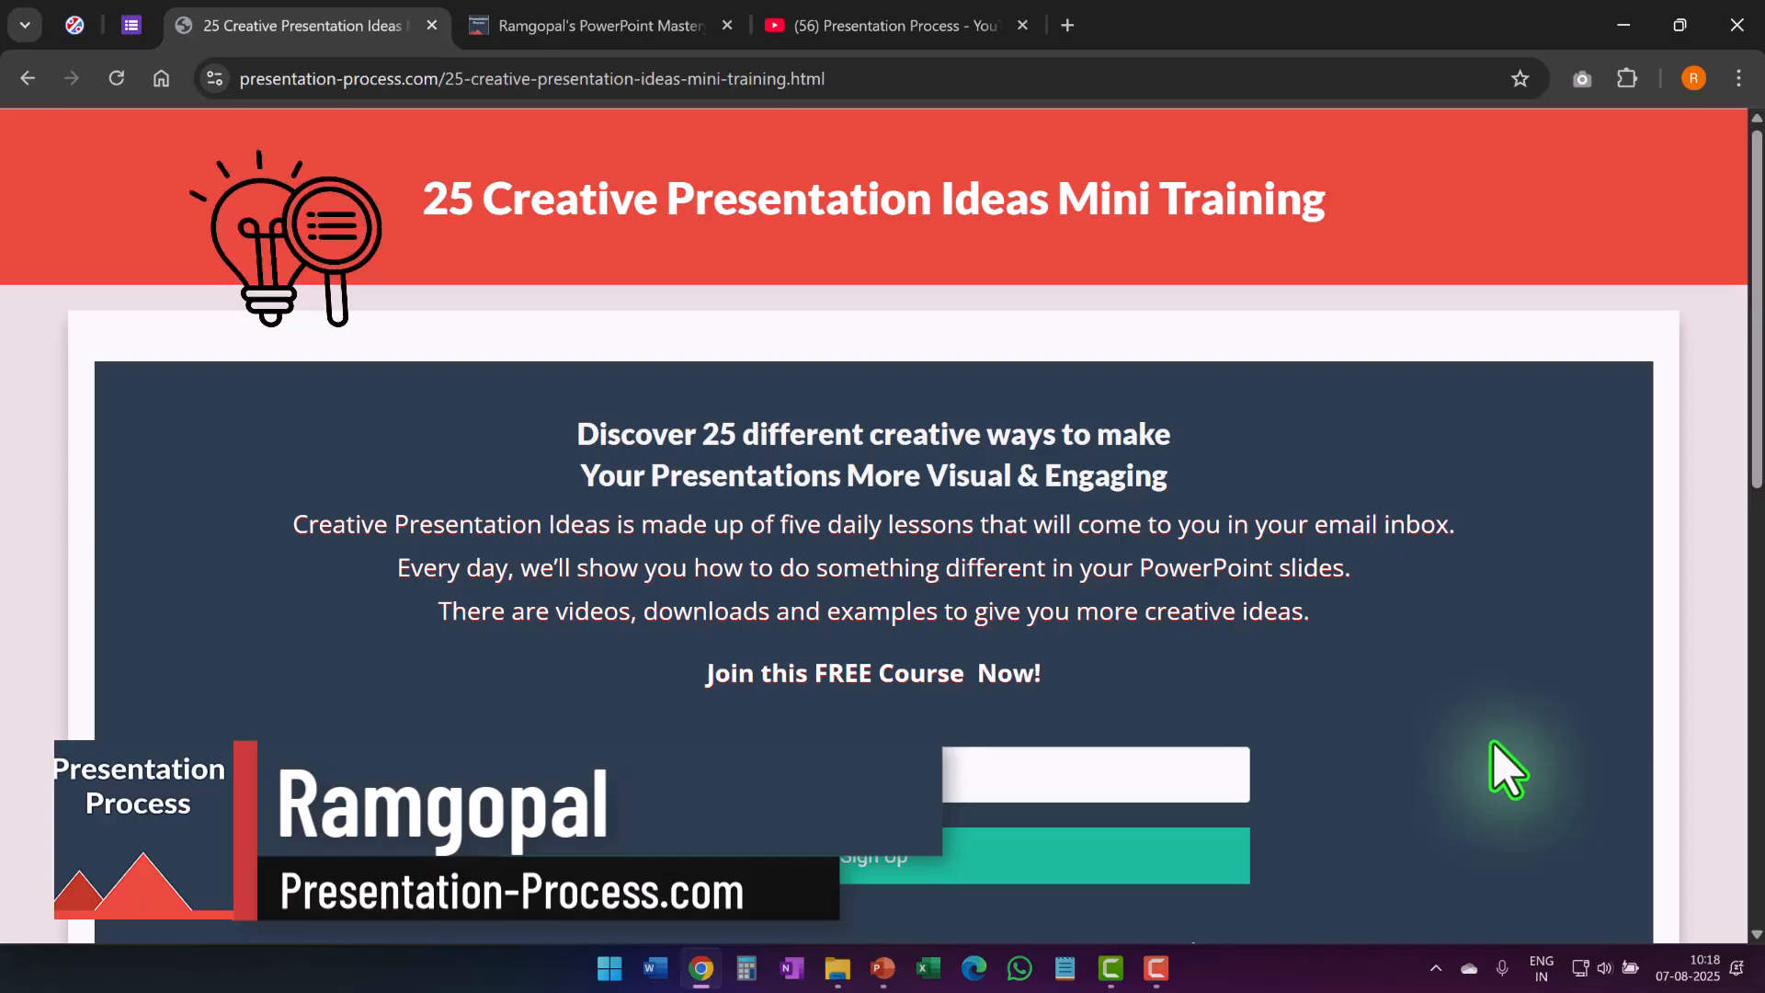
mouse_move(899, 260)
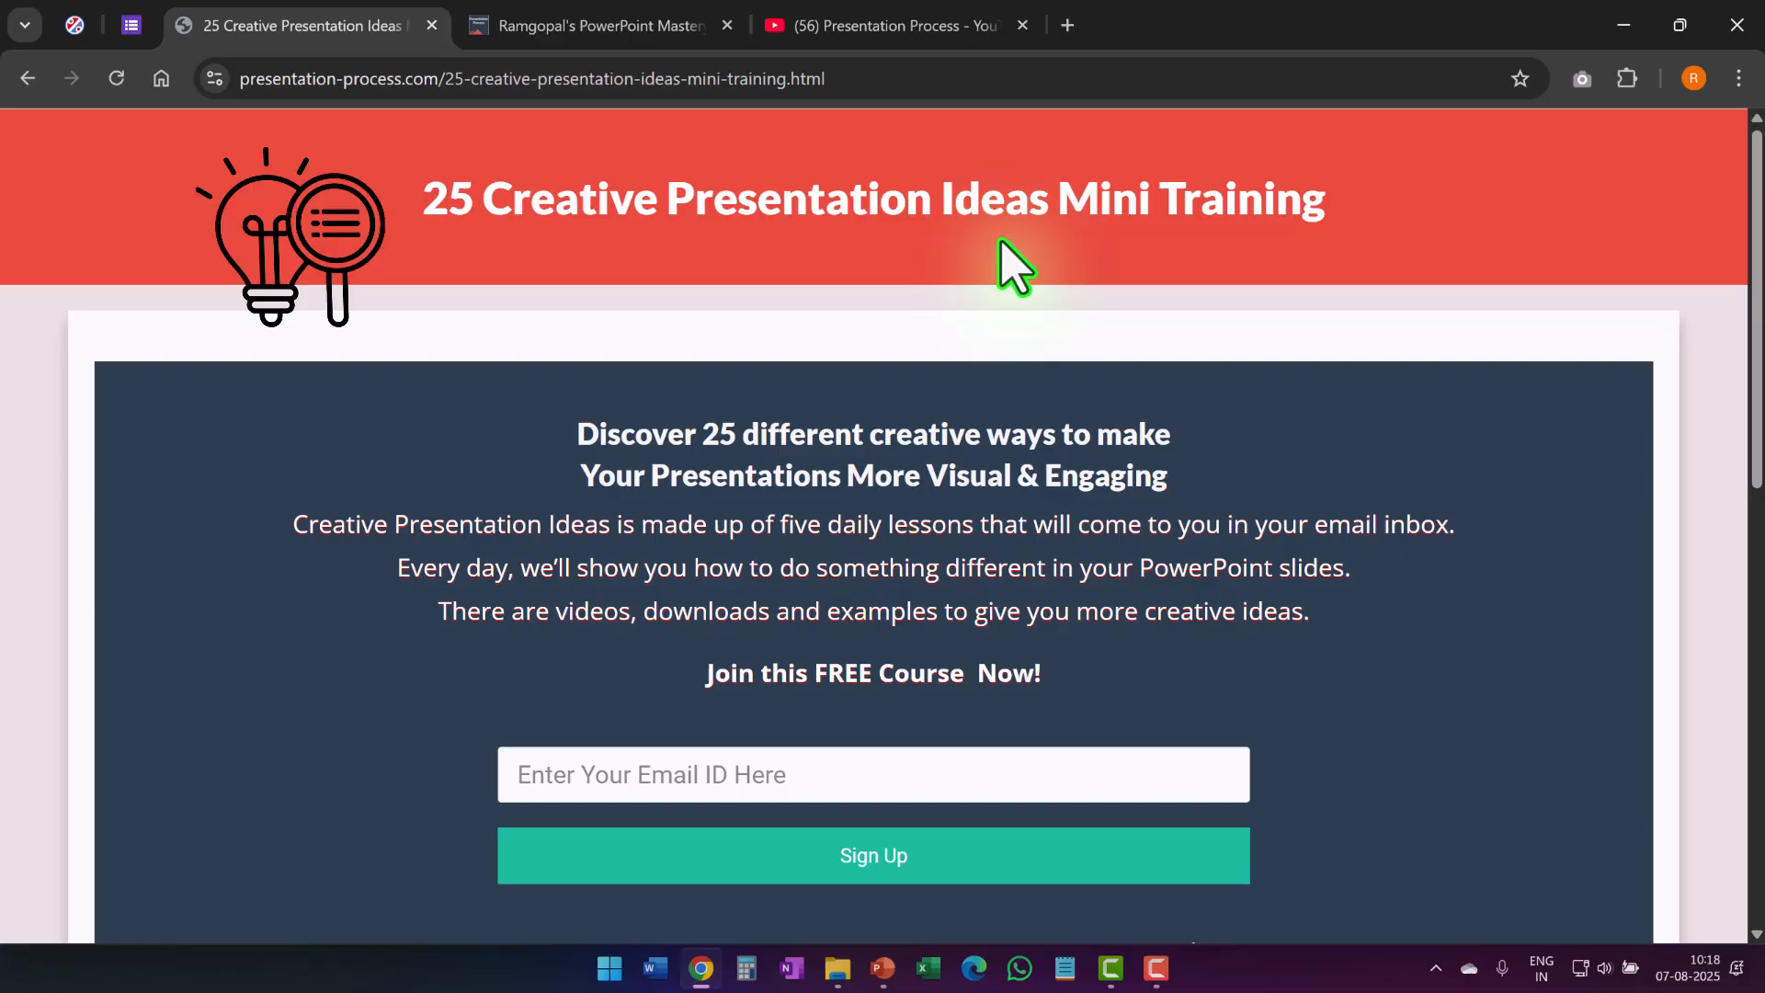
mouse_move(992, 523)
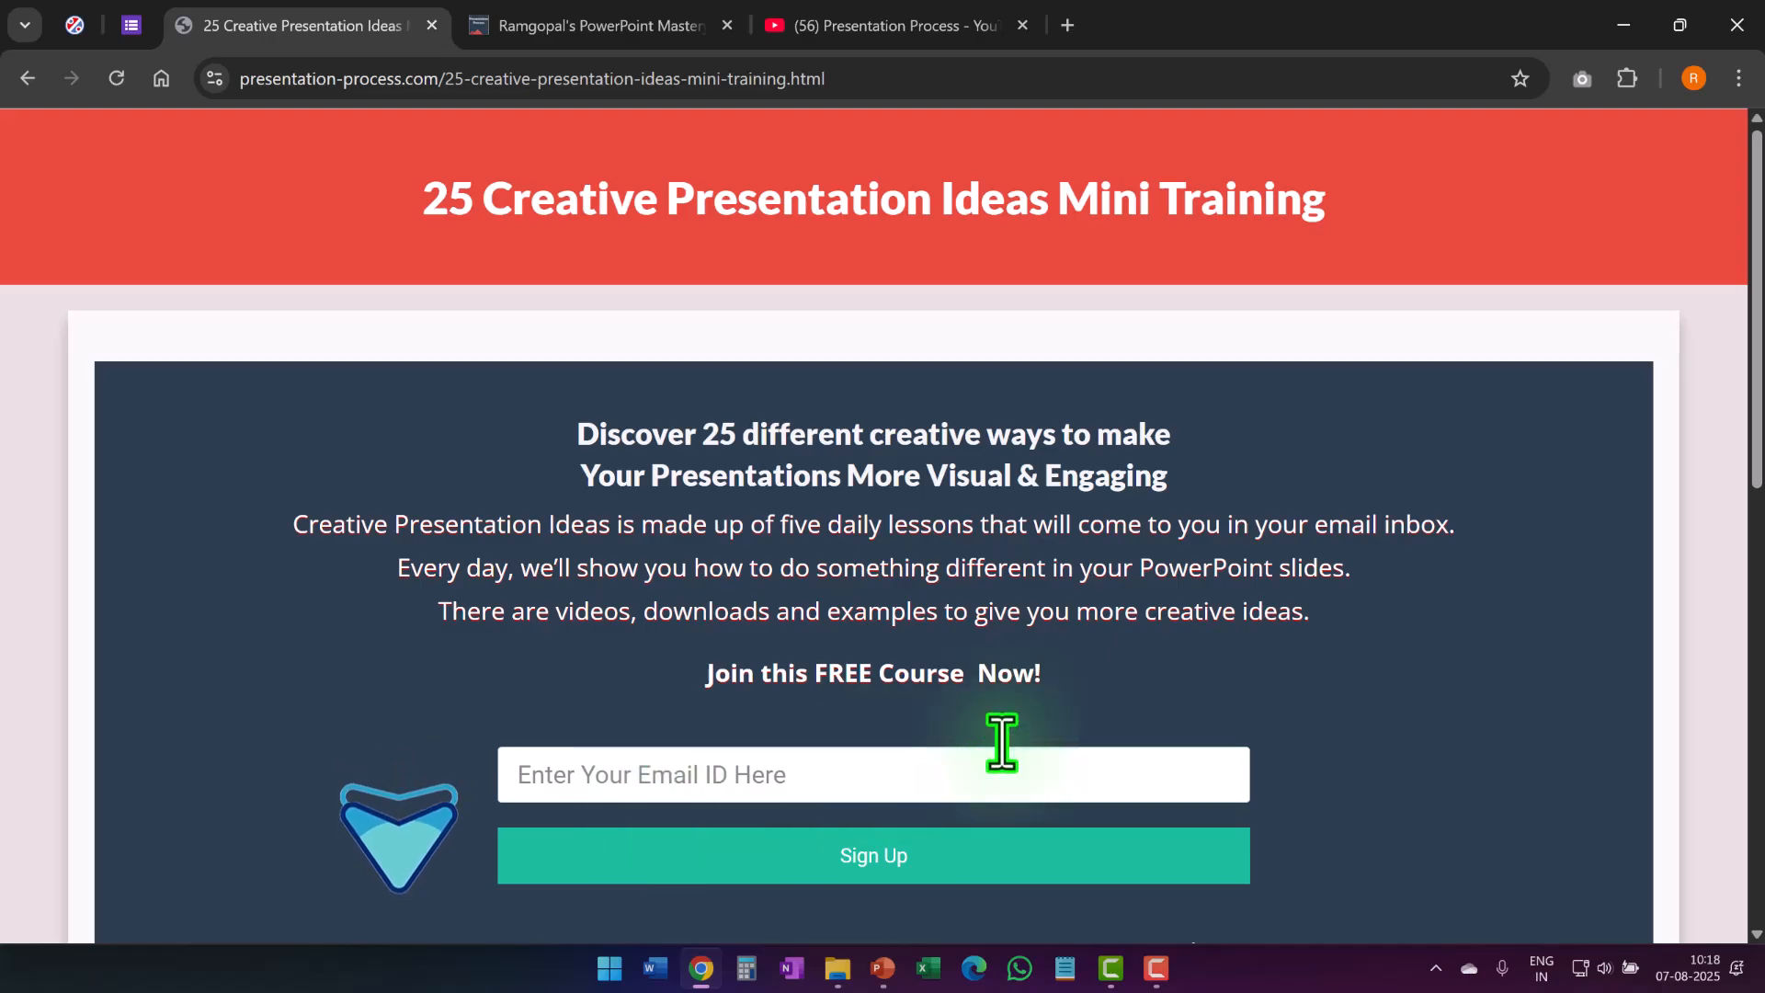
Step: Bring the skyscraper presentation to the front in PowerPoint
click(877, 968)
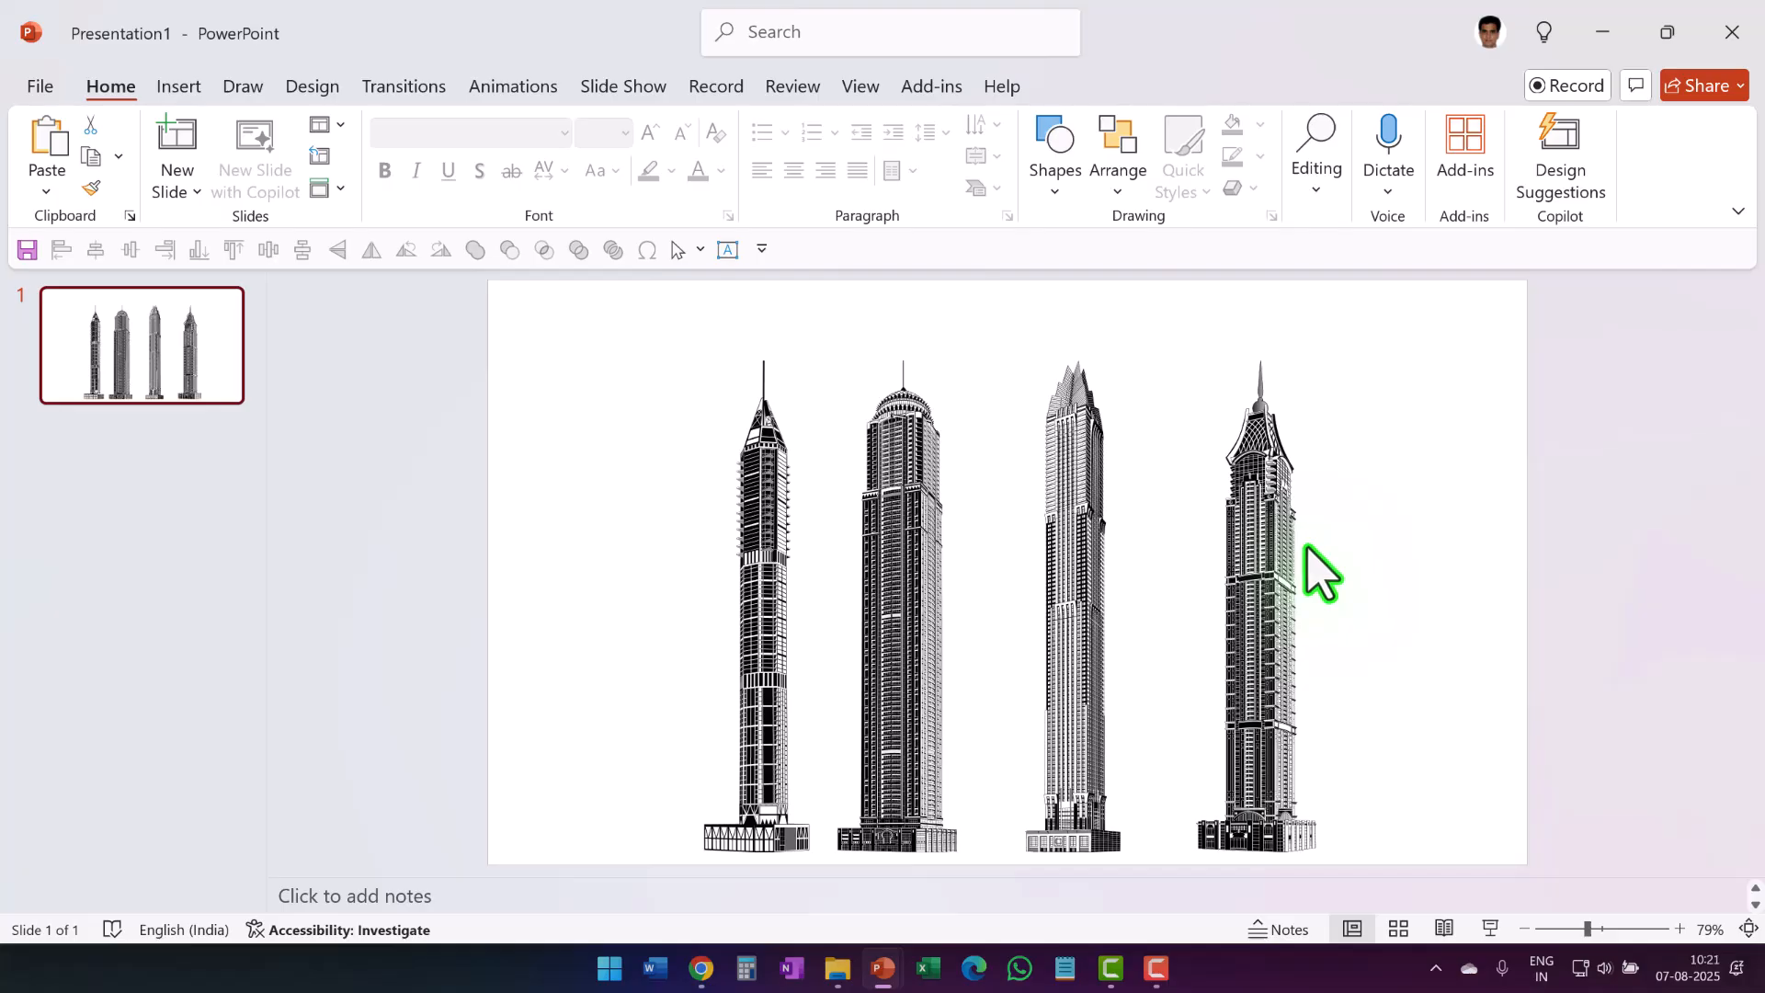
mouse_move(1444, 681)
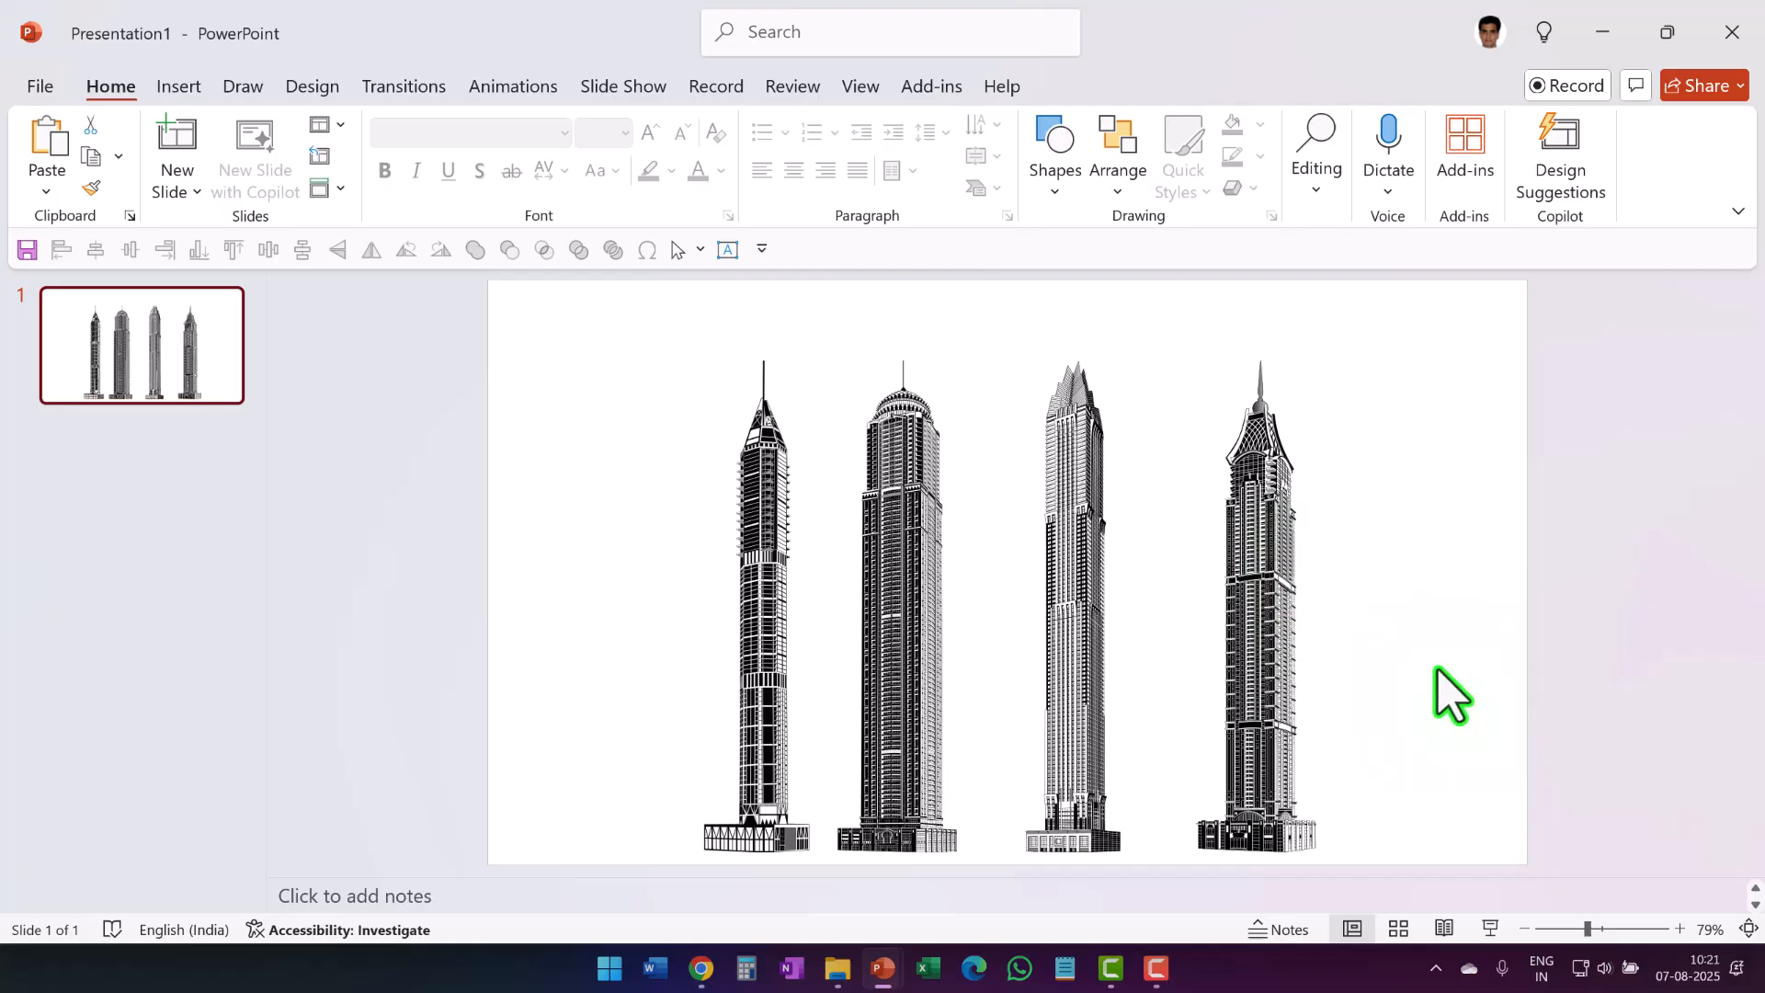
mouse_move(668, 624)
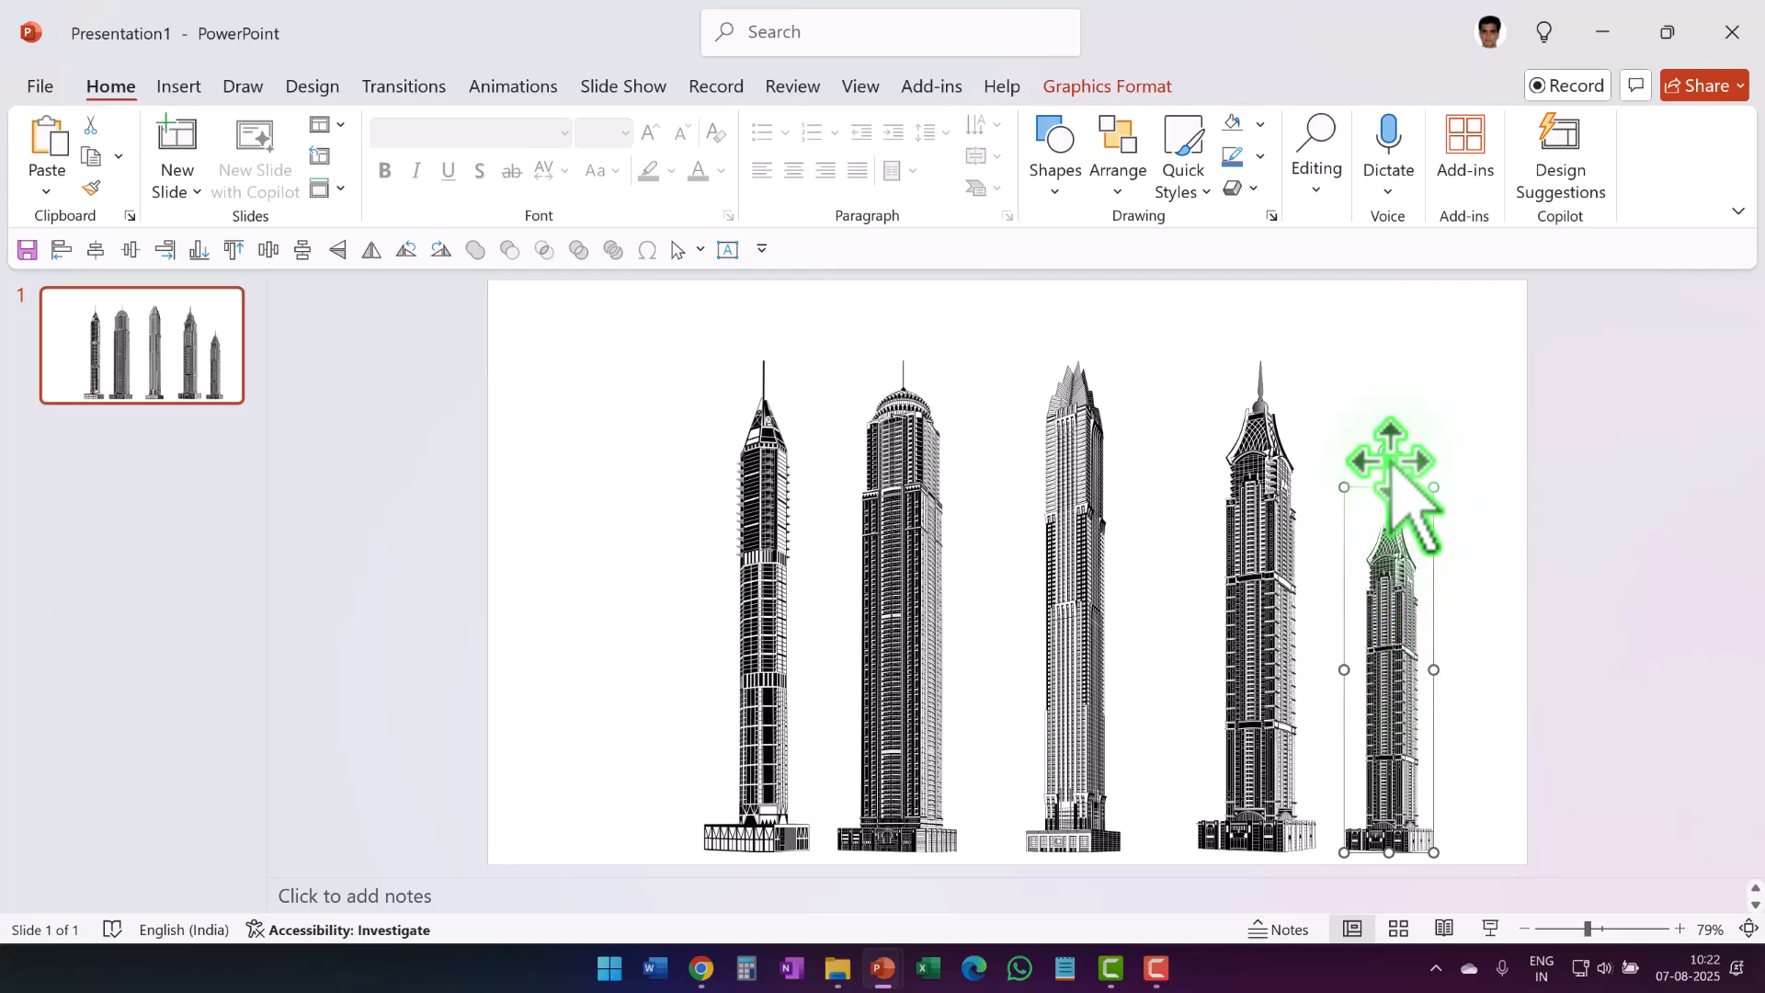
Step: Draw a rectangle around the small building and set its Shape Fill to No Fill
click(1054, 138)
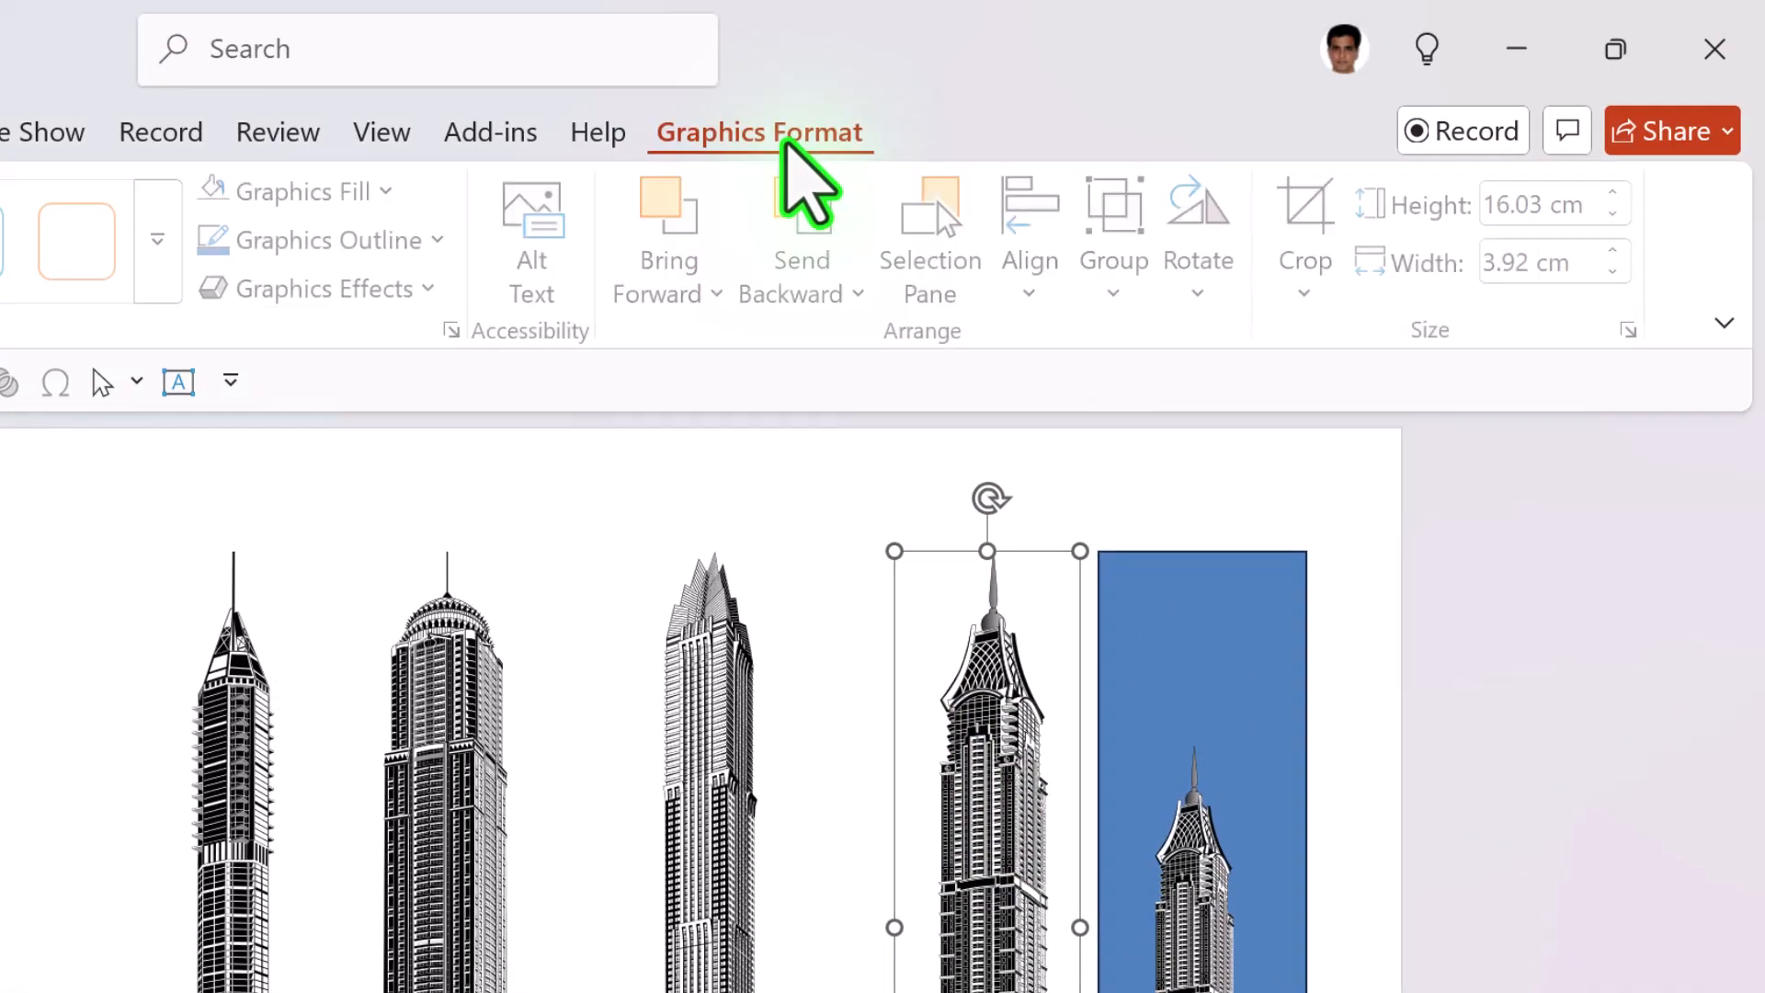
mouse_move(1599, 207)
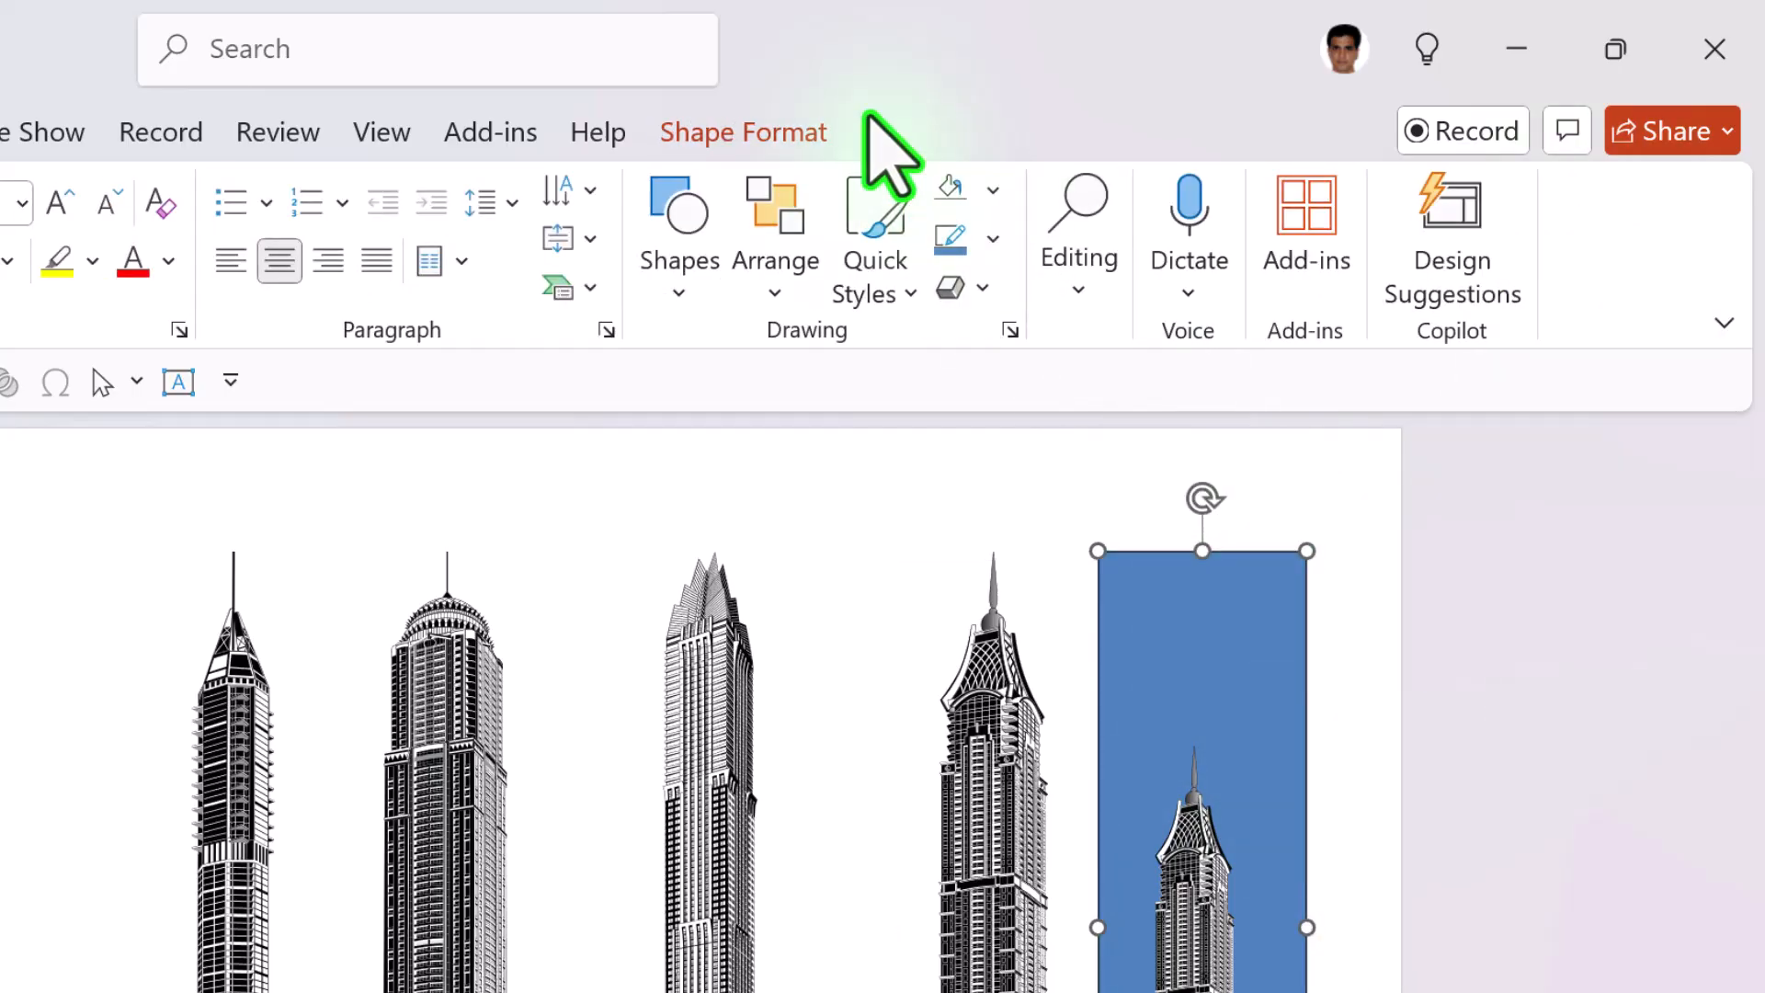
click(743, 132)
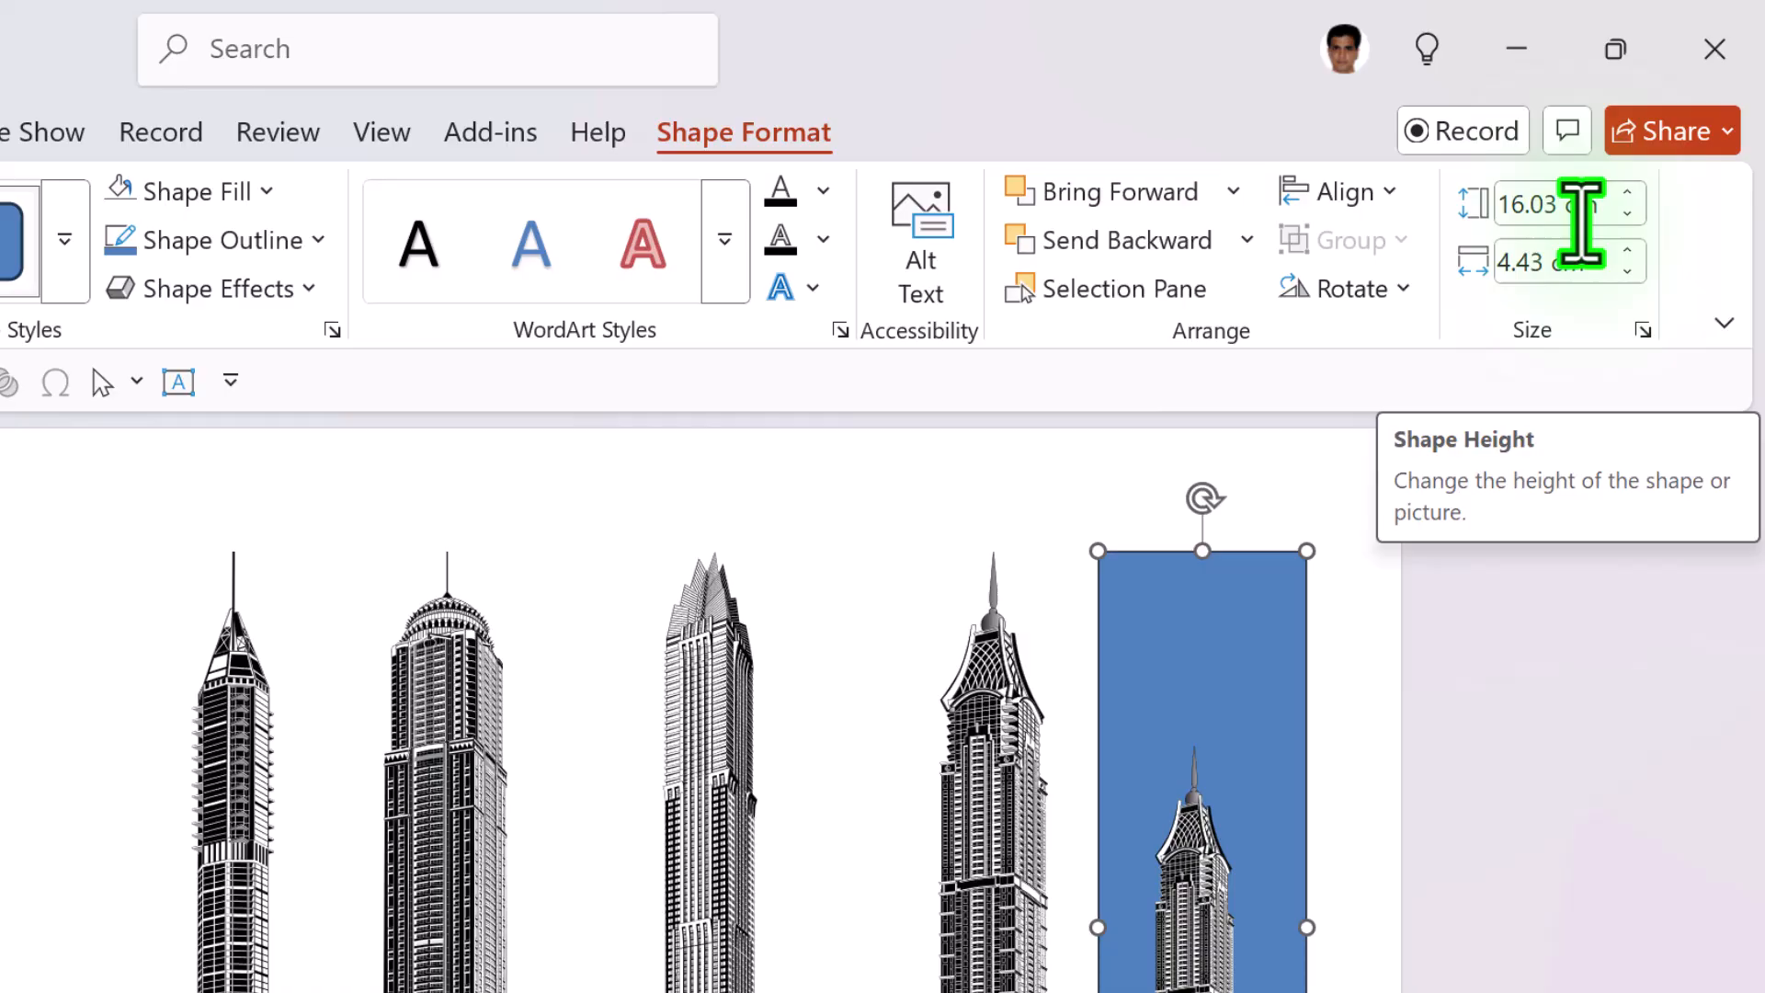
mouse_move(262, 239)
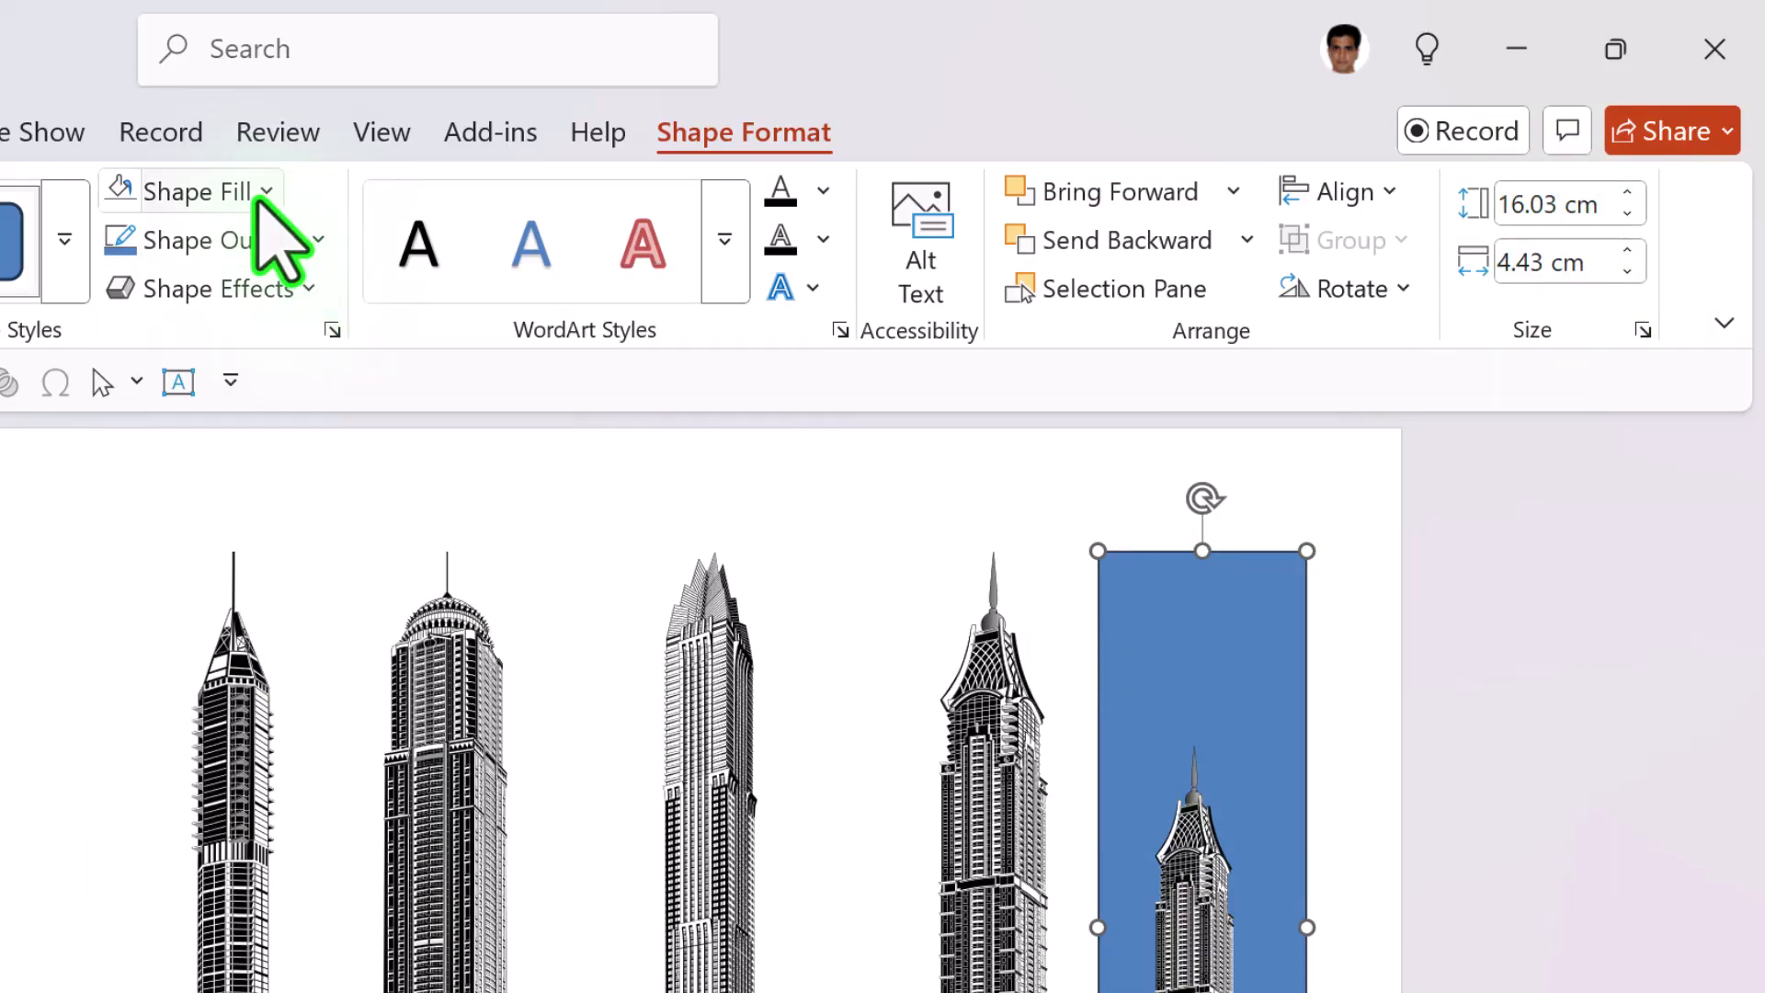
mouse_move(271, 921)
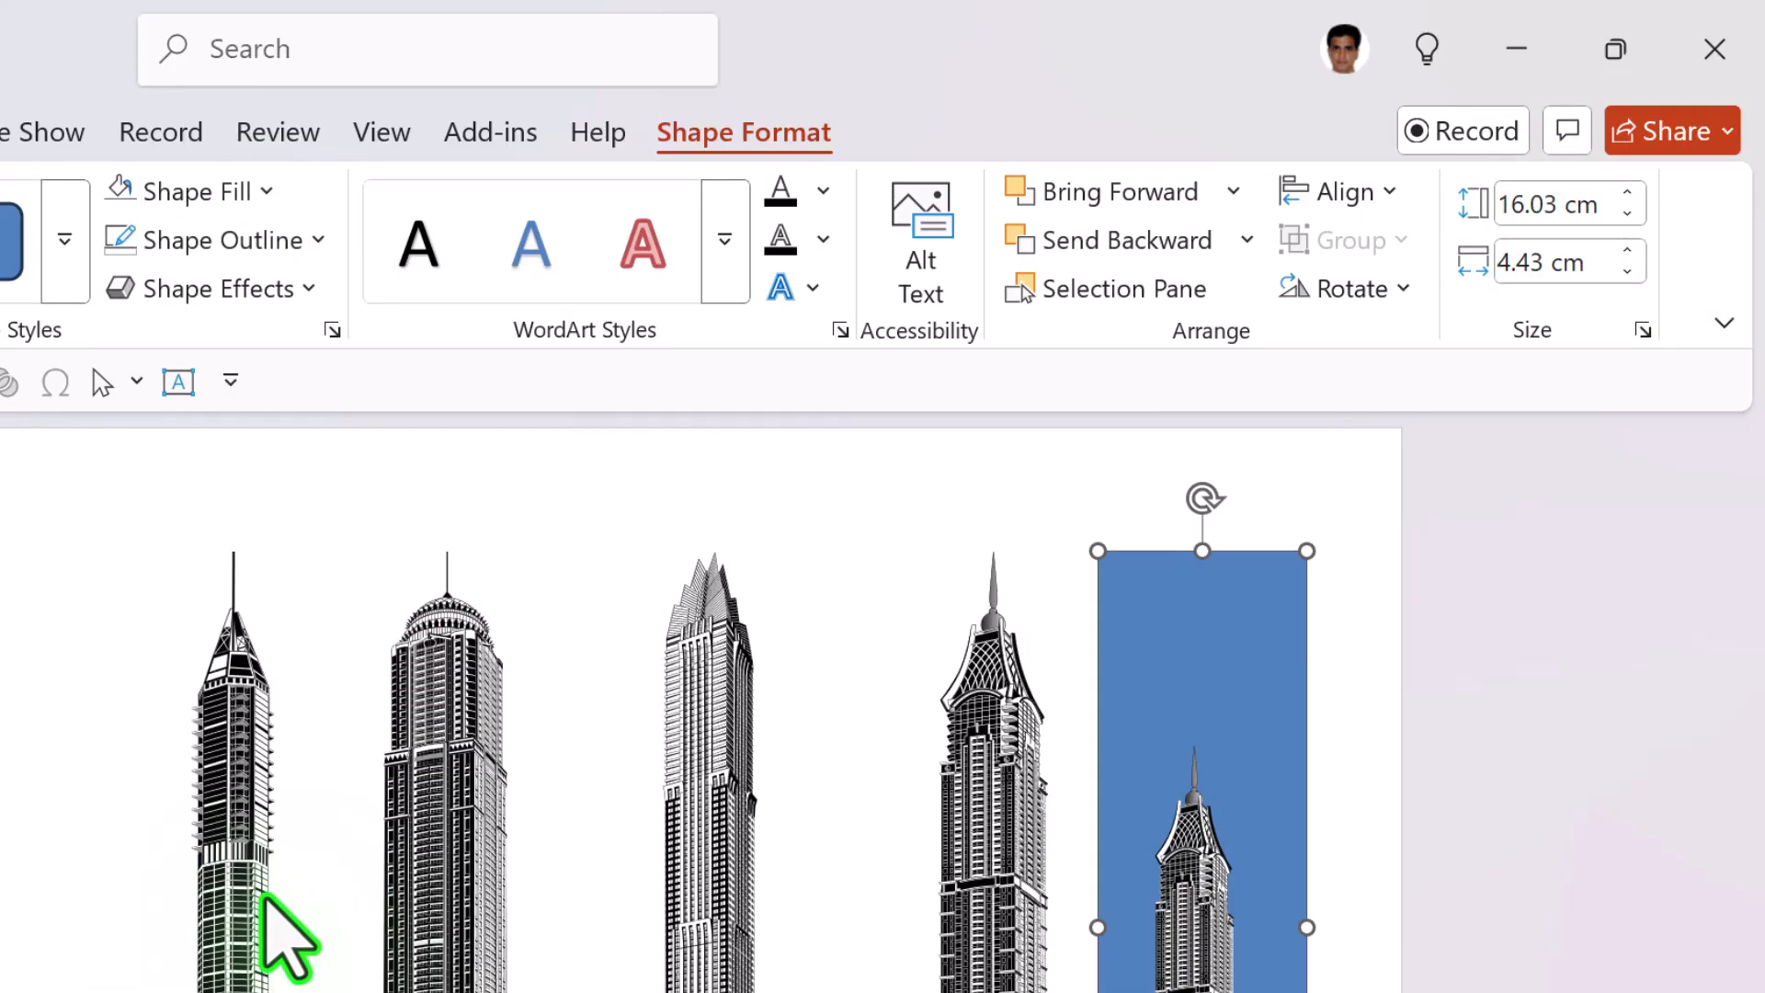
click(184, 191)
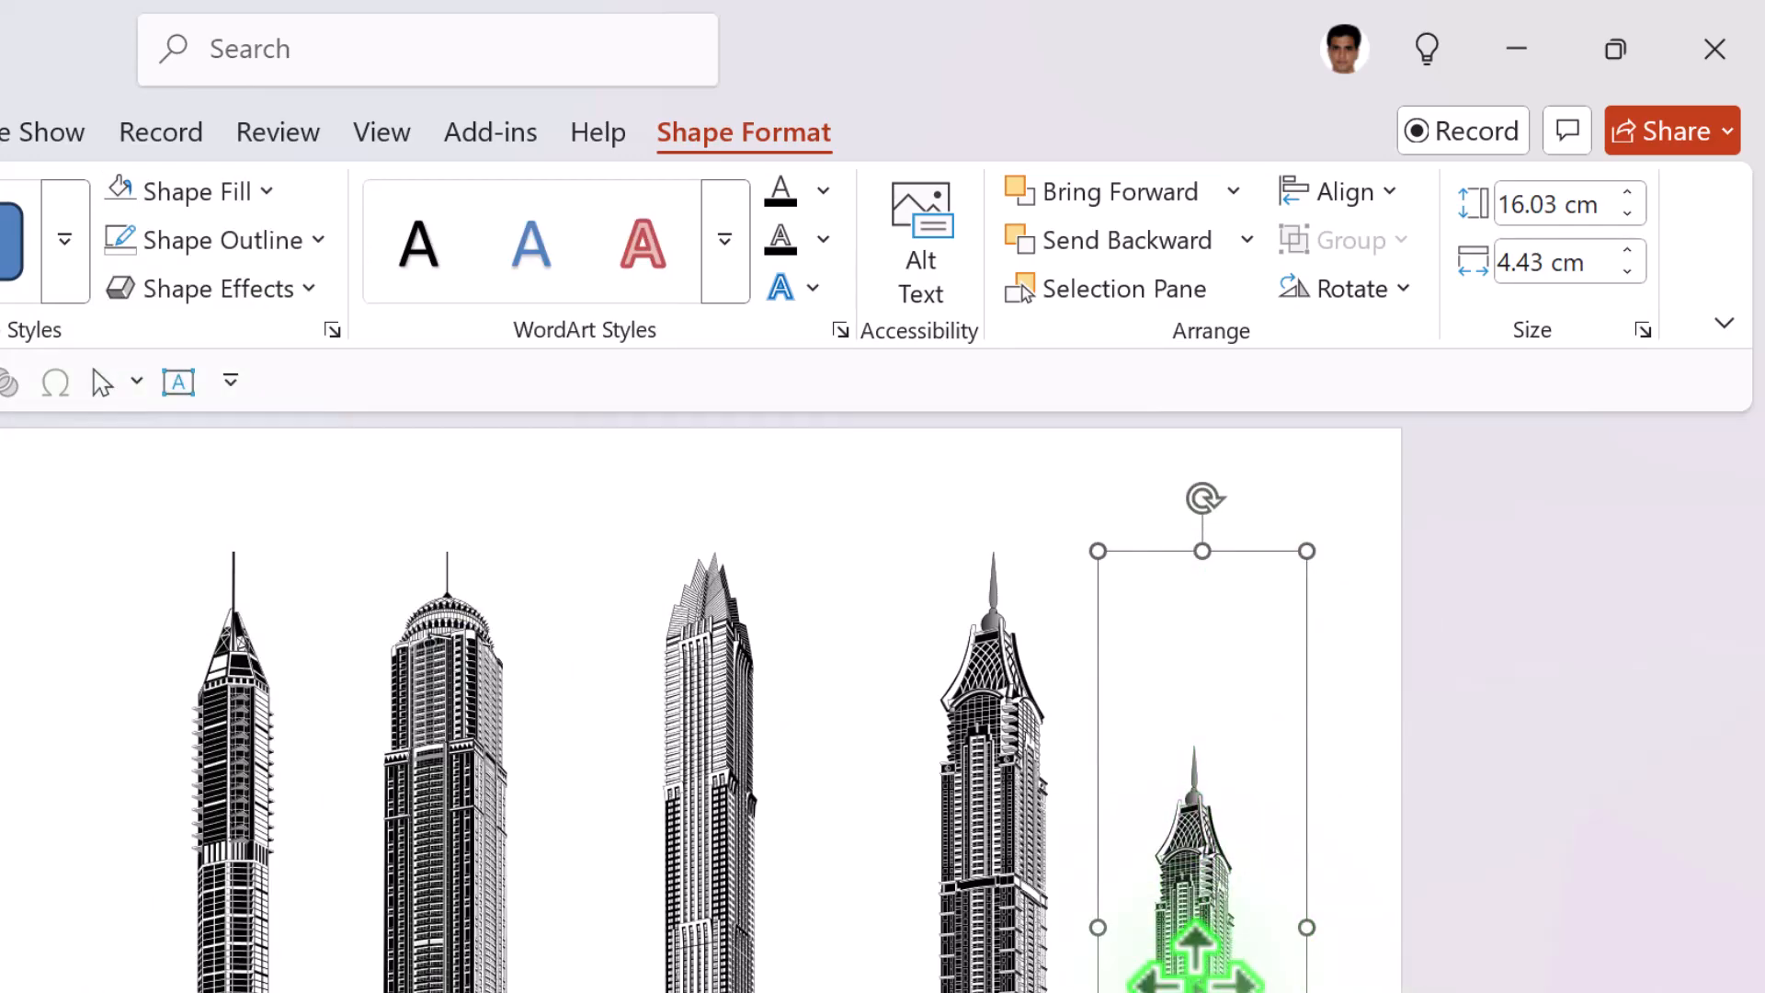
Step: Group the demo objects with Ctrl+G and drag them aside for removal
key(Ctrl+G)
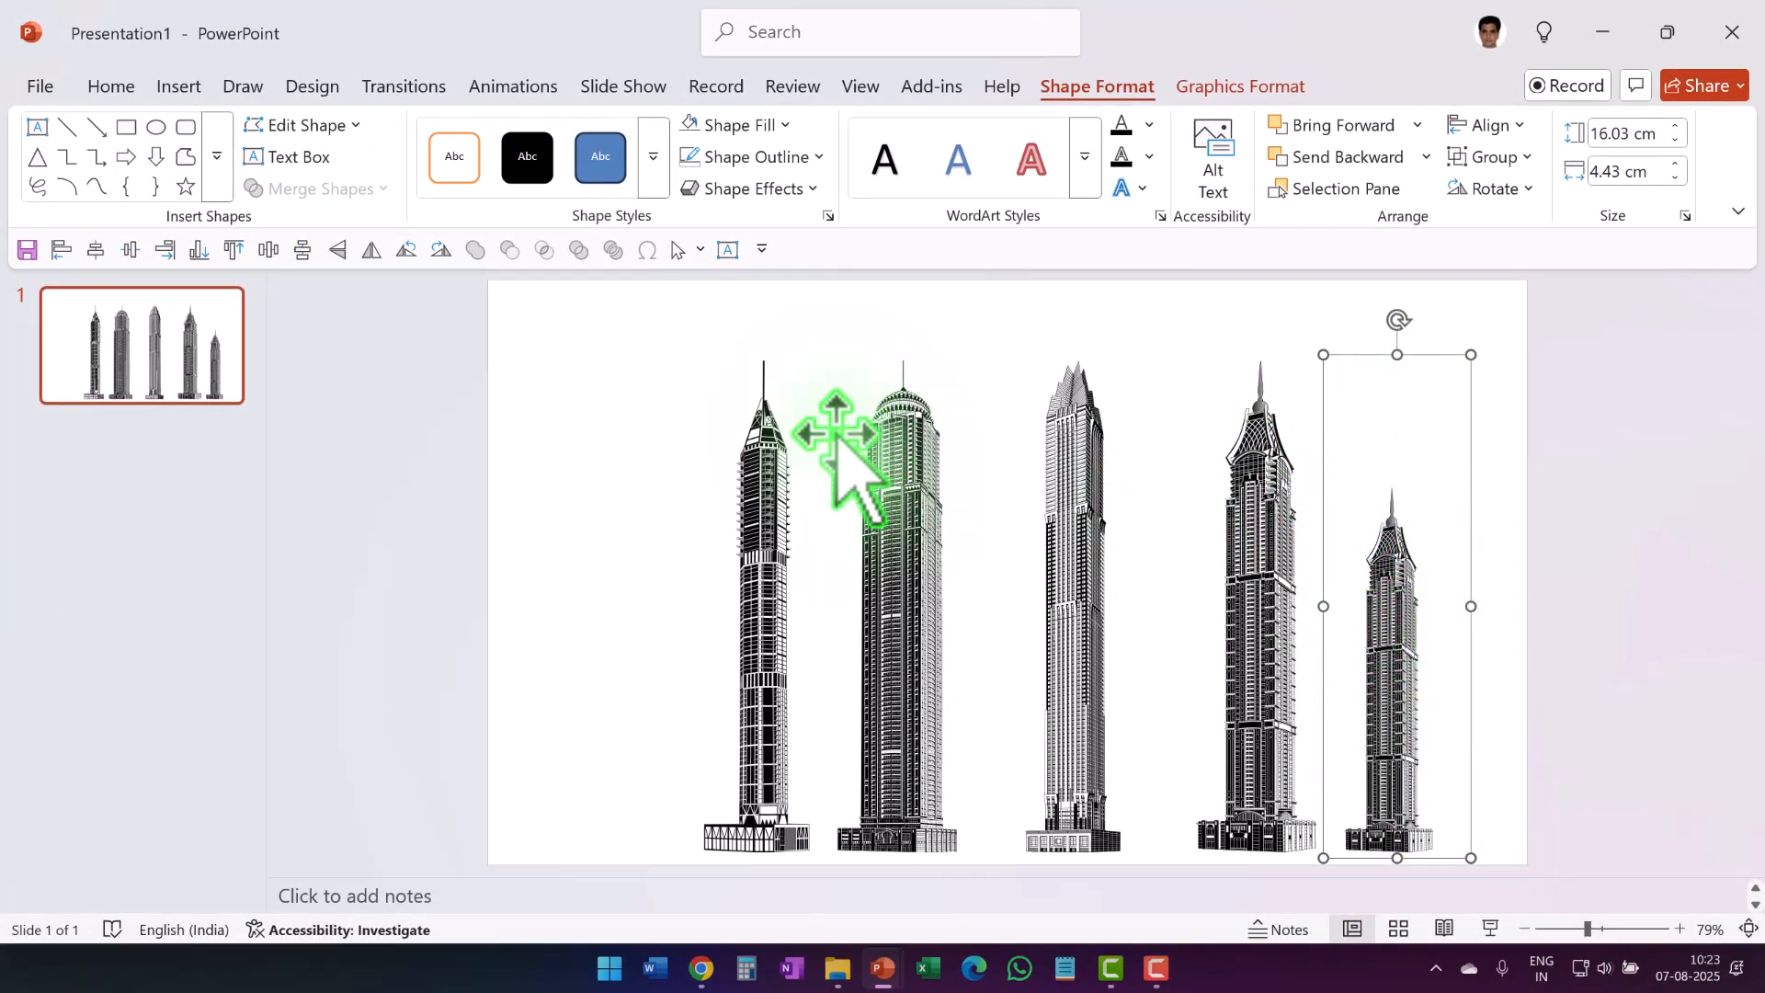
mouse_move(1458, 549)
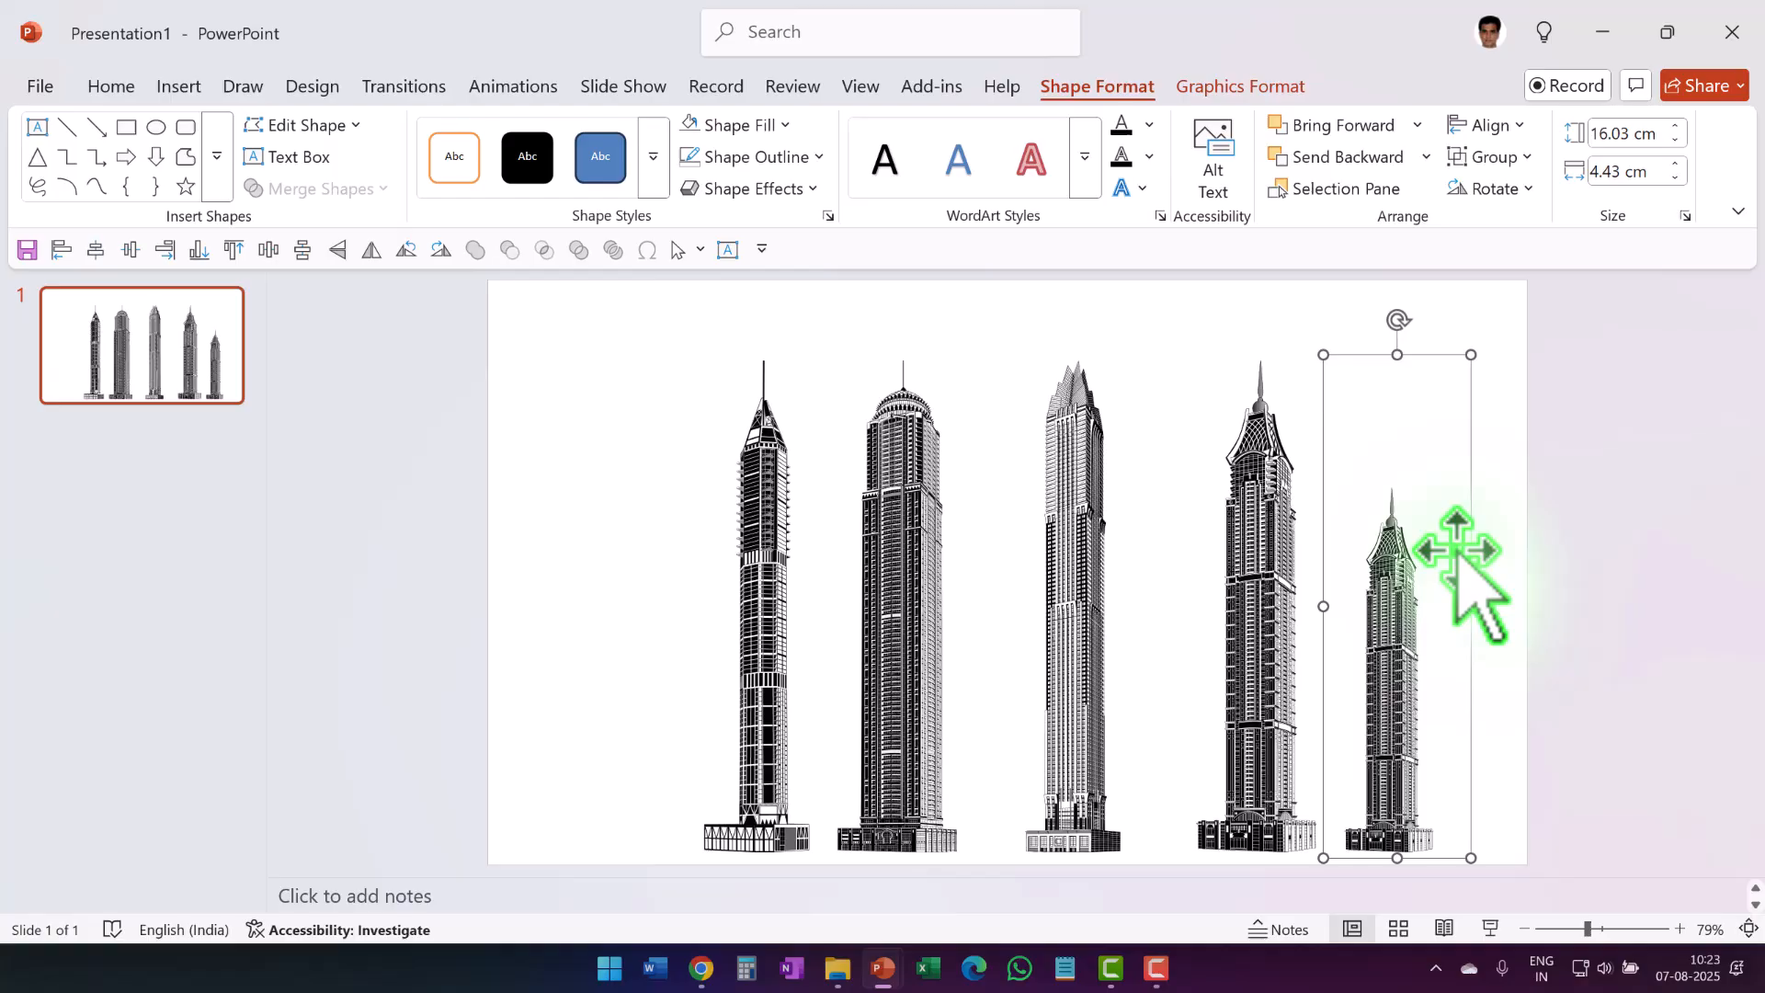
drag(1452, 552, 1283, 518)
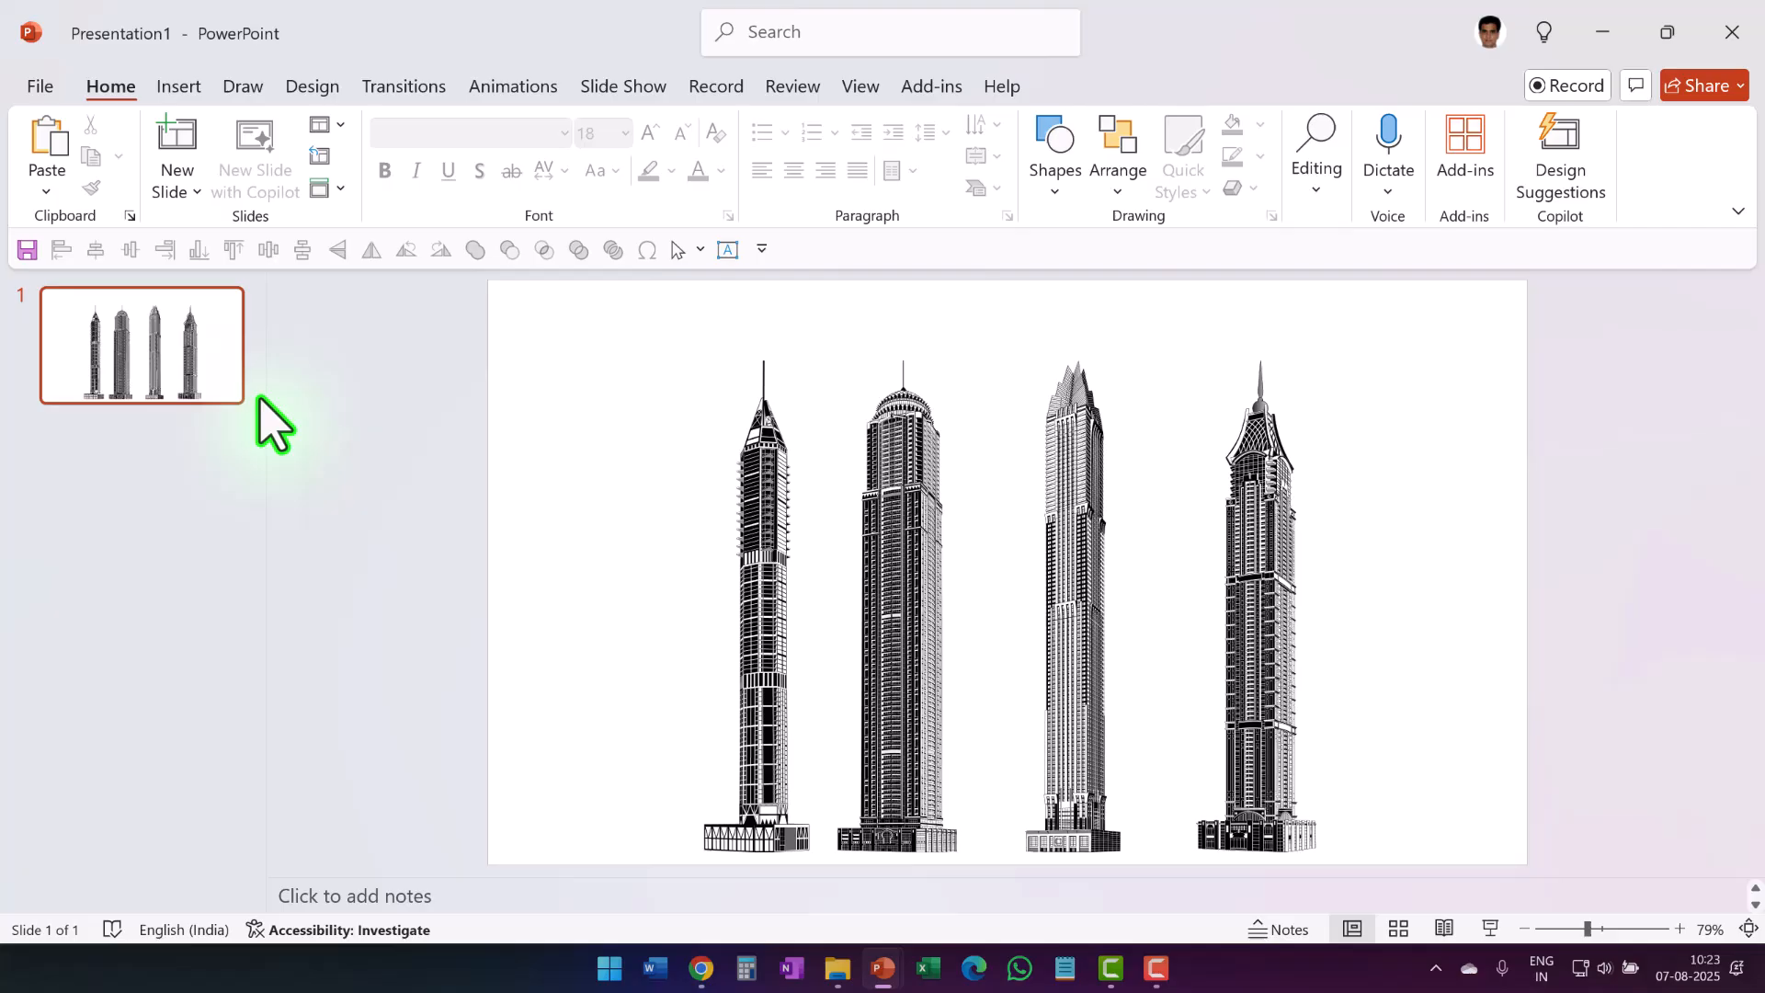
Step: Insert a new slide with a solid black square, then return to slide 1
click(177, 148)
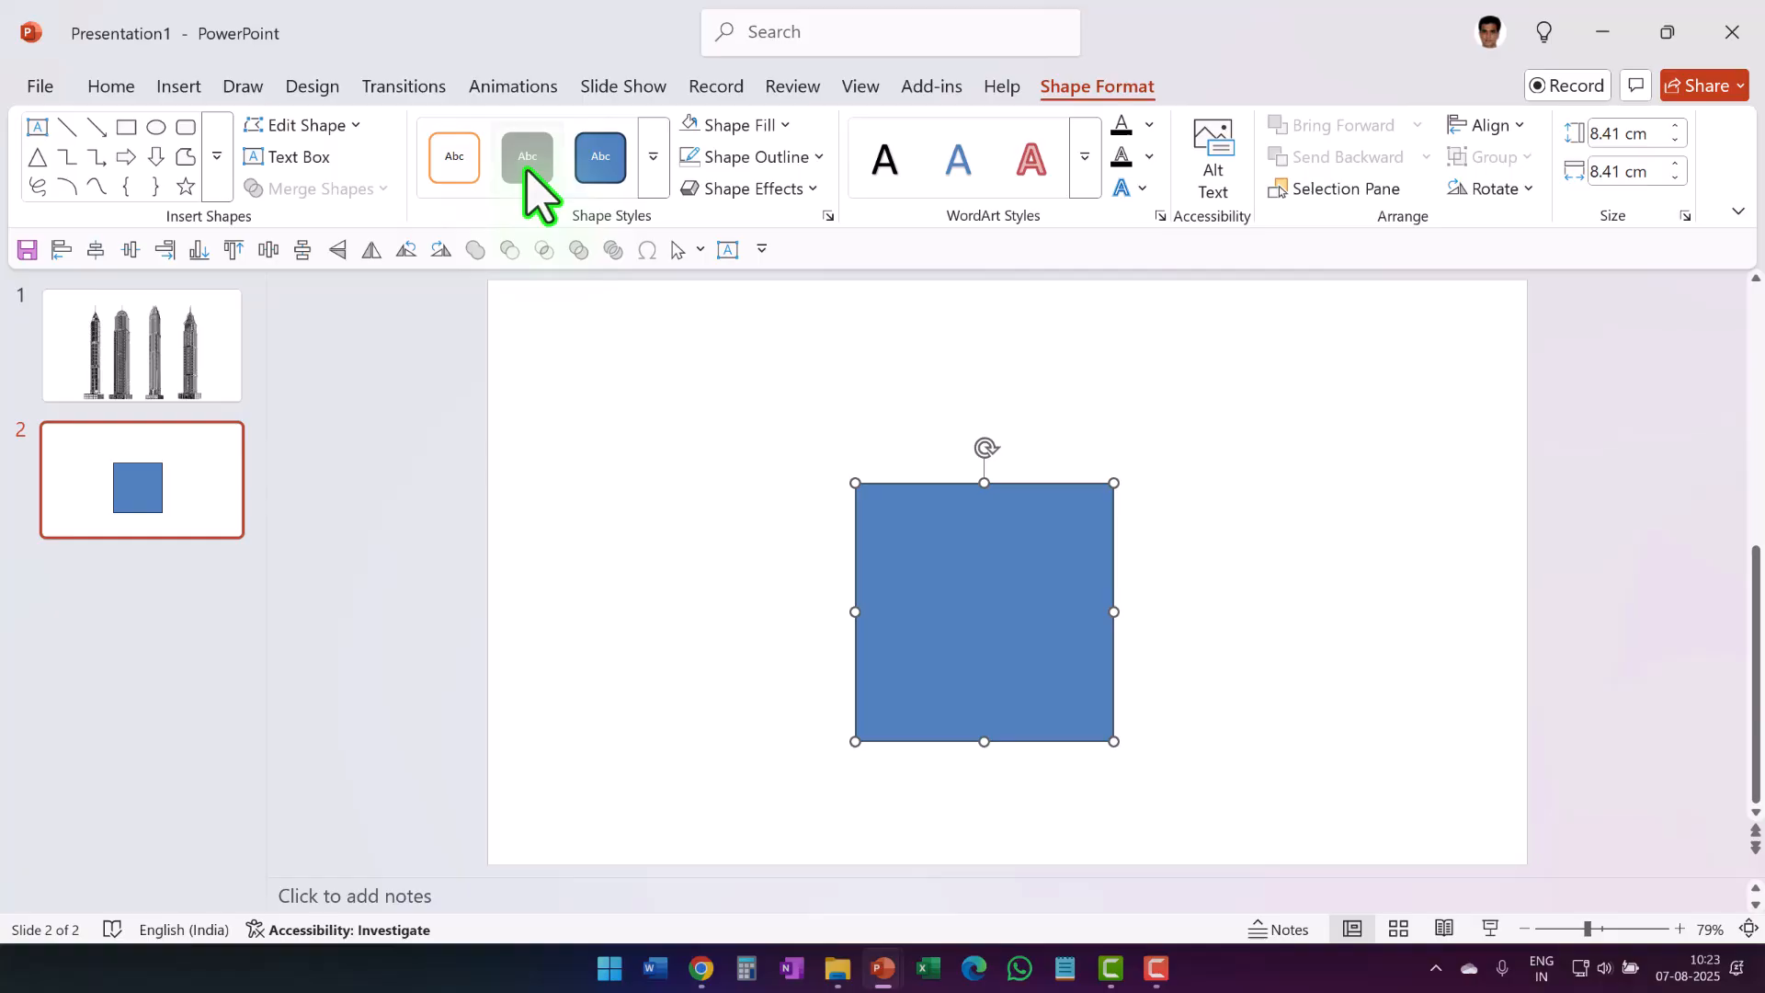
click(527, 156)
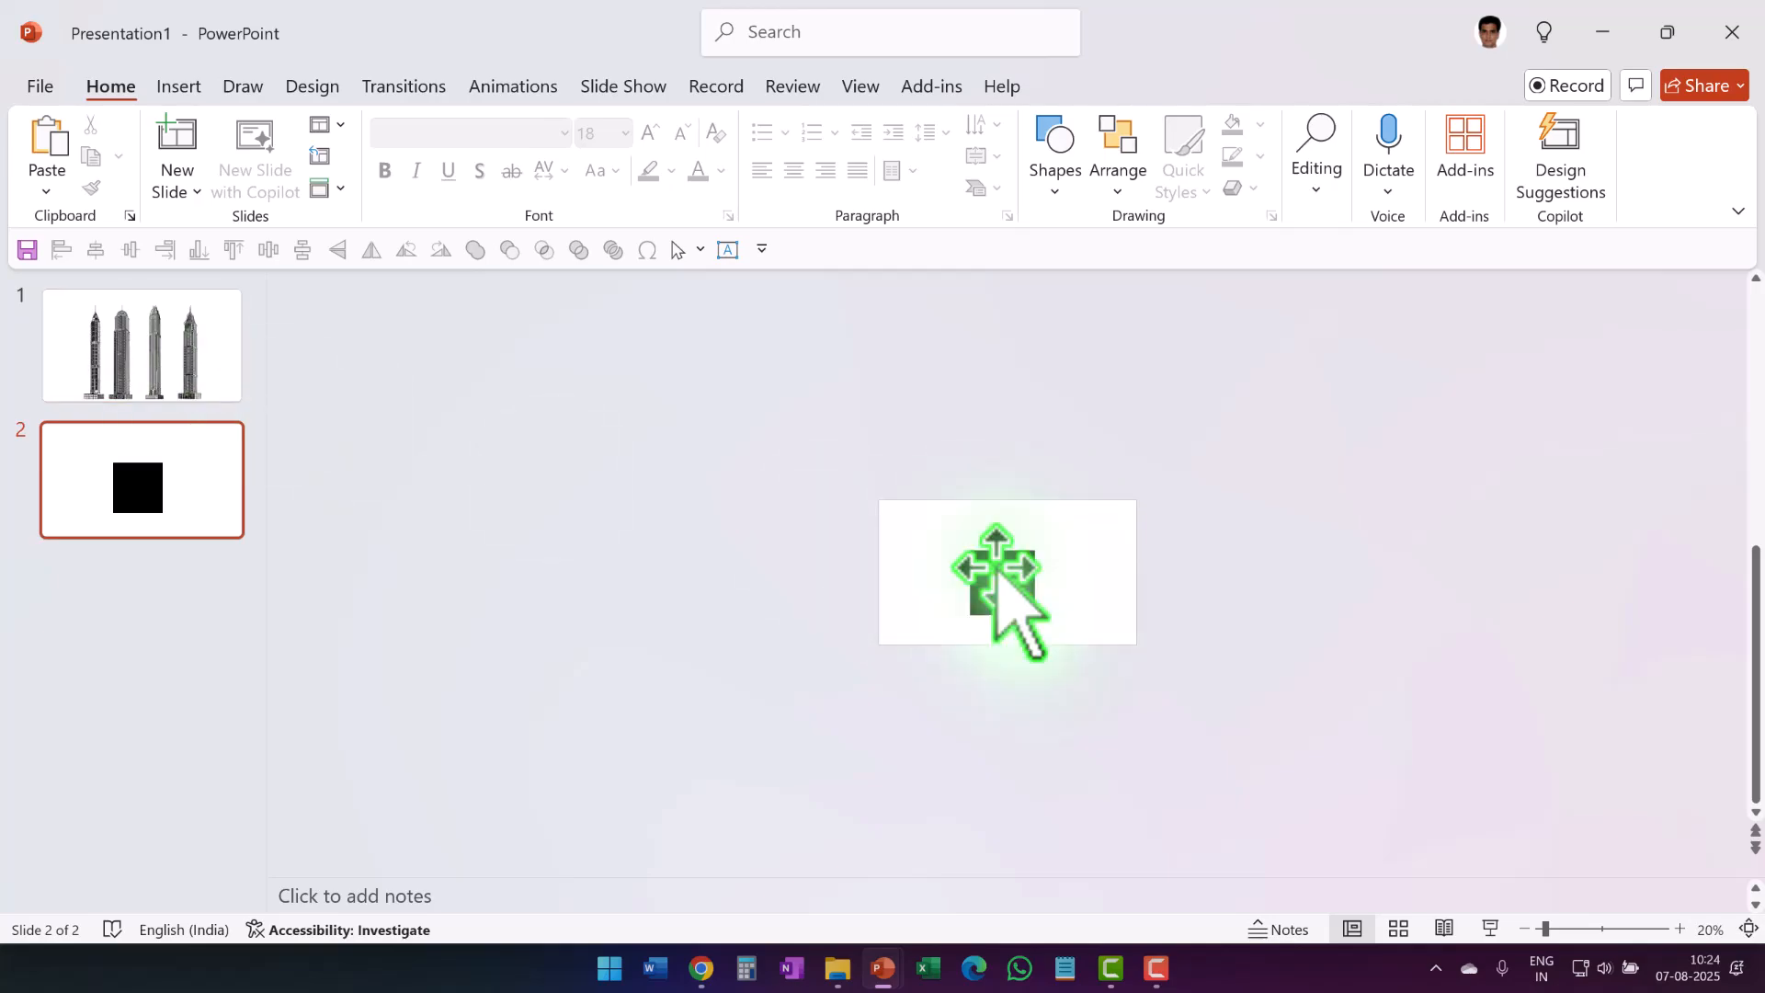
click(142, 345)
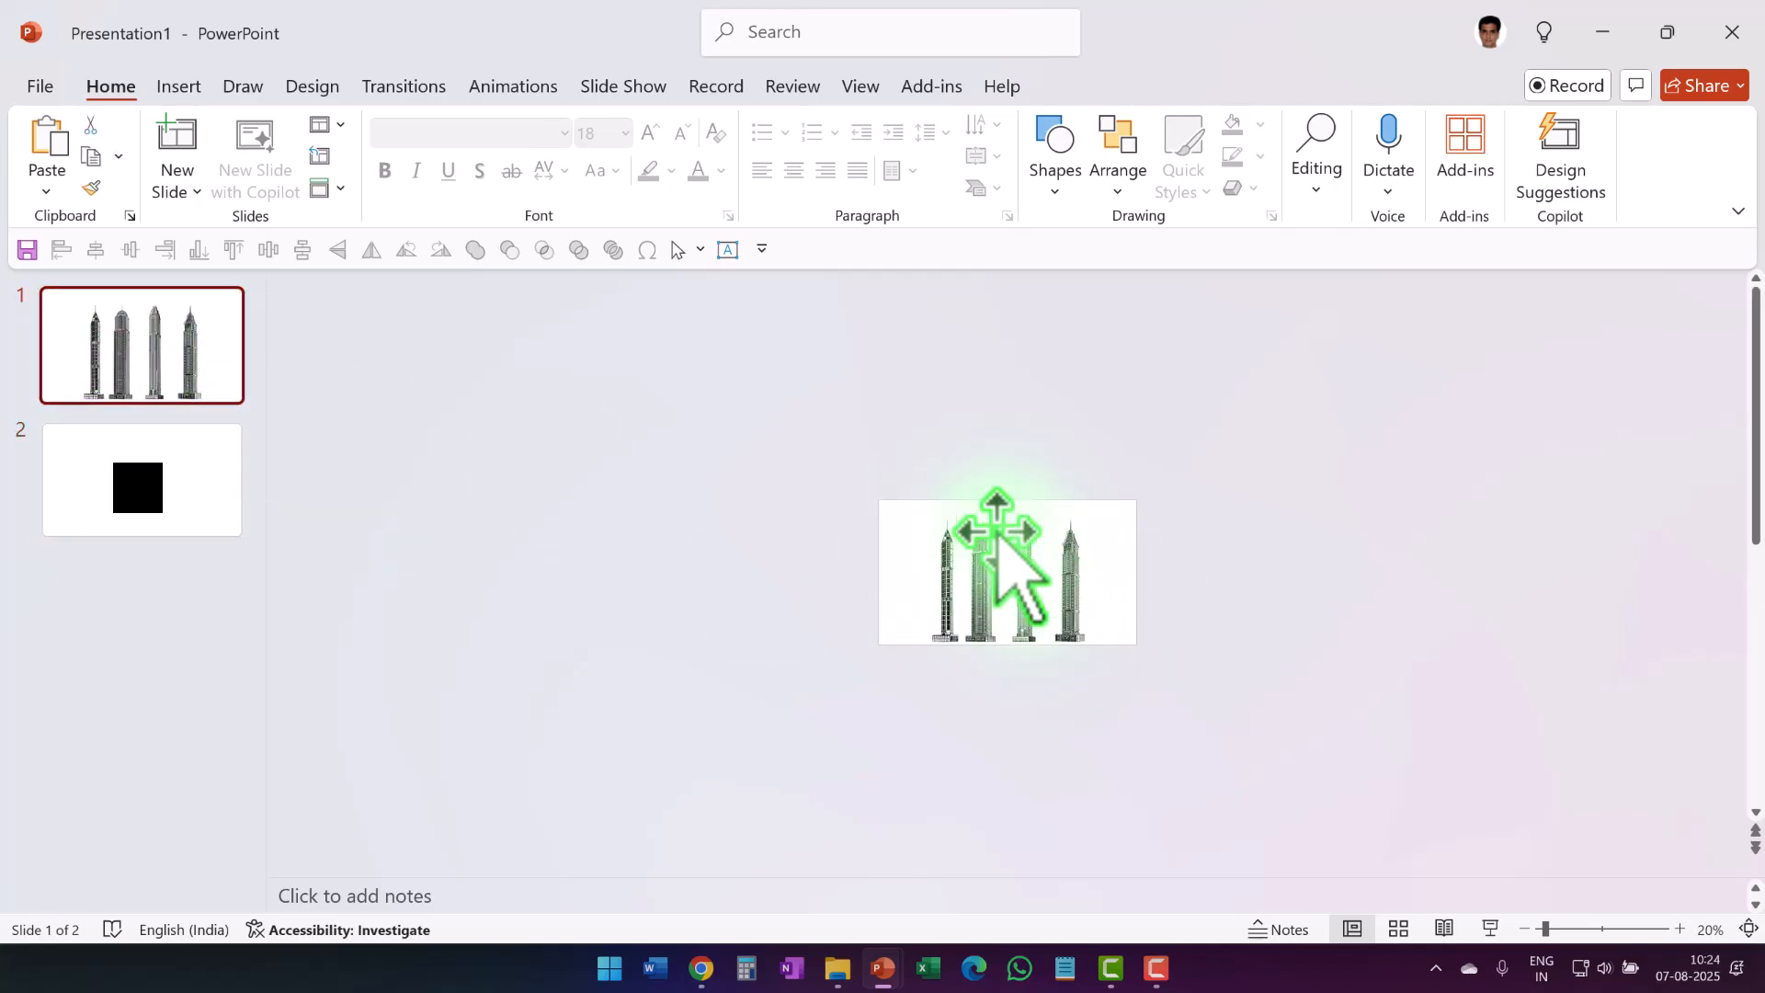
Step: Copy the skyscrapers to slide 2 and rotate them Right 90° around the square
key(Ctrl+c)
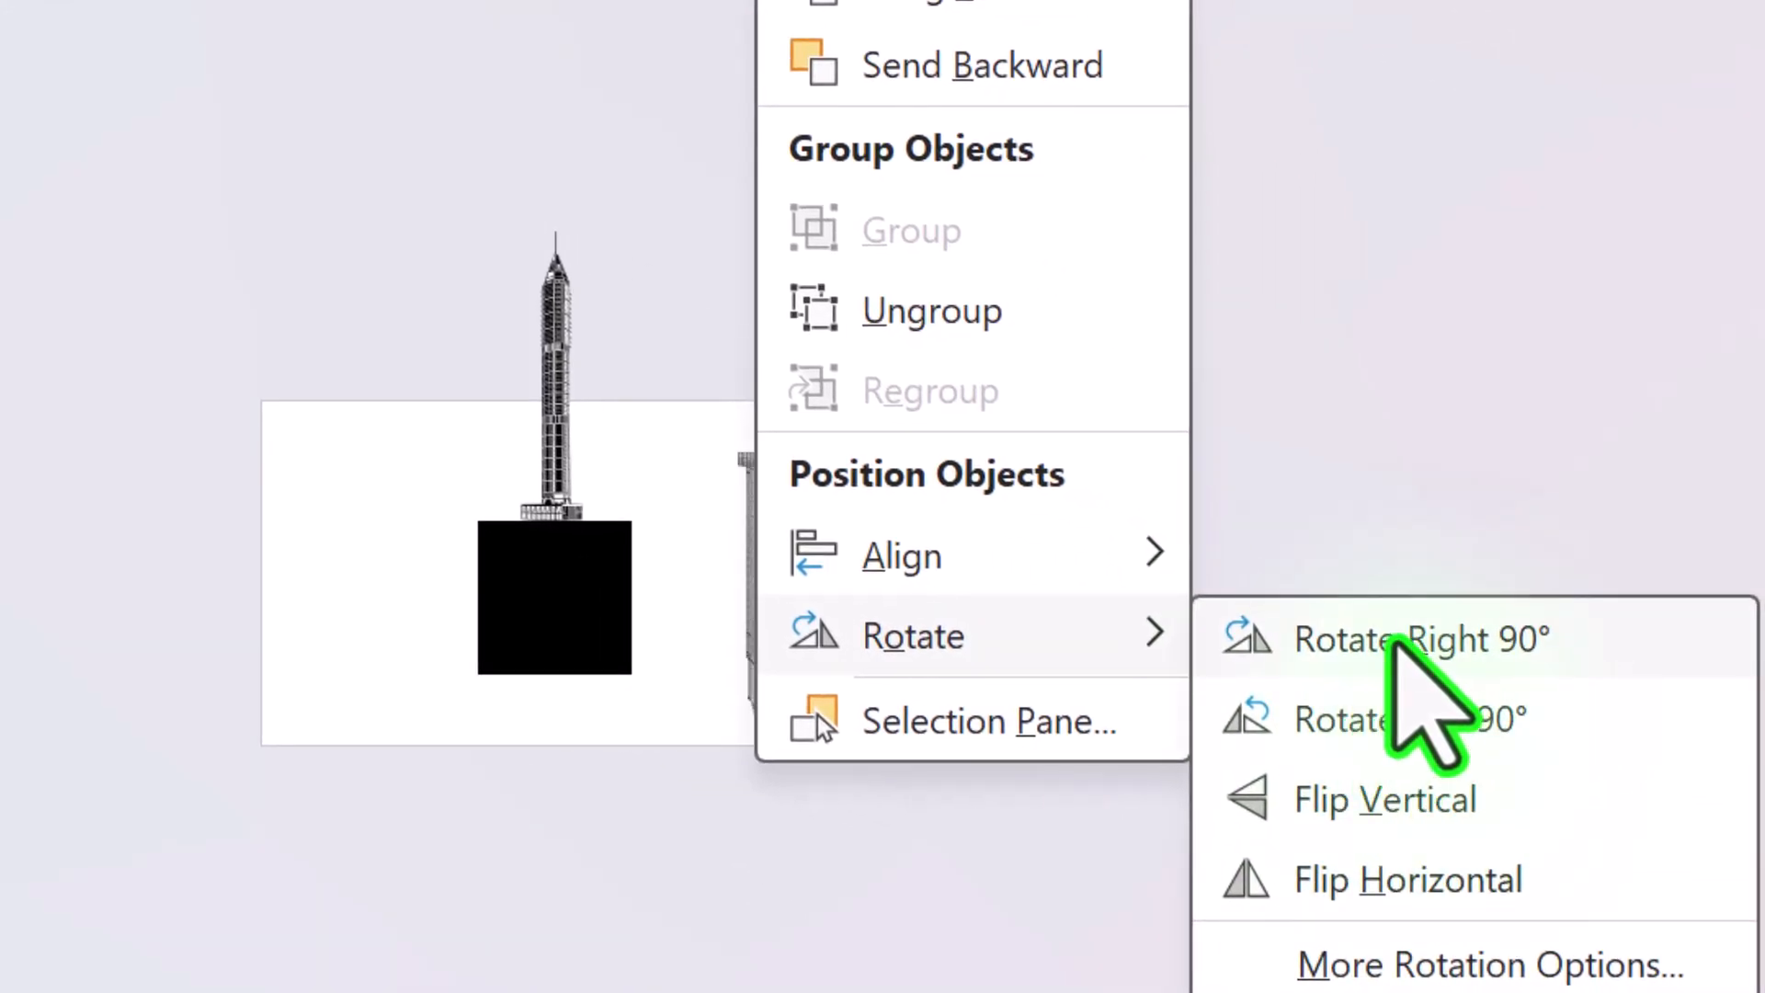
click(1420, 640)
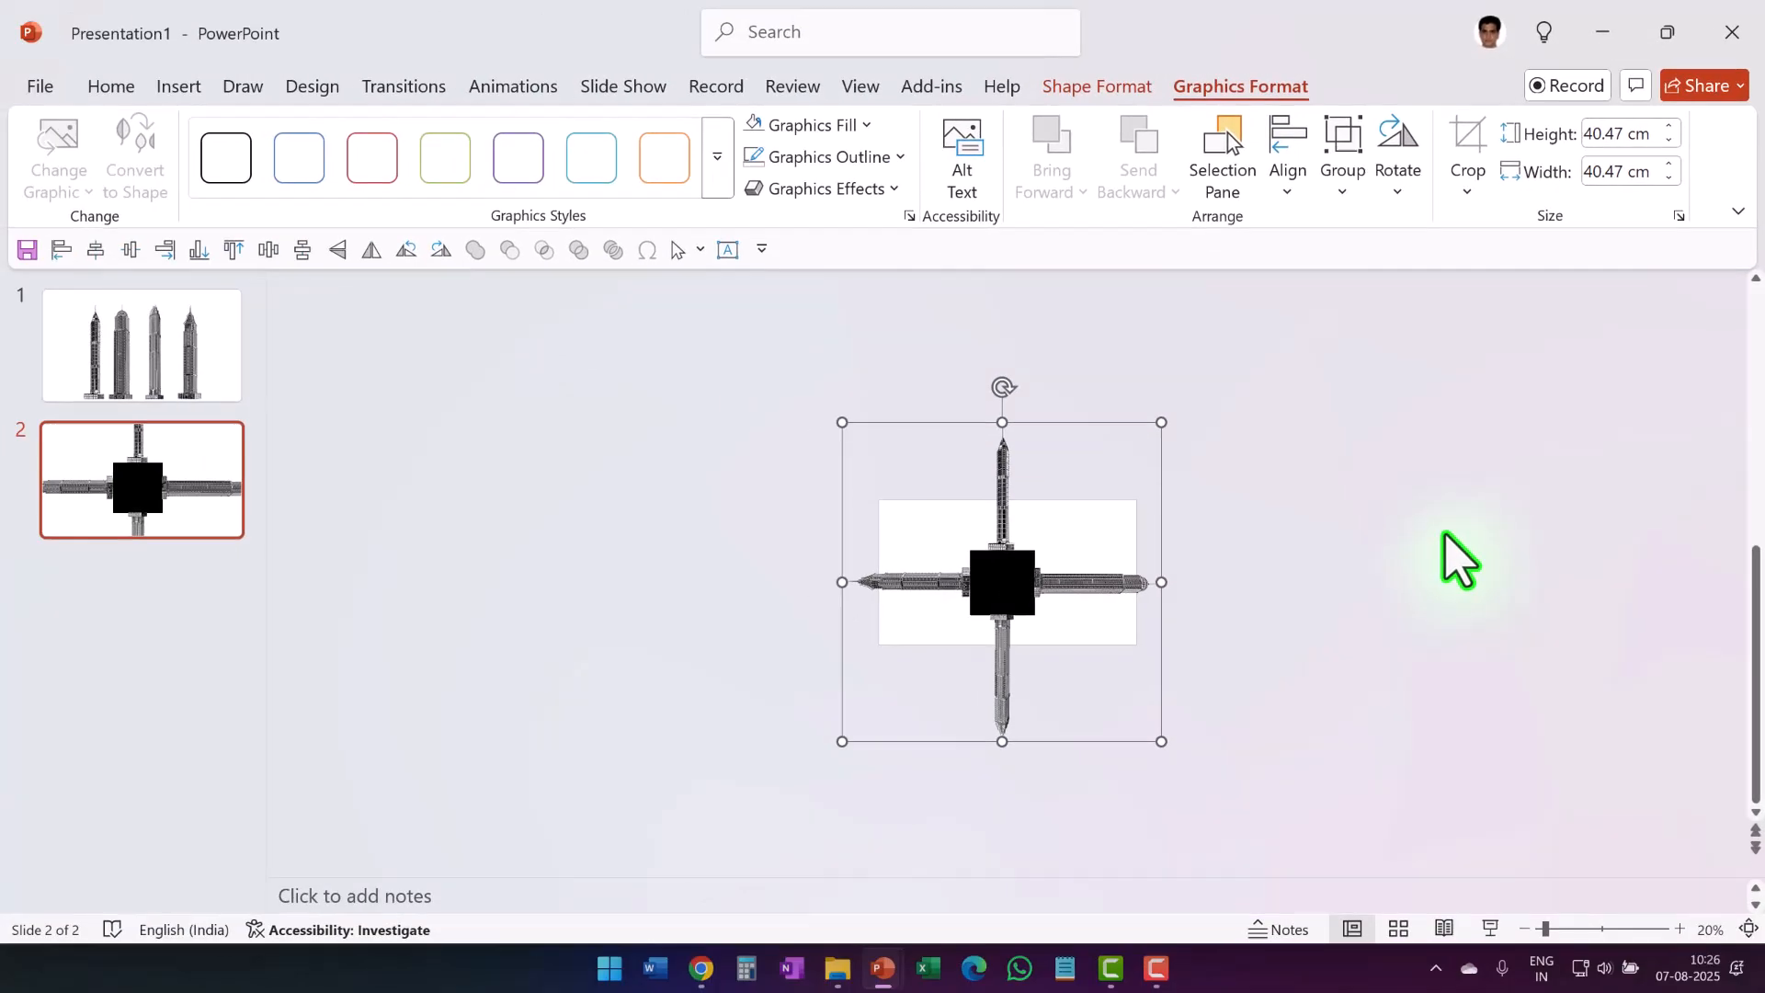
mouse_move(1080, 475)
text(Explanation for the first building)
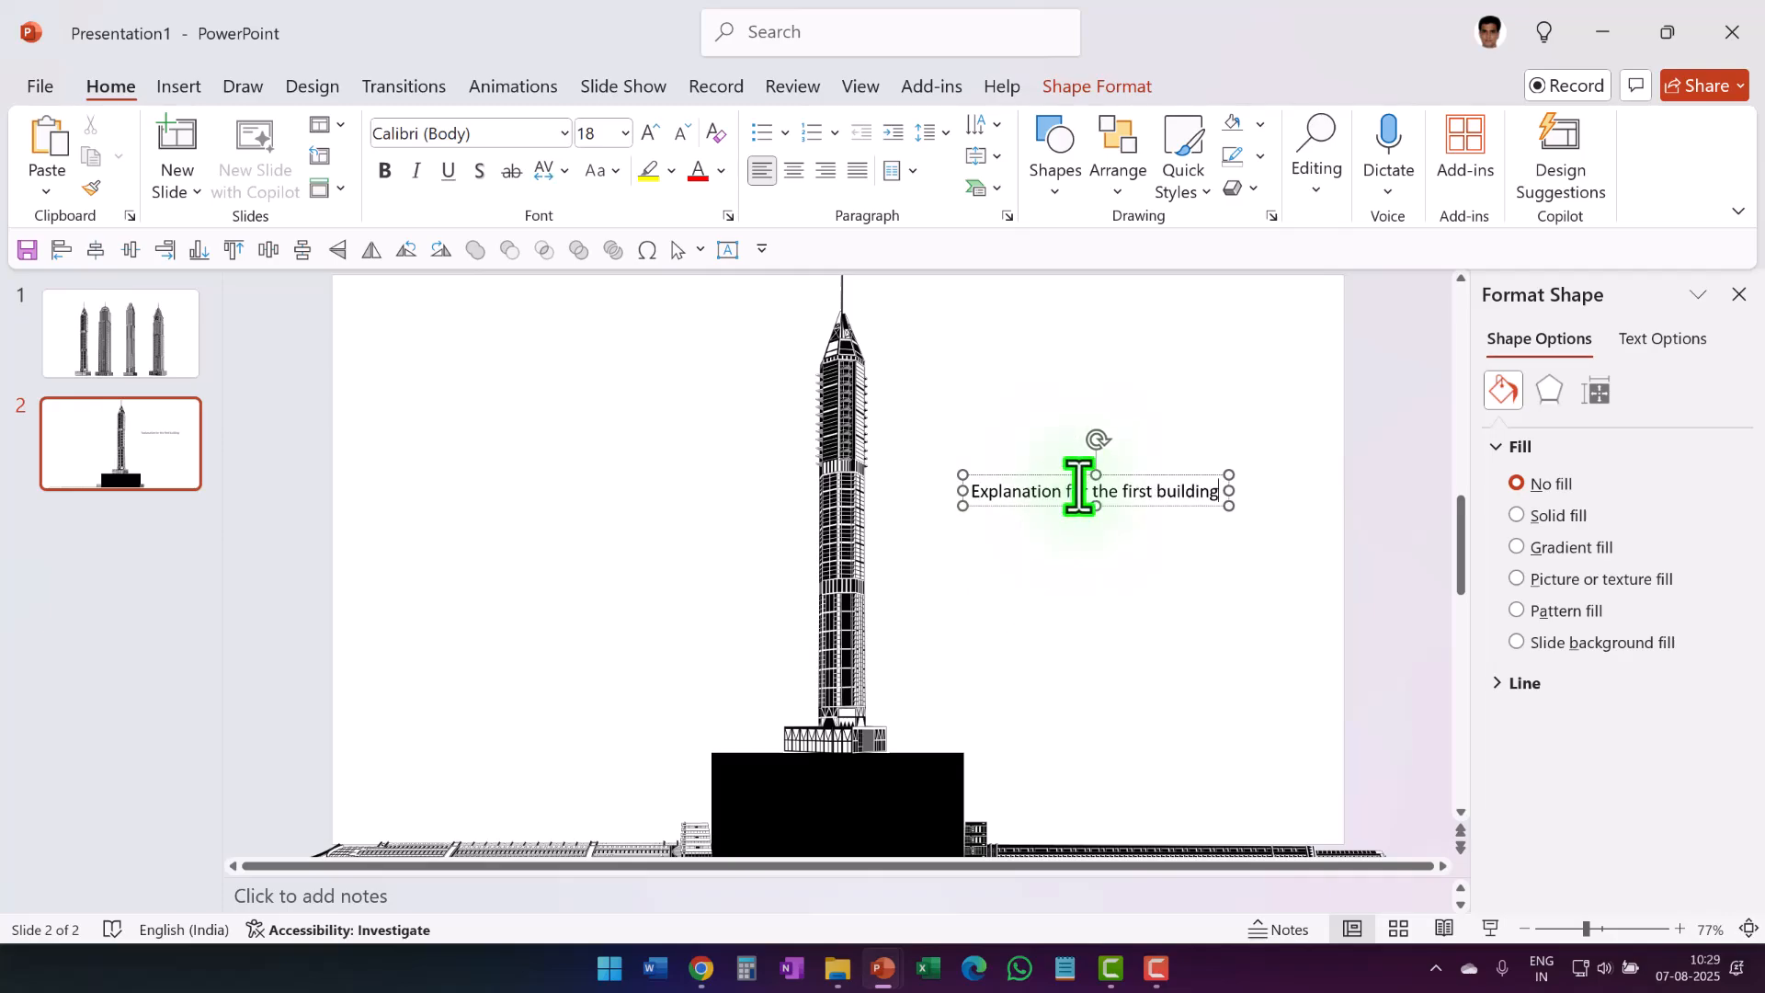
mouse_move(1229, 491)
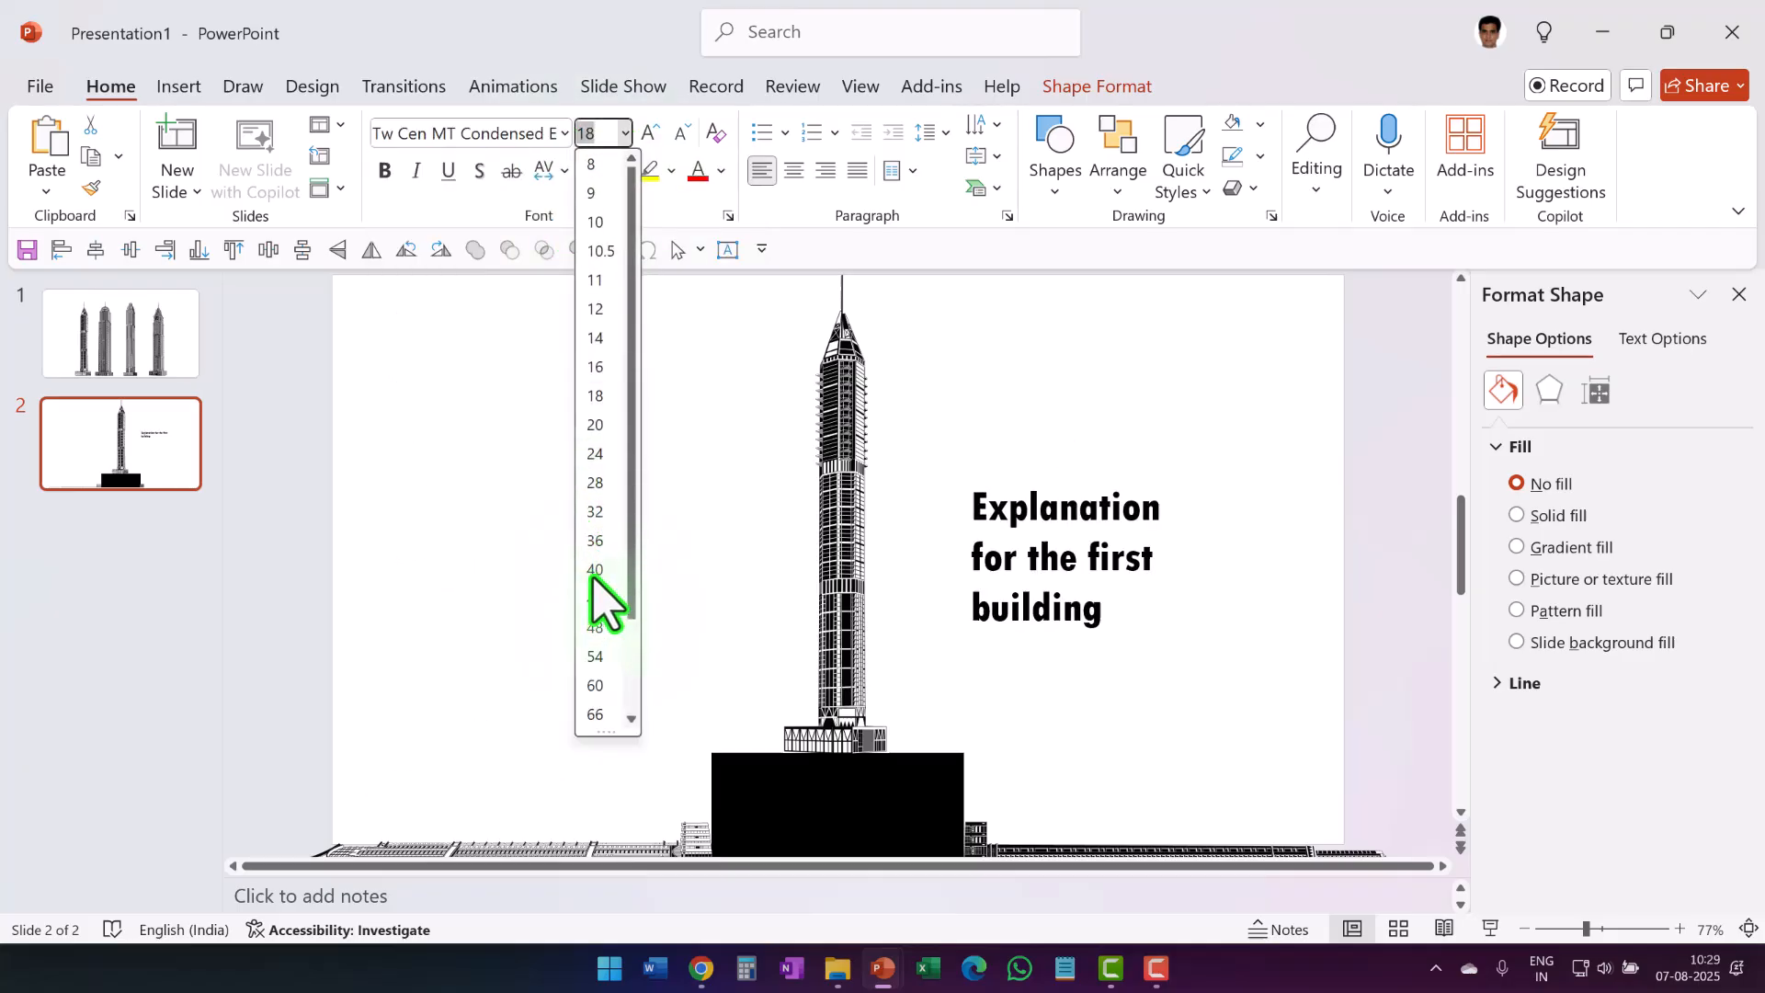
Step: Set the 'Explanation for the first building' caption to 40-point size
click(594, 569)
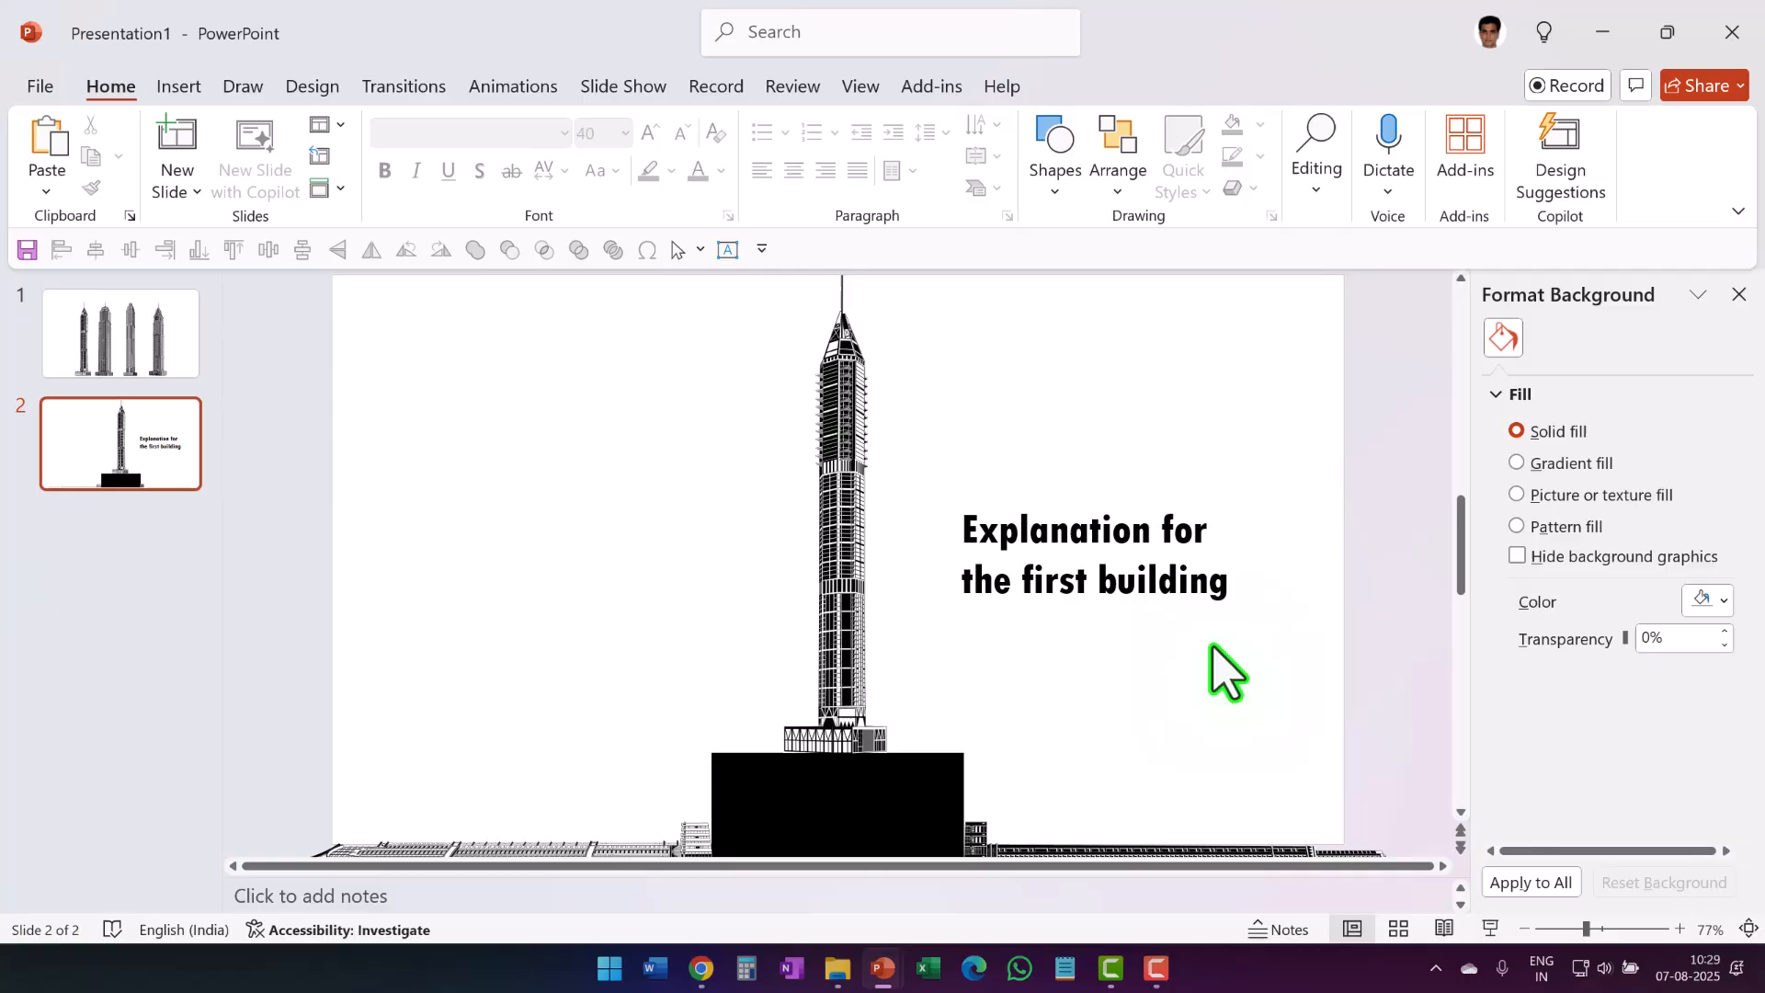
Step: Use Format Background to switch slide 2 to a light blue radial Gradient fill
right_click(1228, 670)
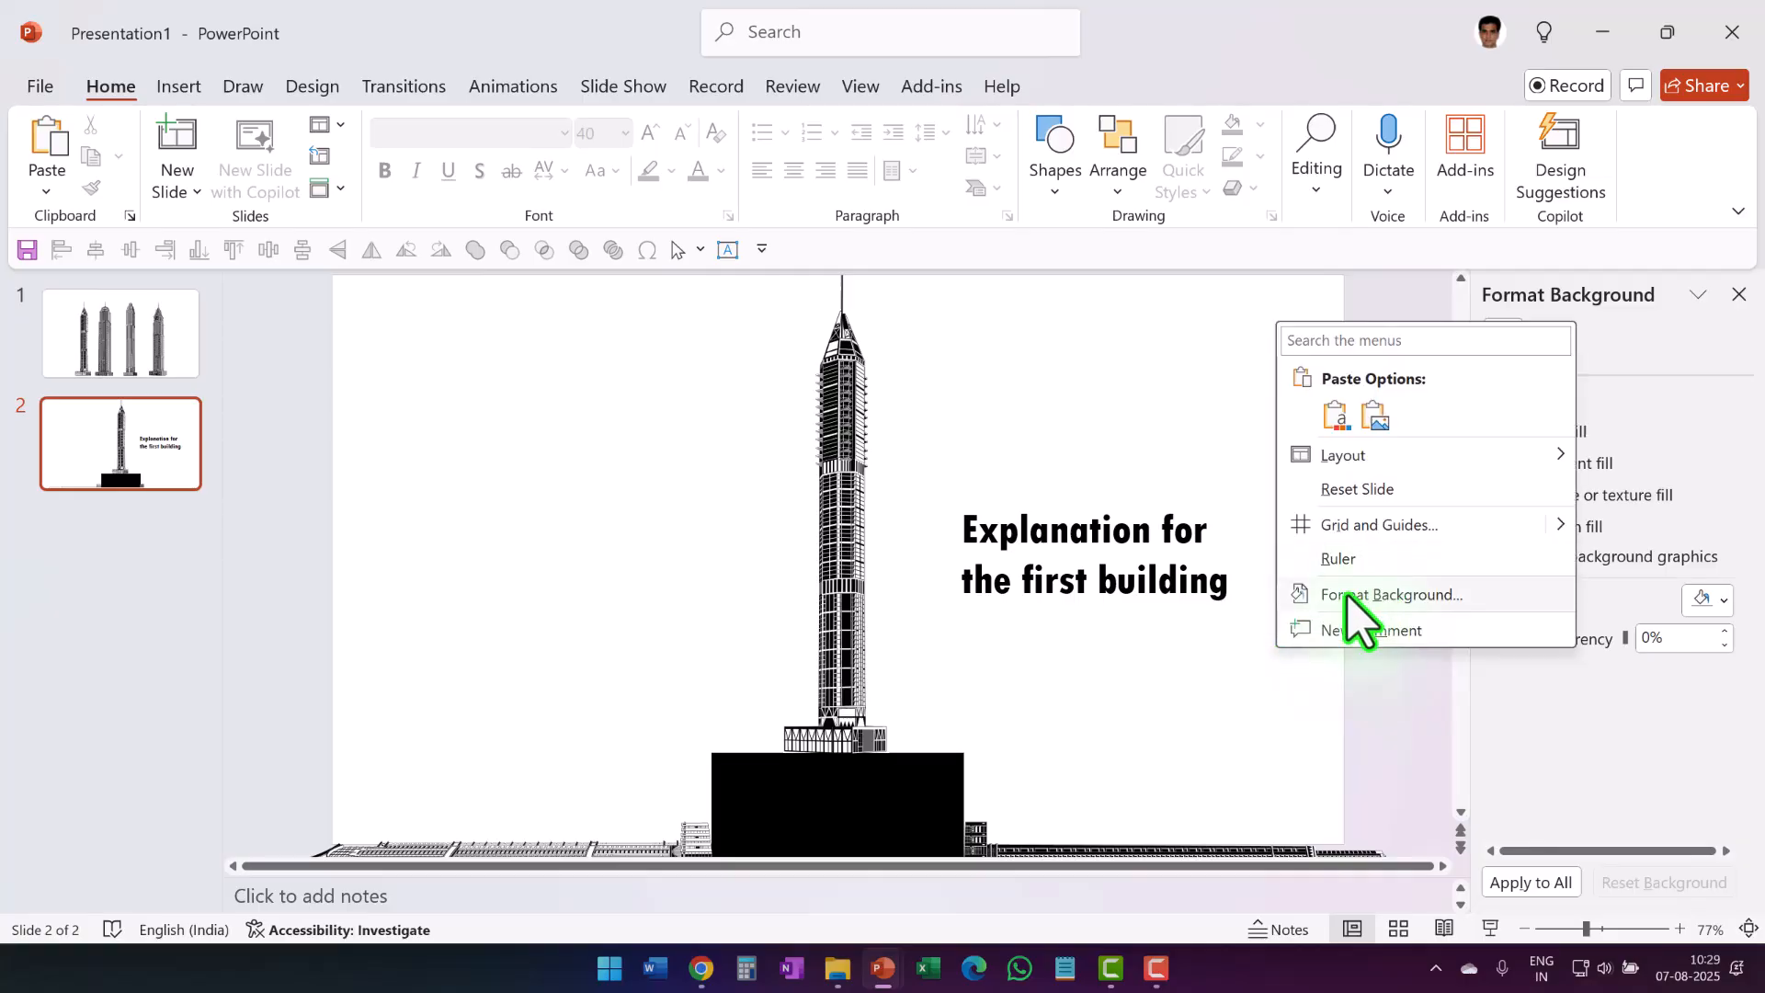
click(1393, 594)
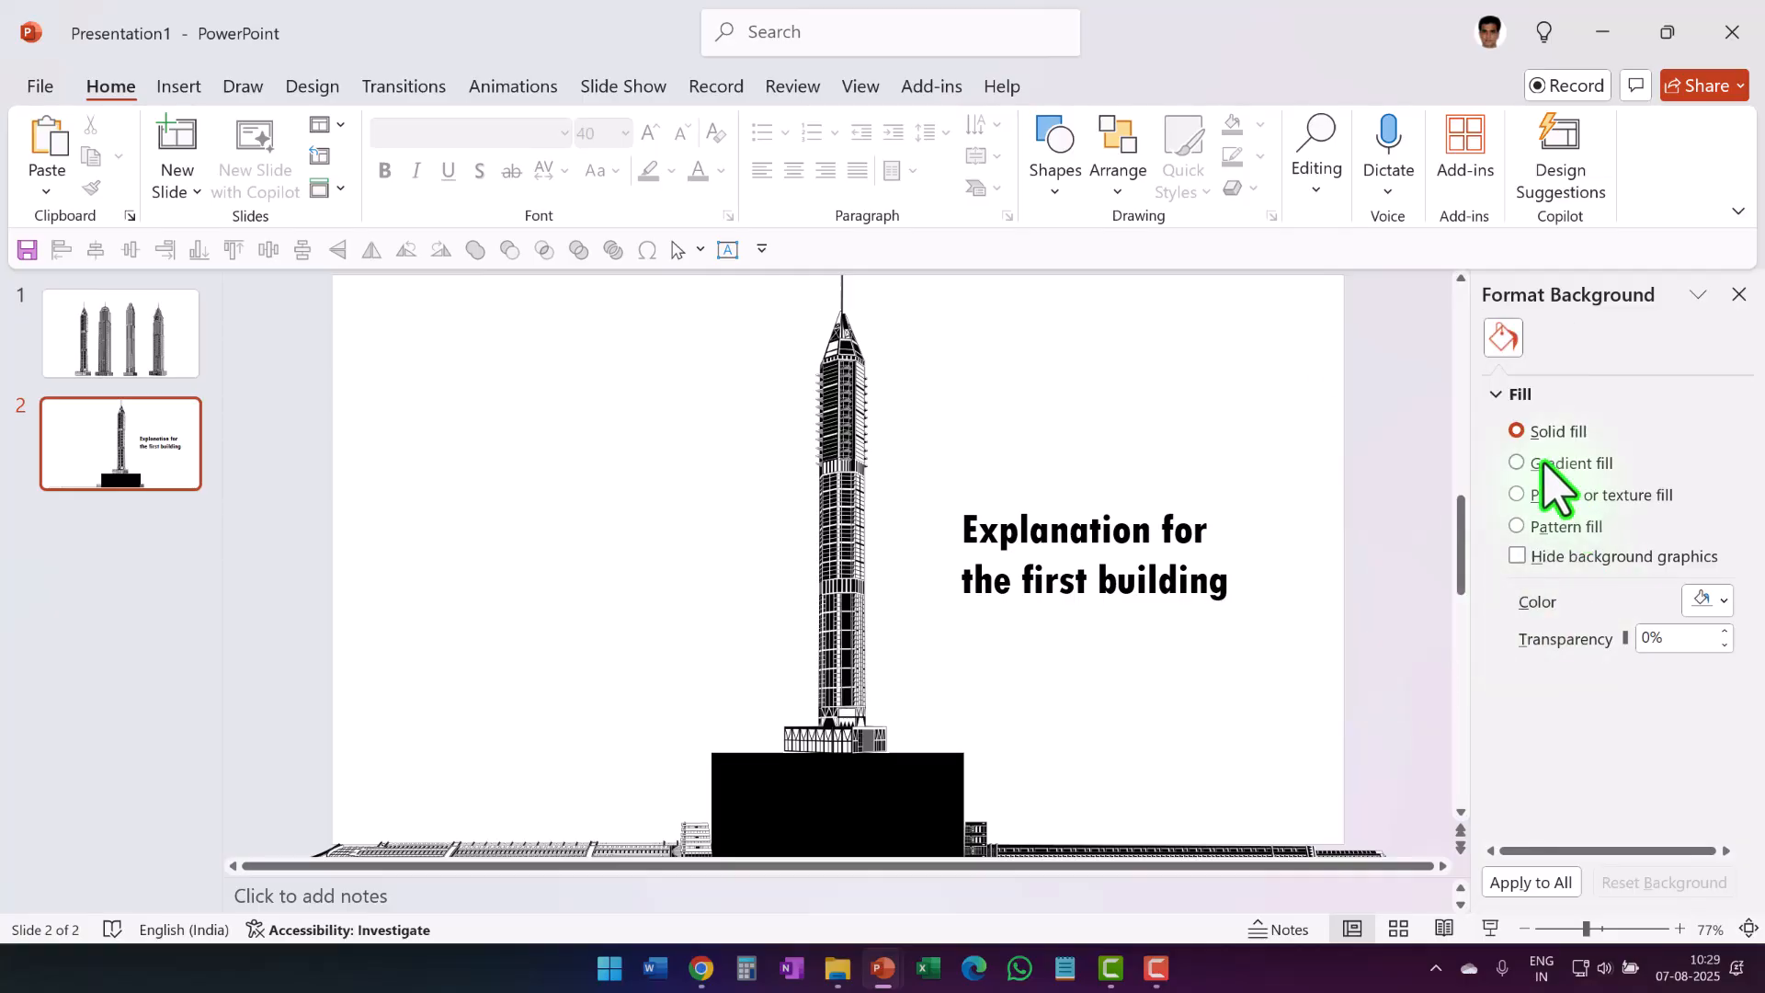
click(1516, 462)
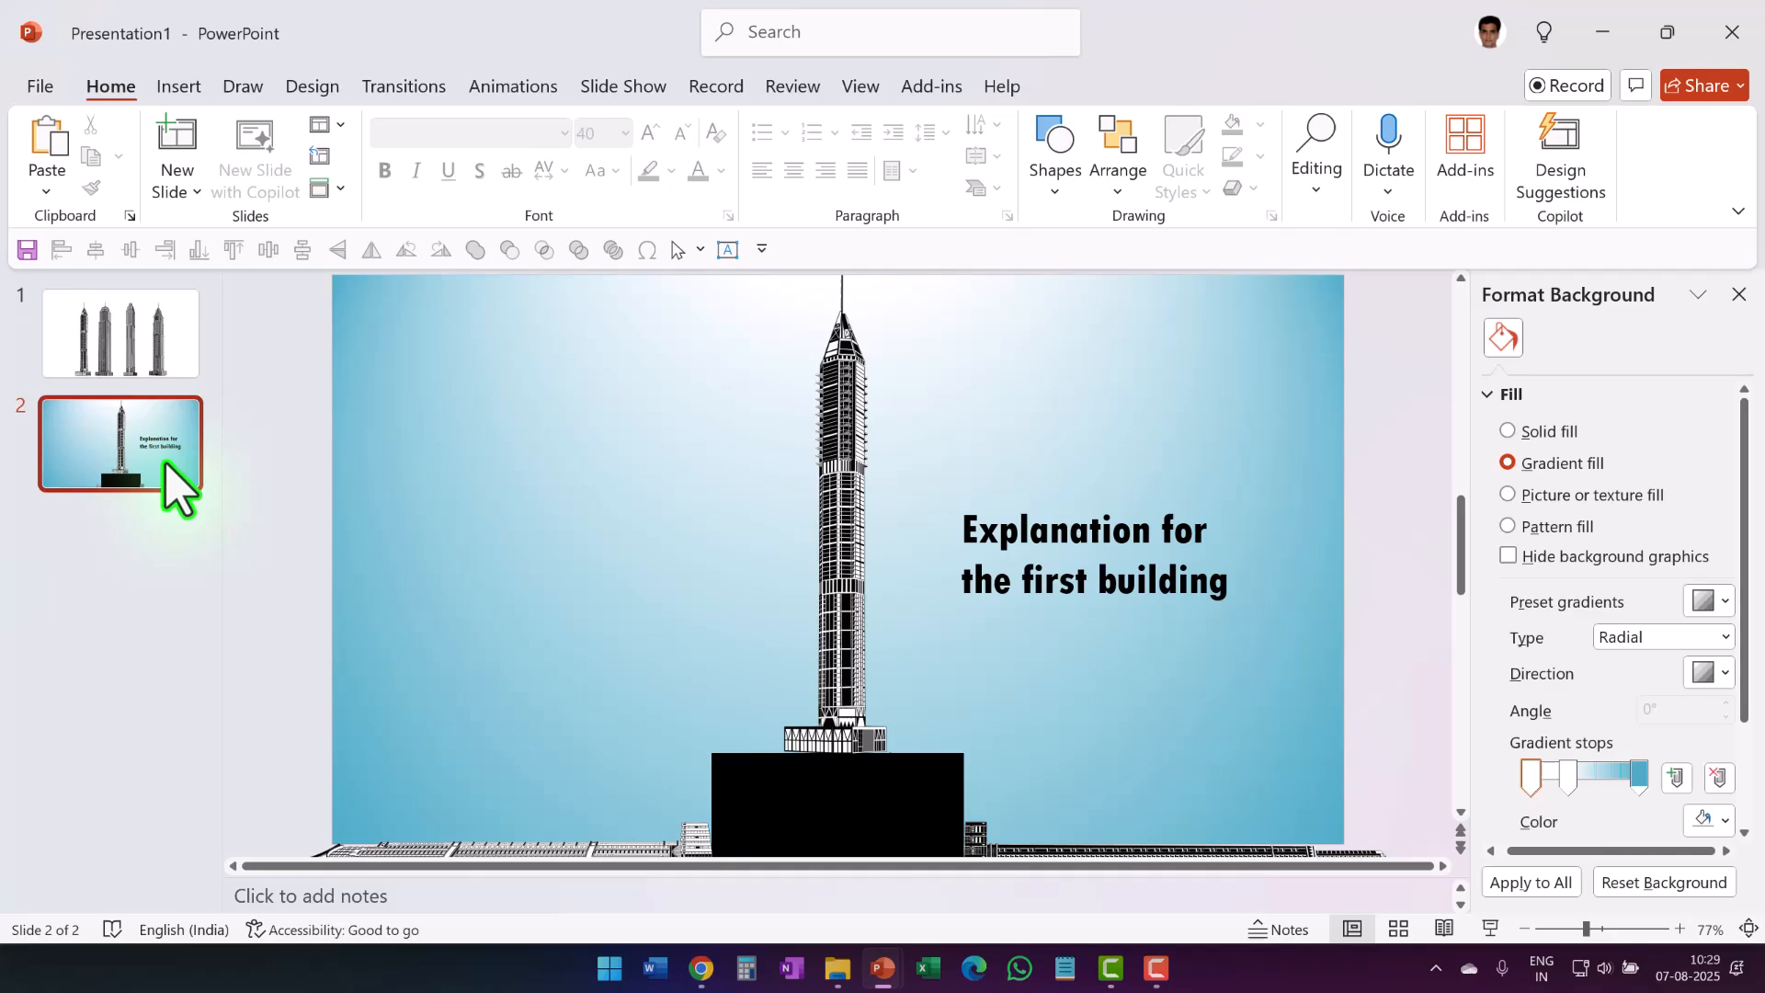
mouse_move(276, 636)
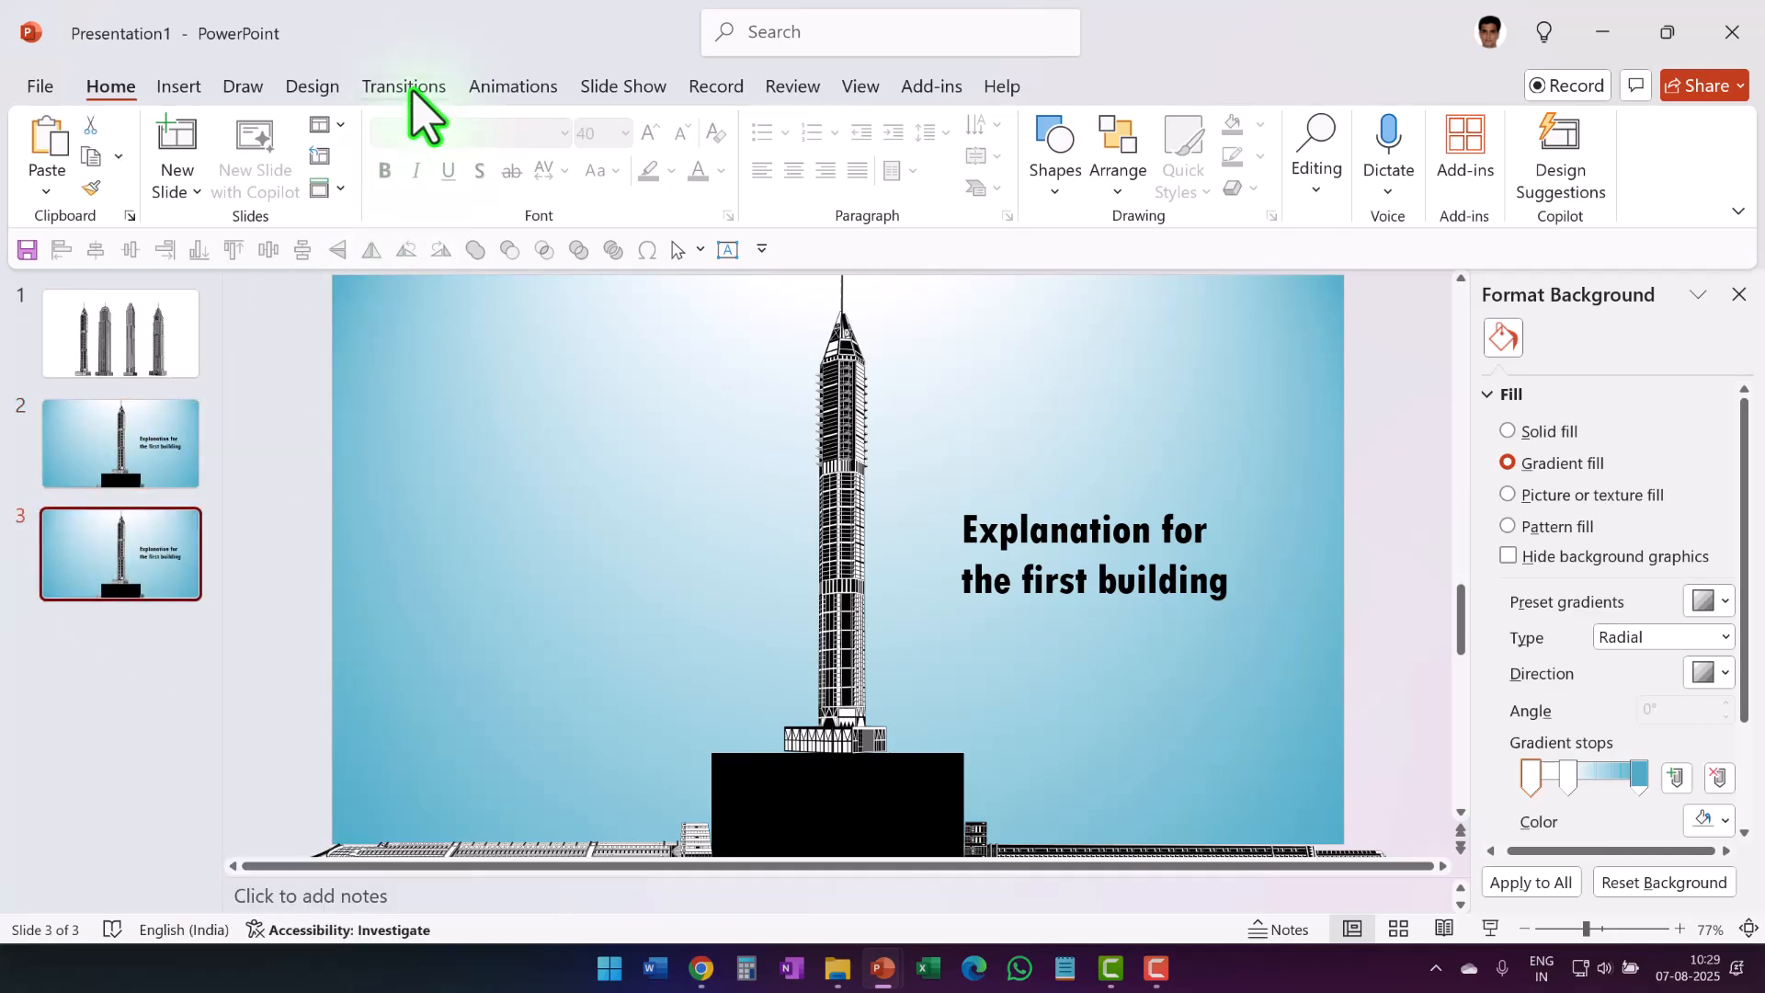
Step: Apply the Morph transition to slide 3 and show the preset gradient choices
click(403, 87)
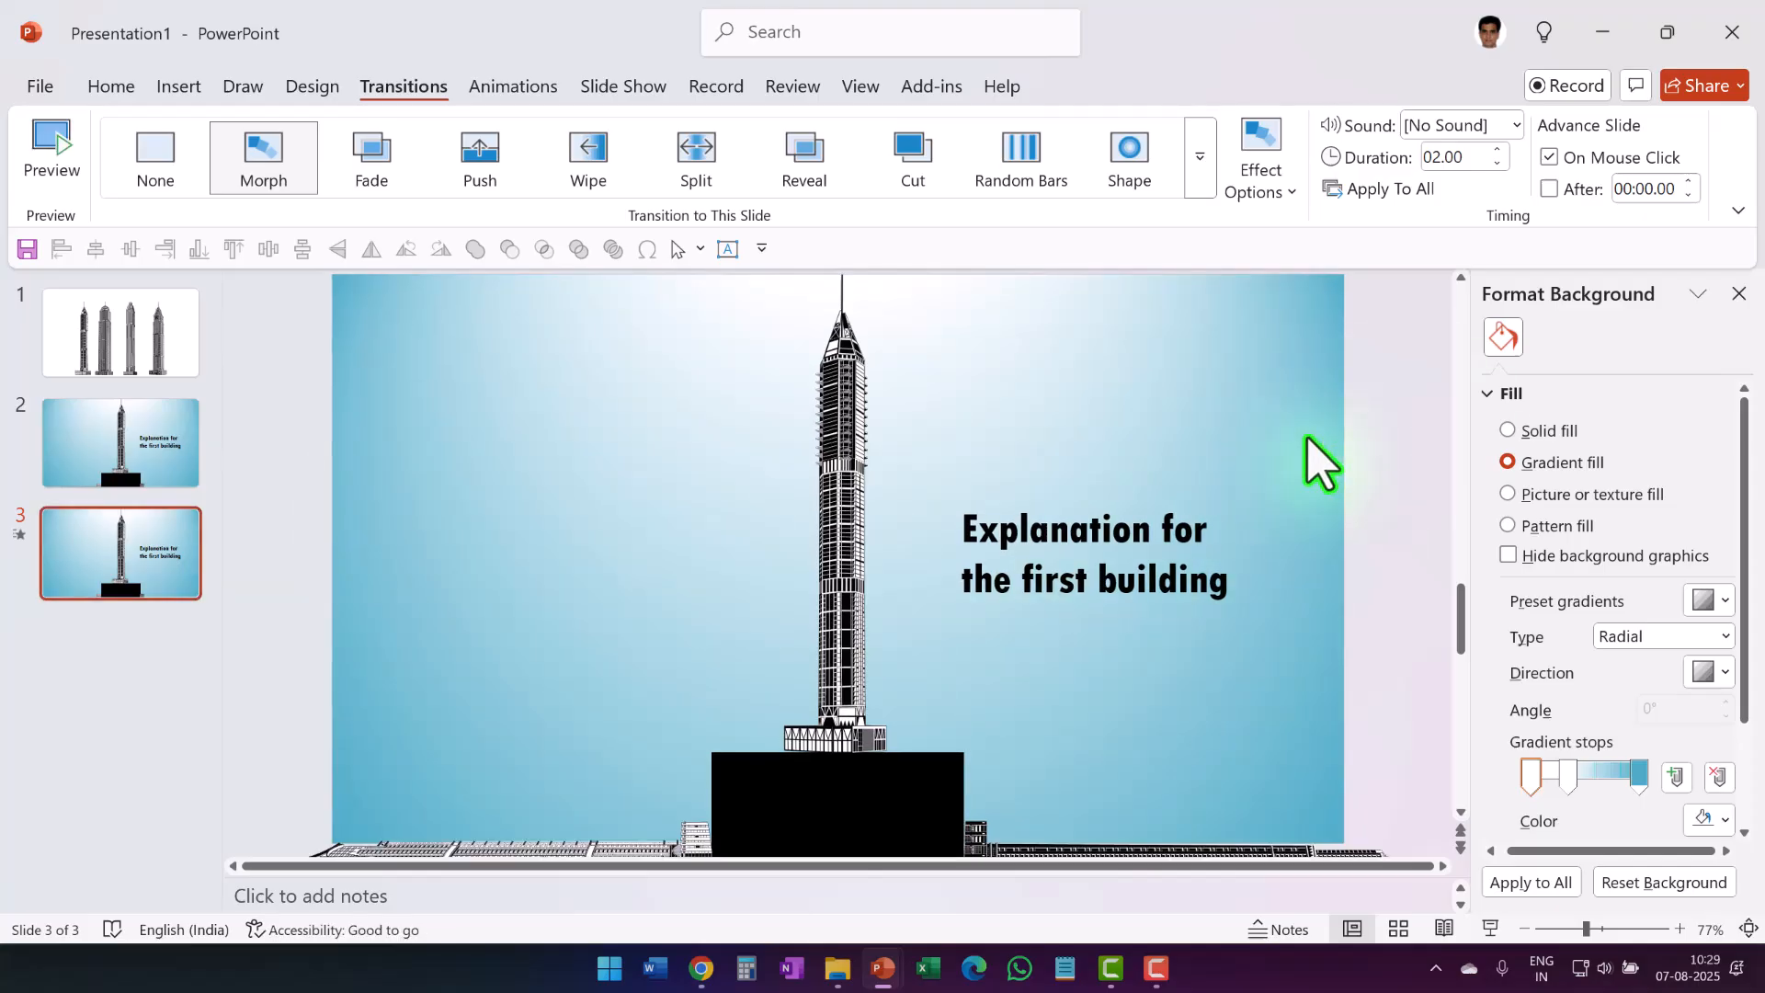
mouse_move(1396, 725)
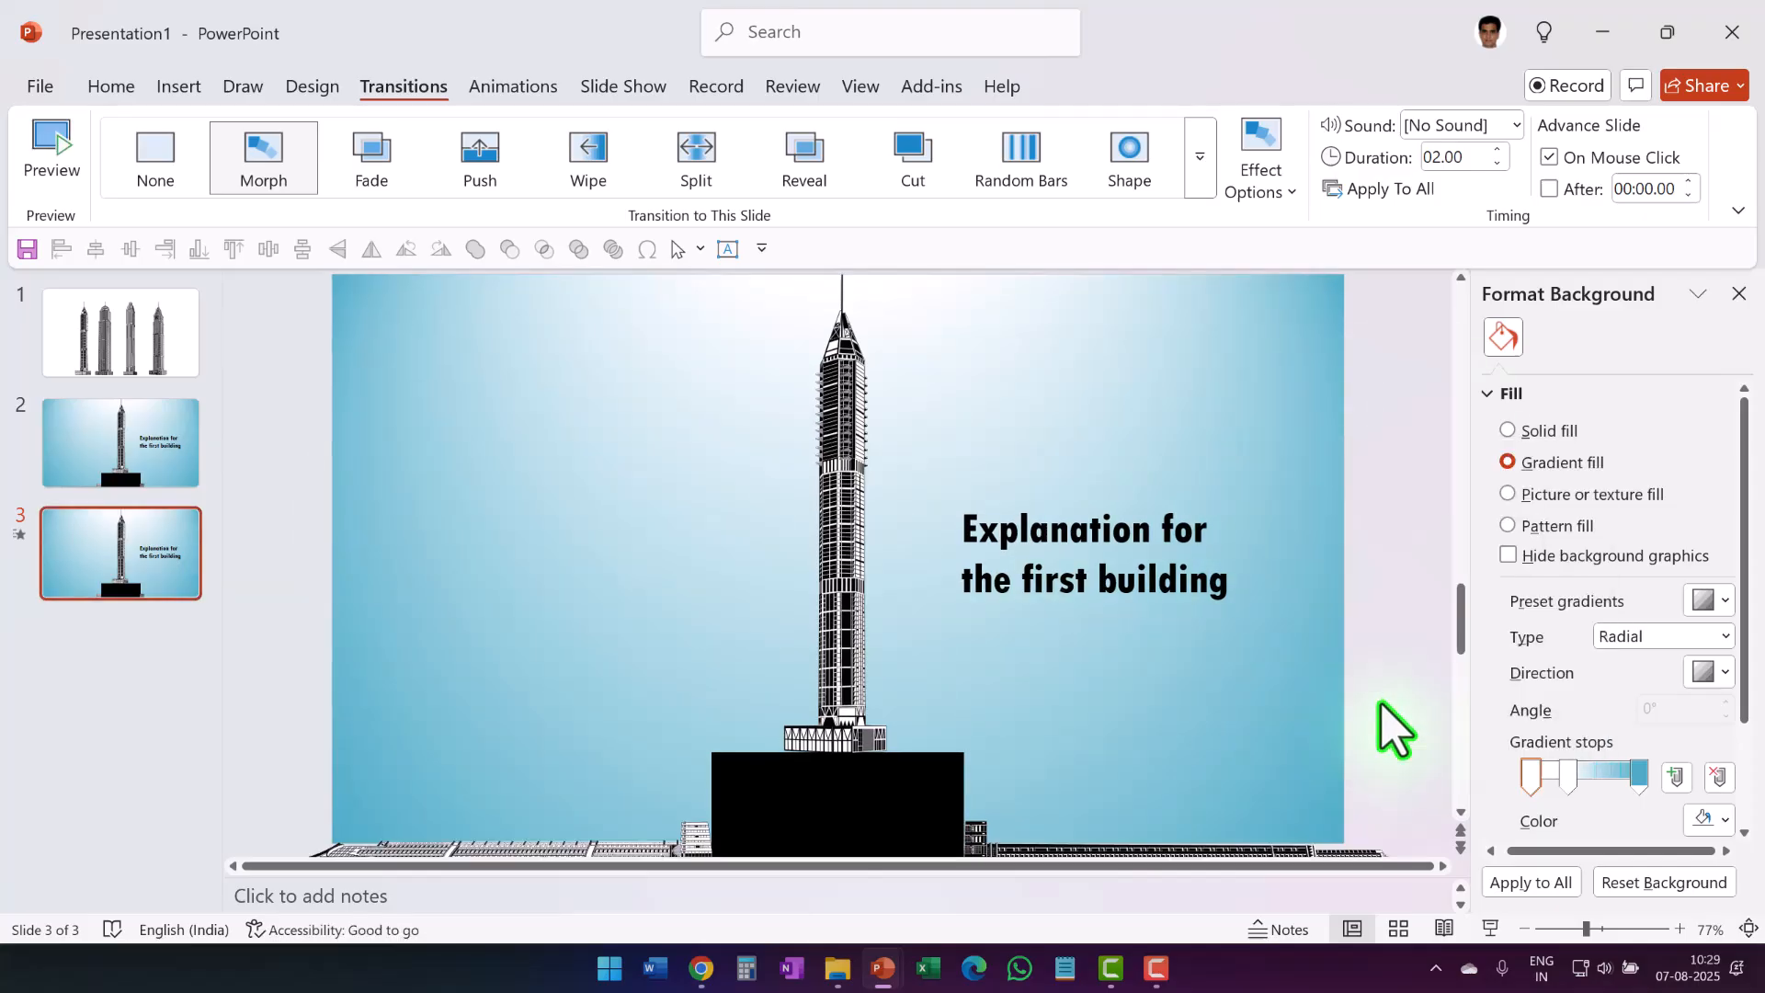
mouse_move(1717, 625)
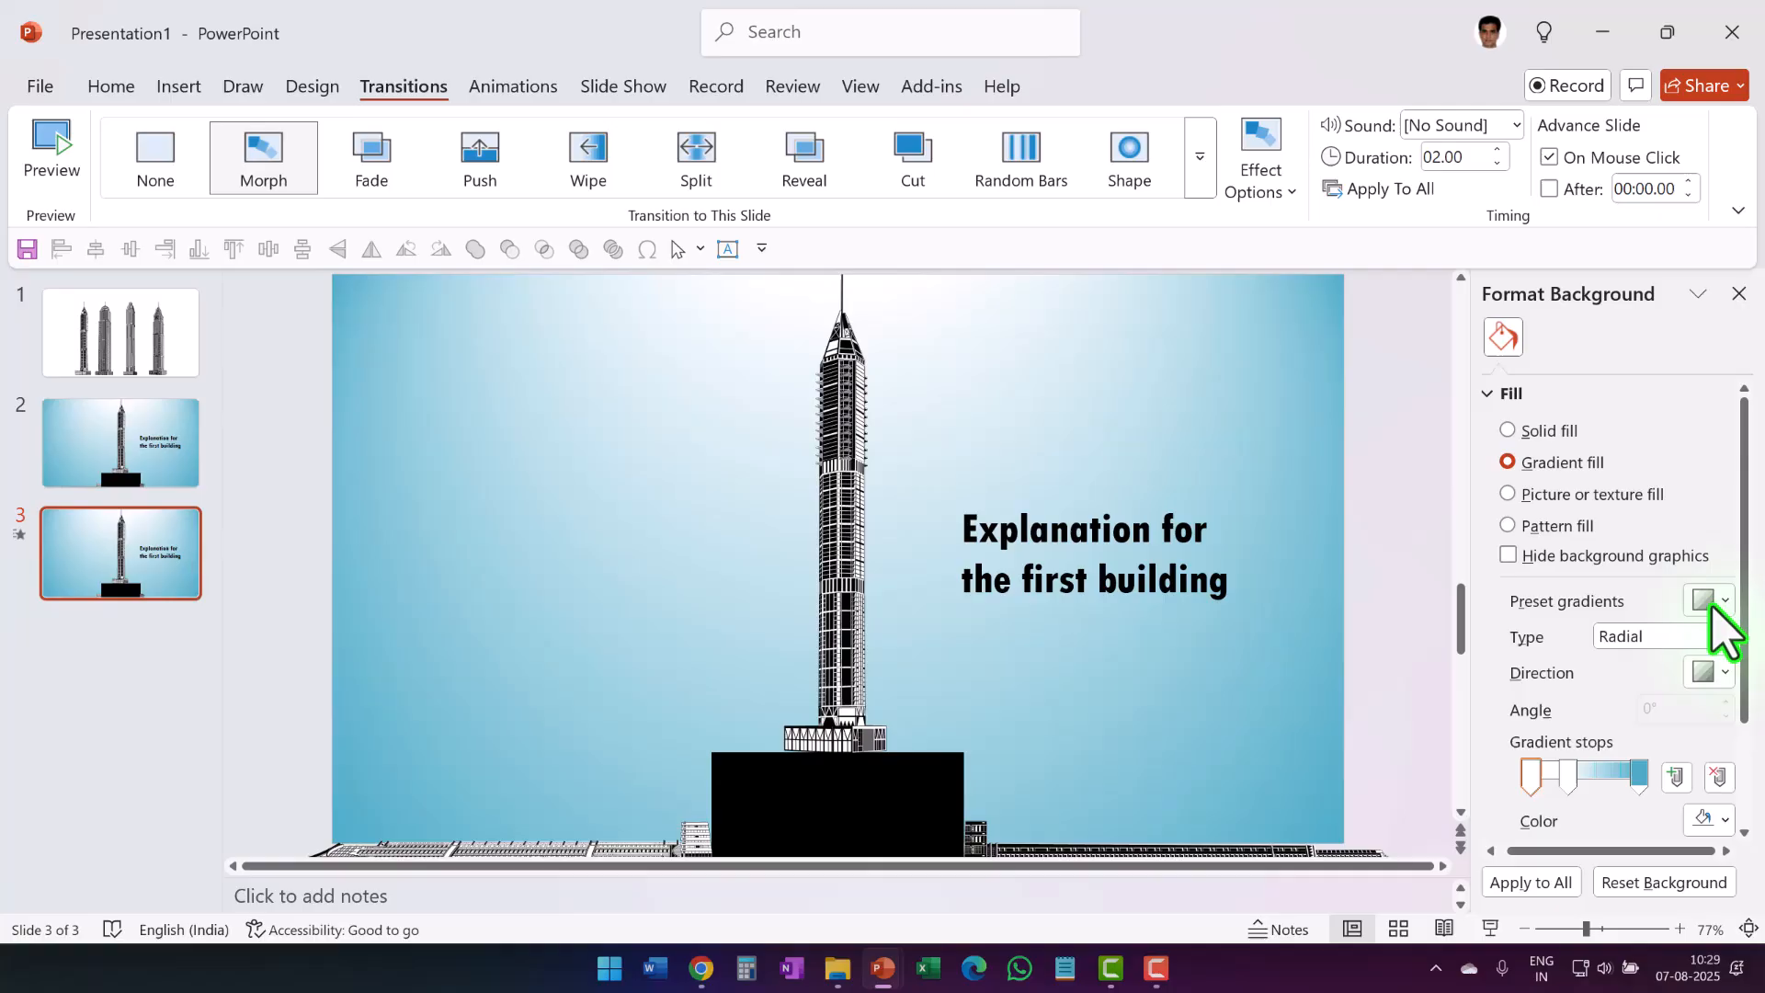
click(1723, 601)
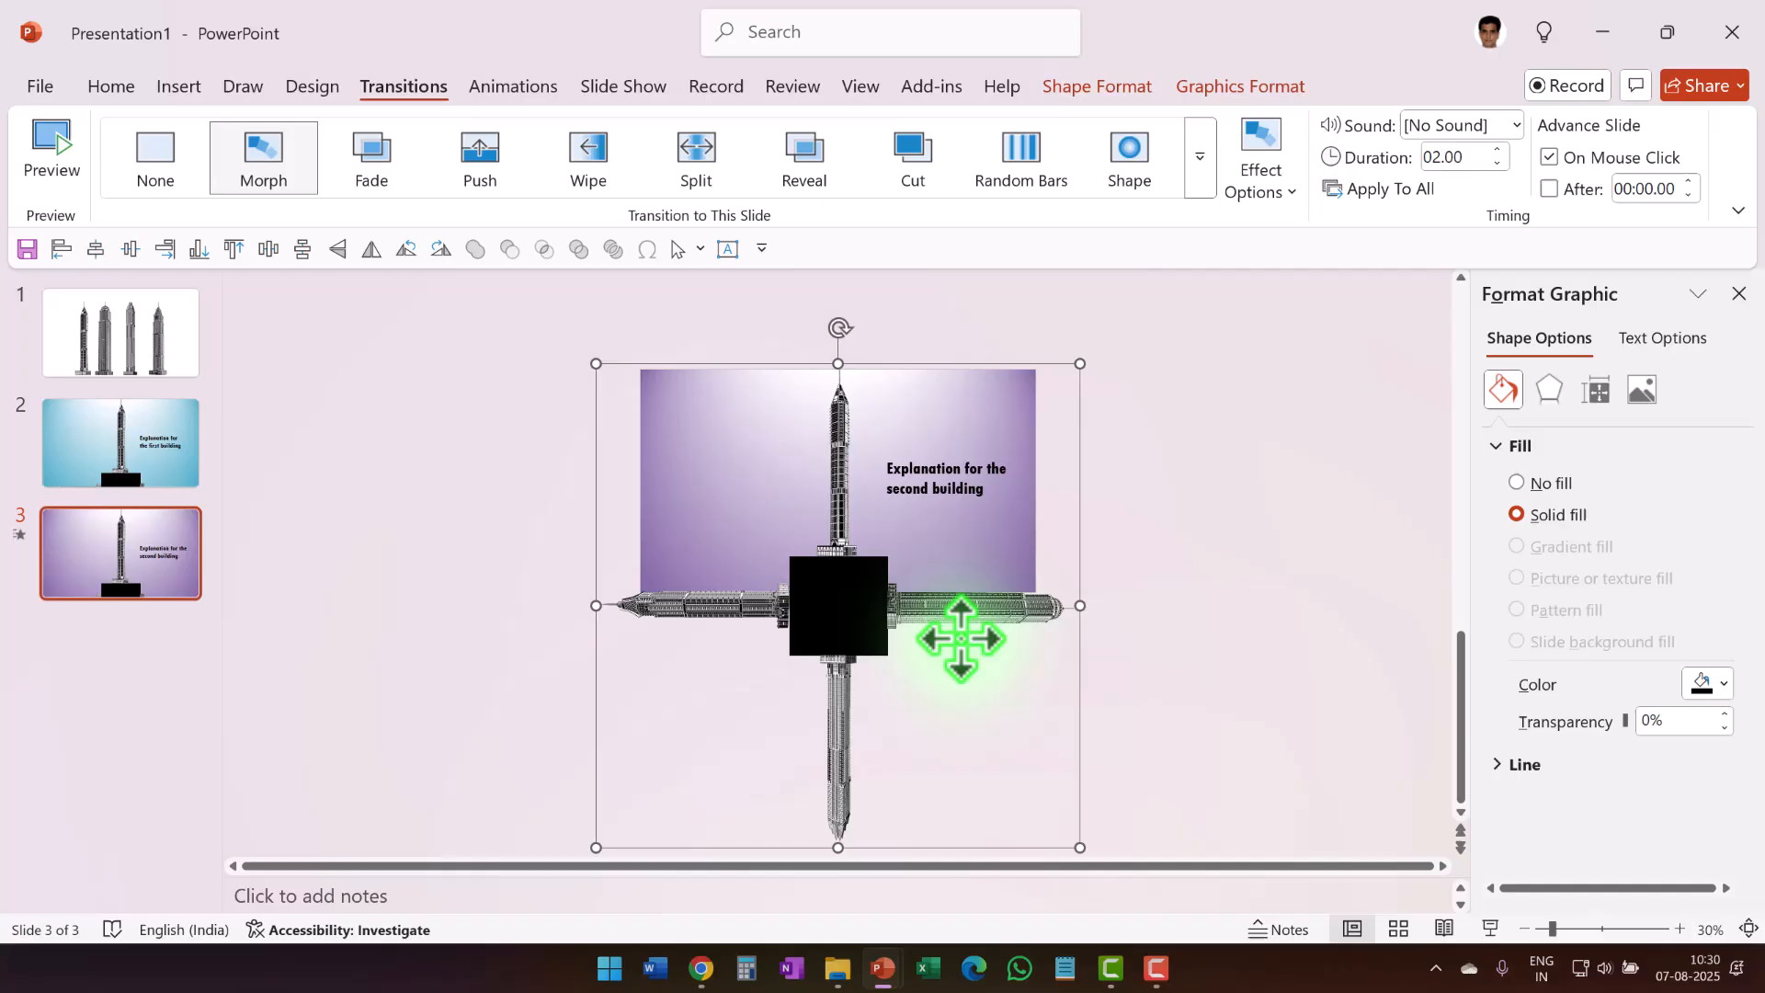
mouse_move(484, 276)
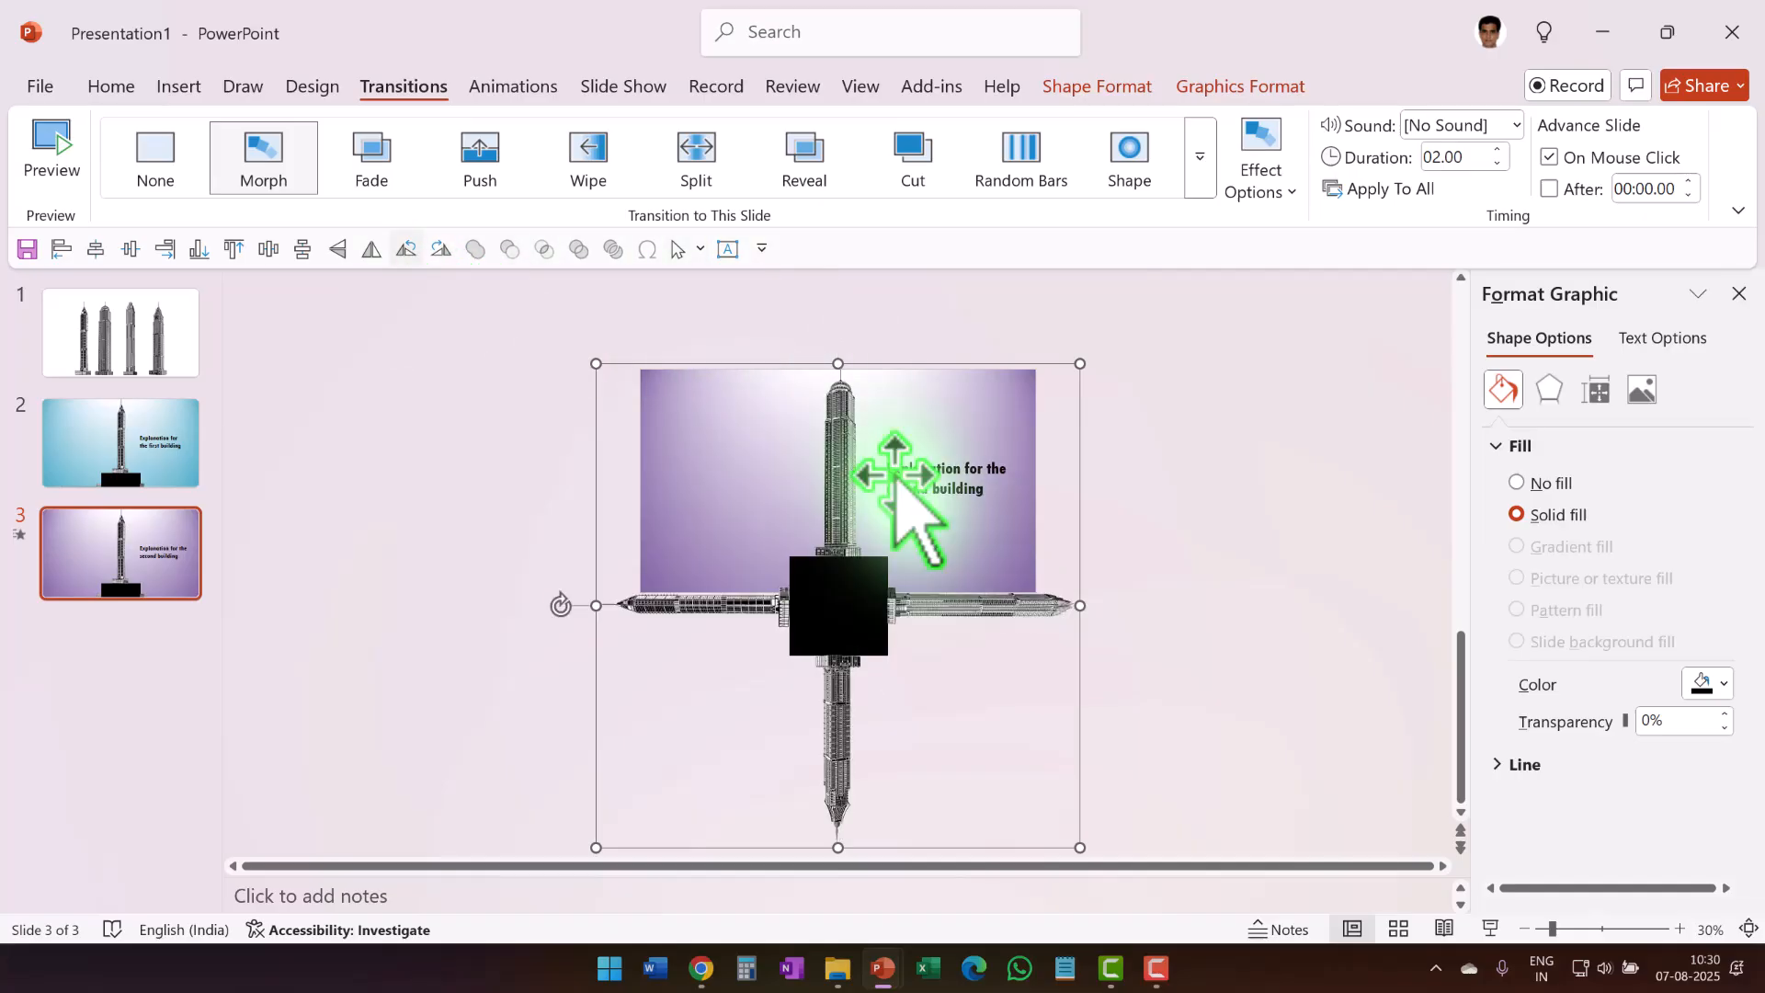
Step: Rotate the building group on slide 3 Left 90° via Home > Arrange > Rotate
click(110, 85)
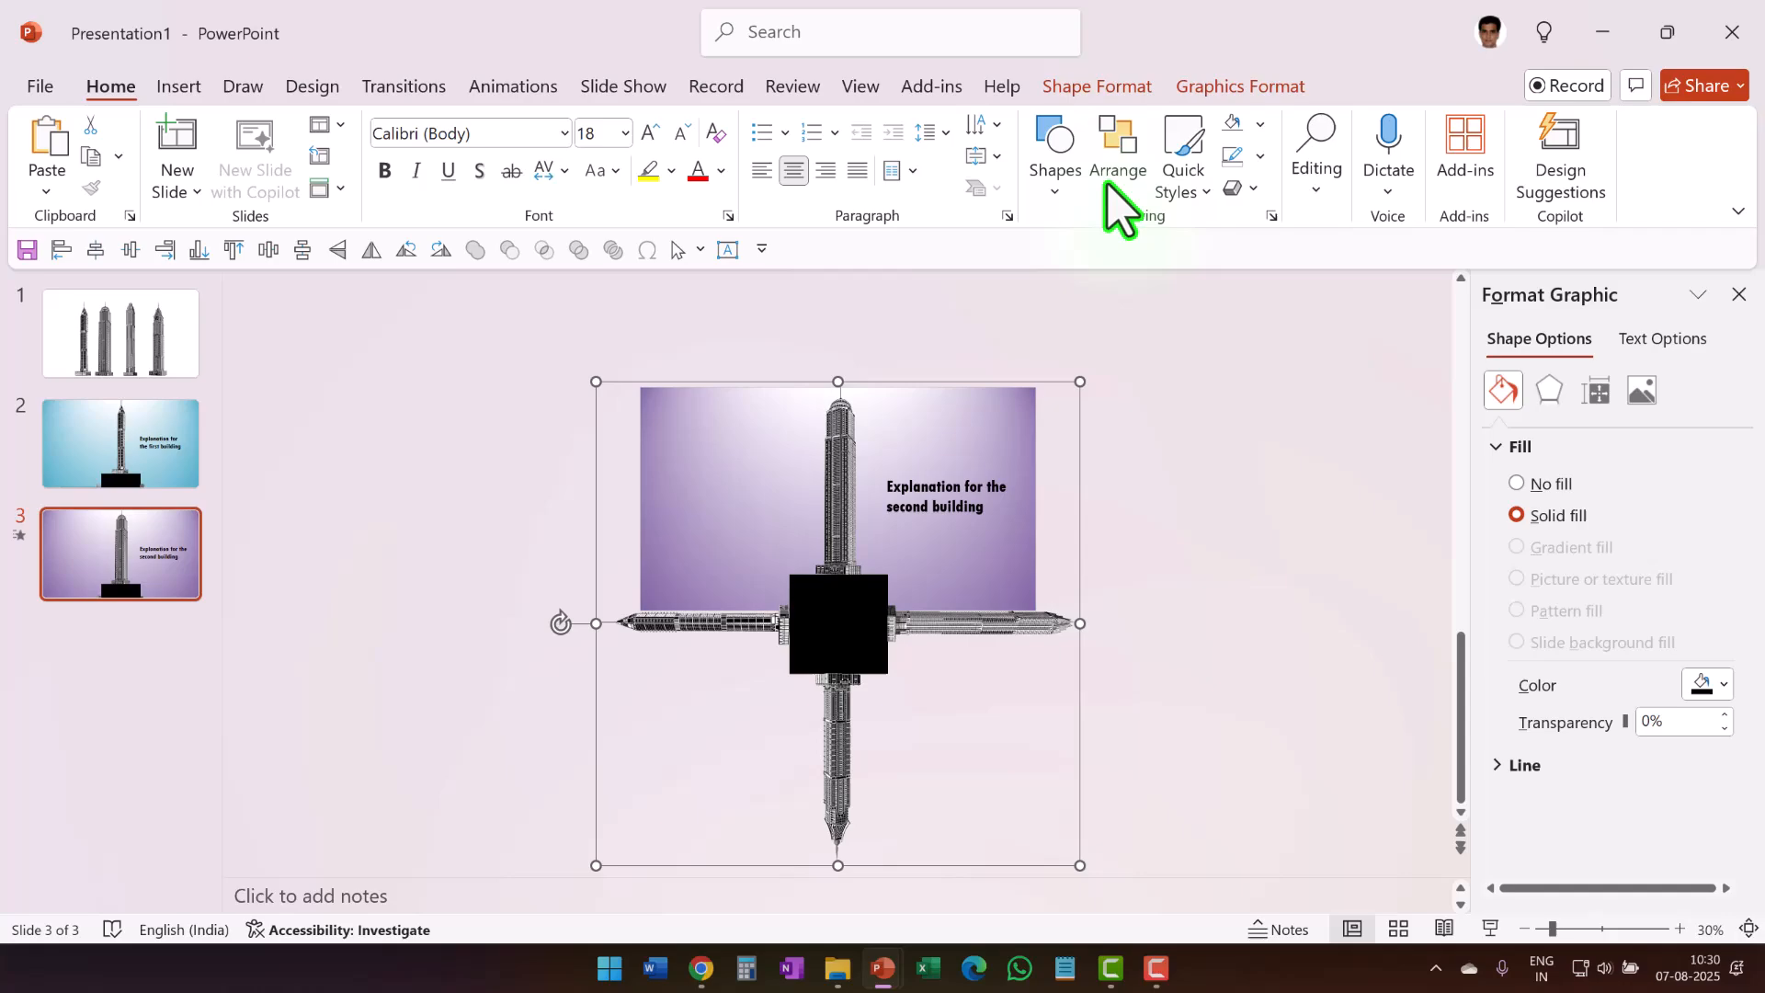
click(1118, 138)
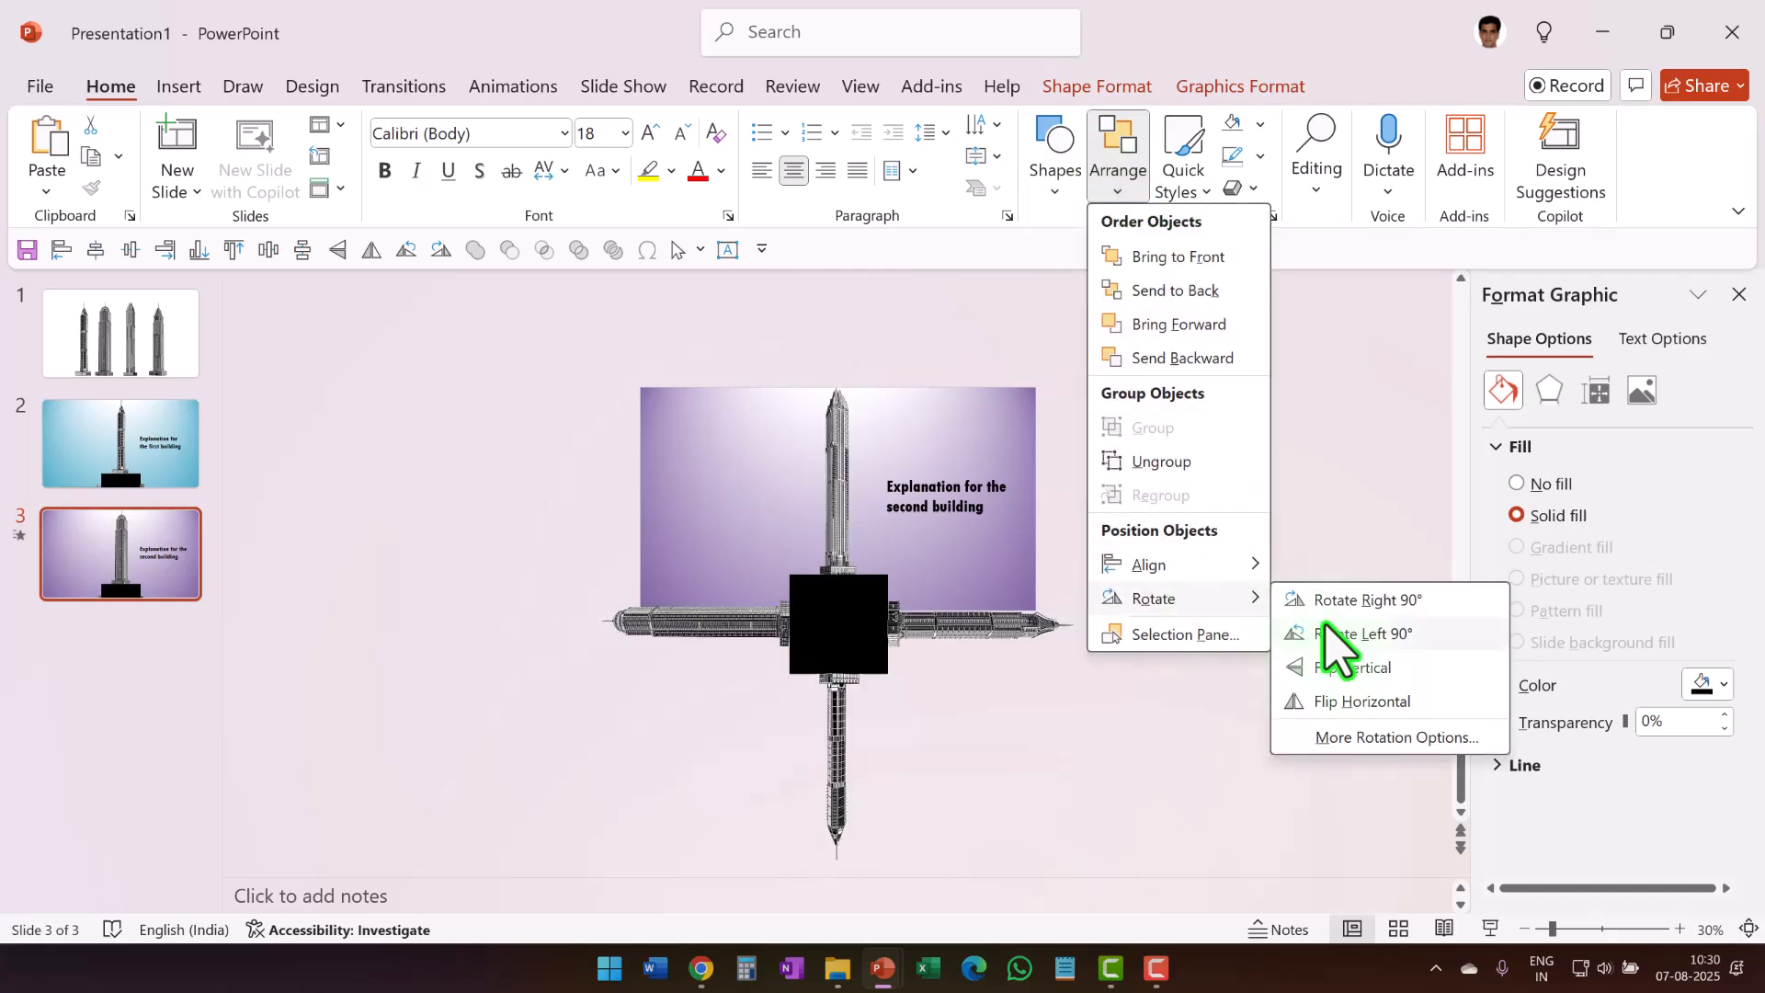
click(1365, 634)
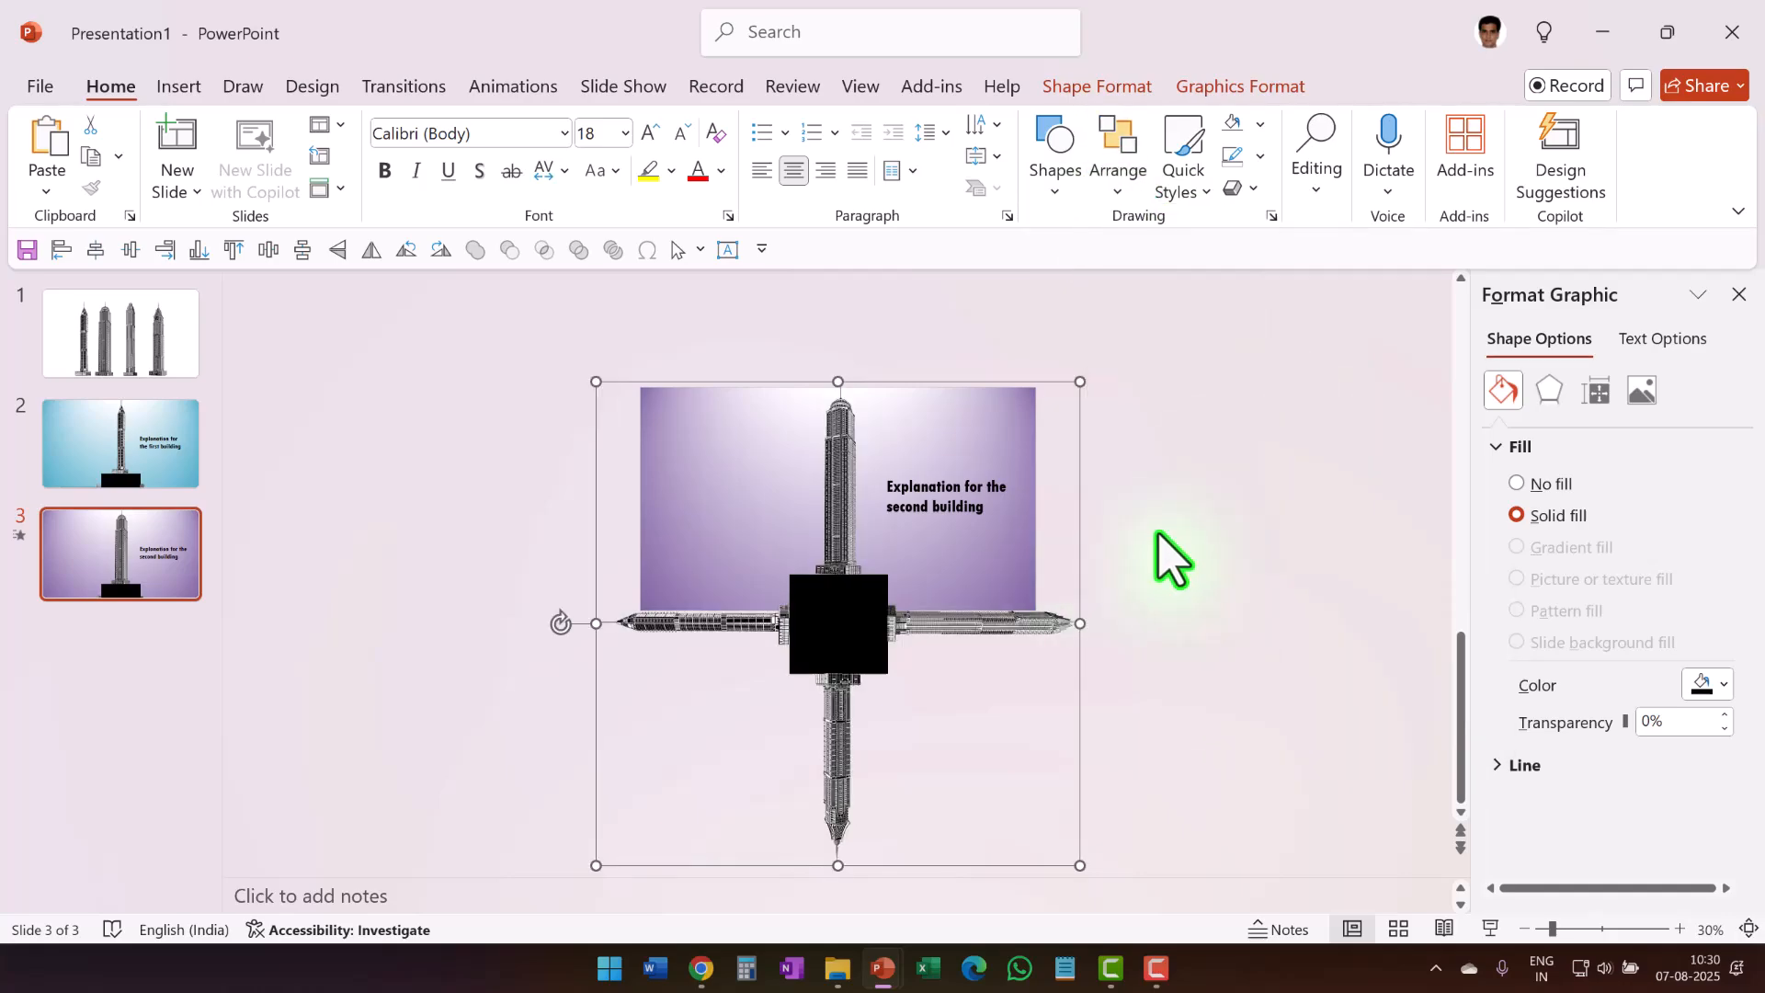
Step: Duplicate slide 3 and slide 4 to create slides for the third and fourth buildings
right_click(121, 554)
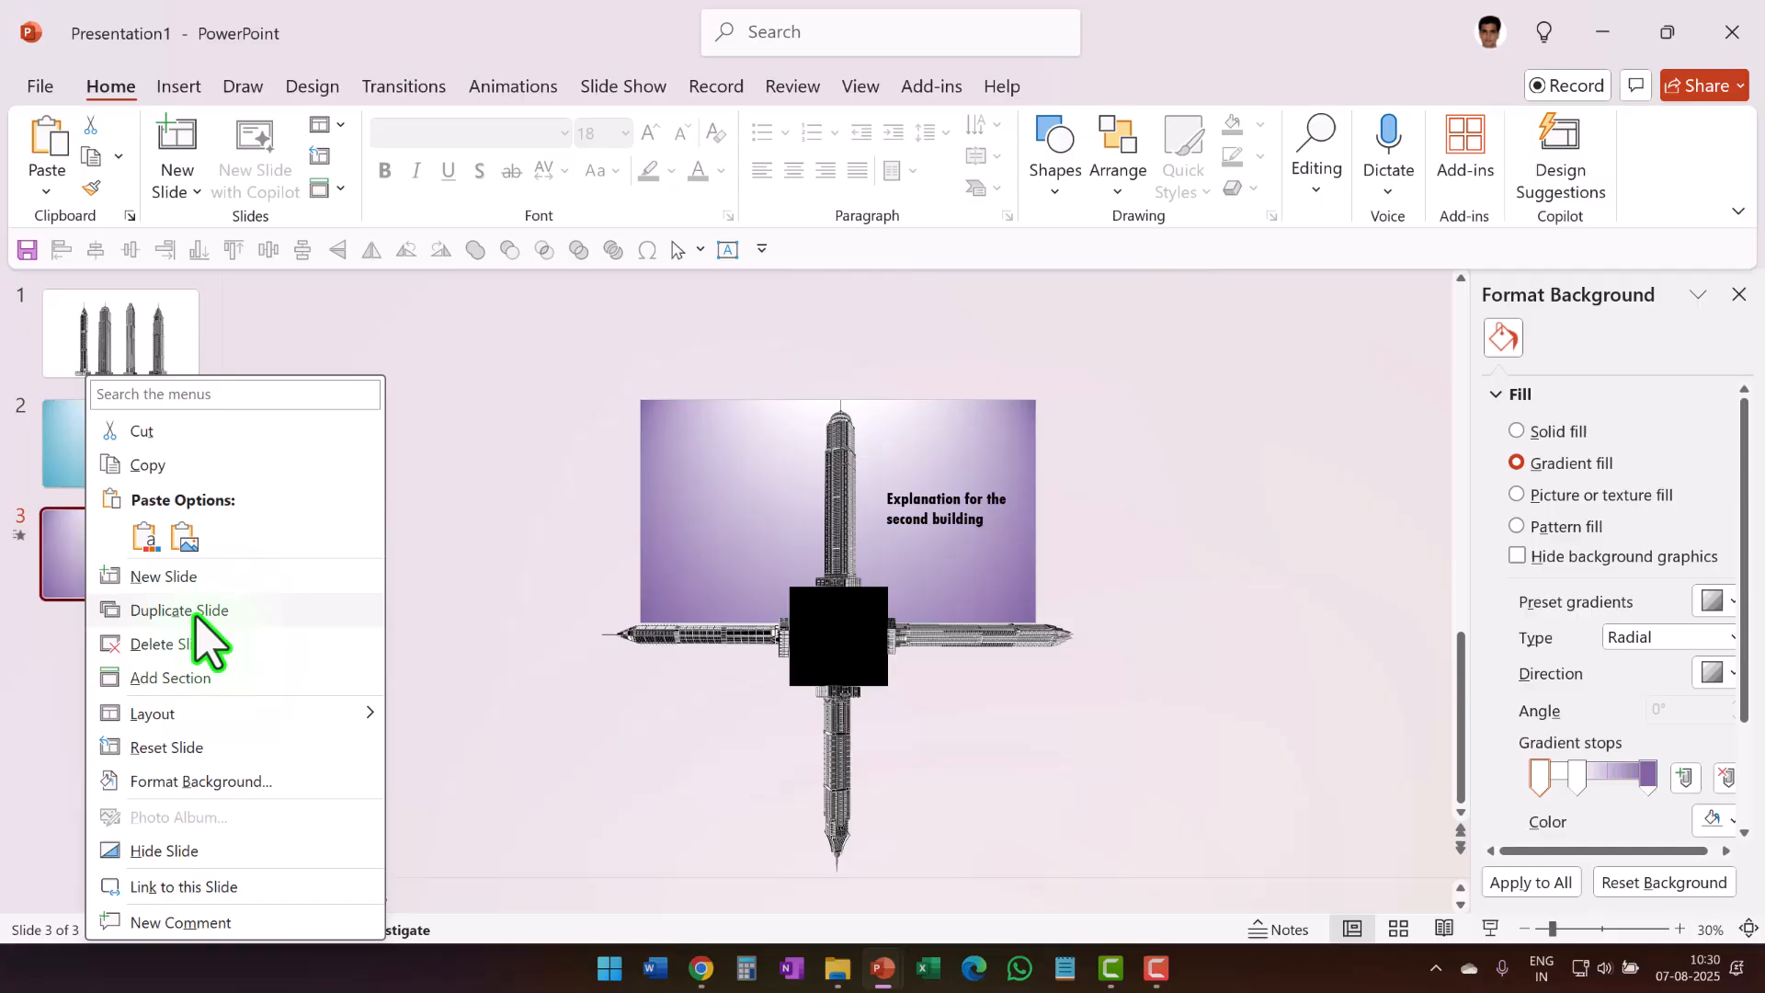
click(179, 610)
text(thir)
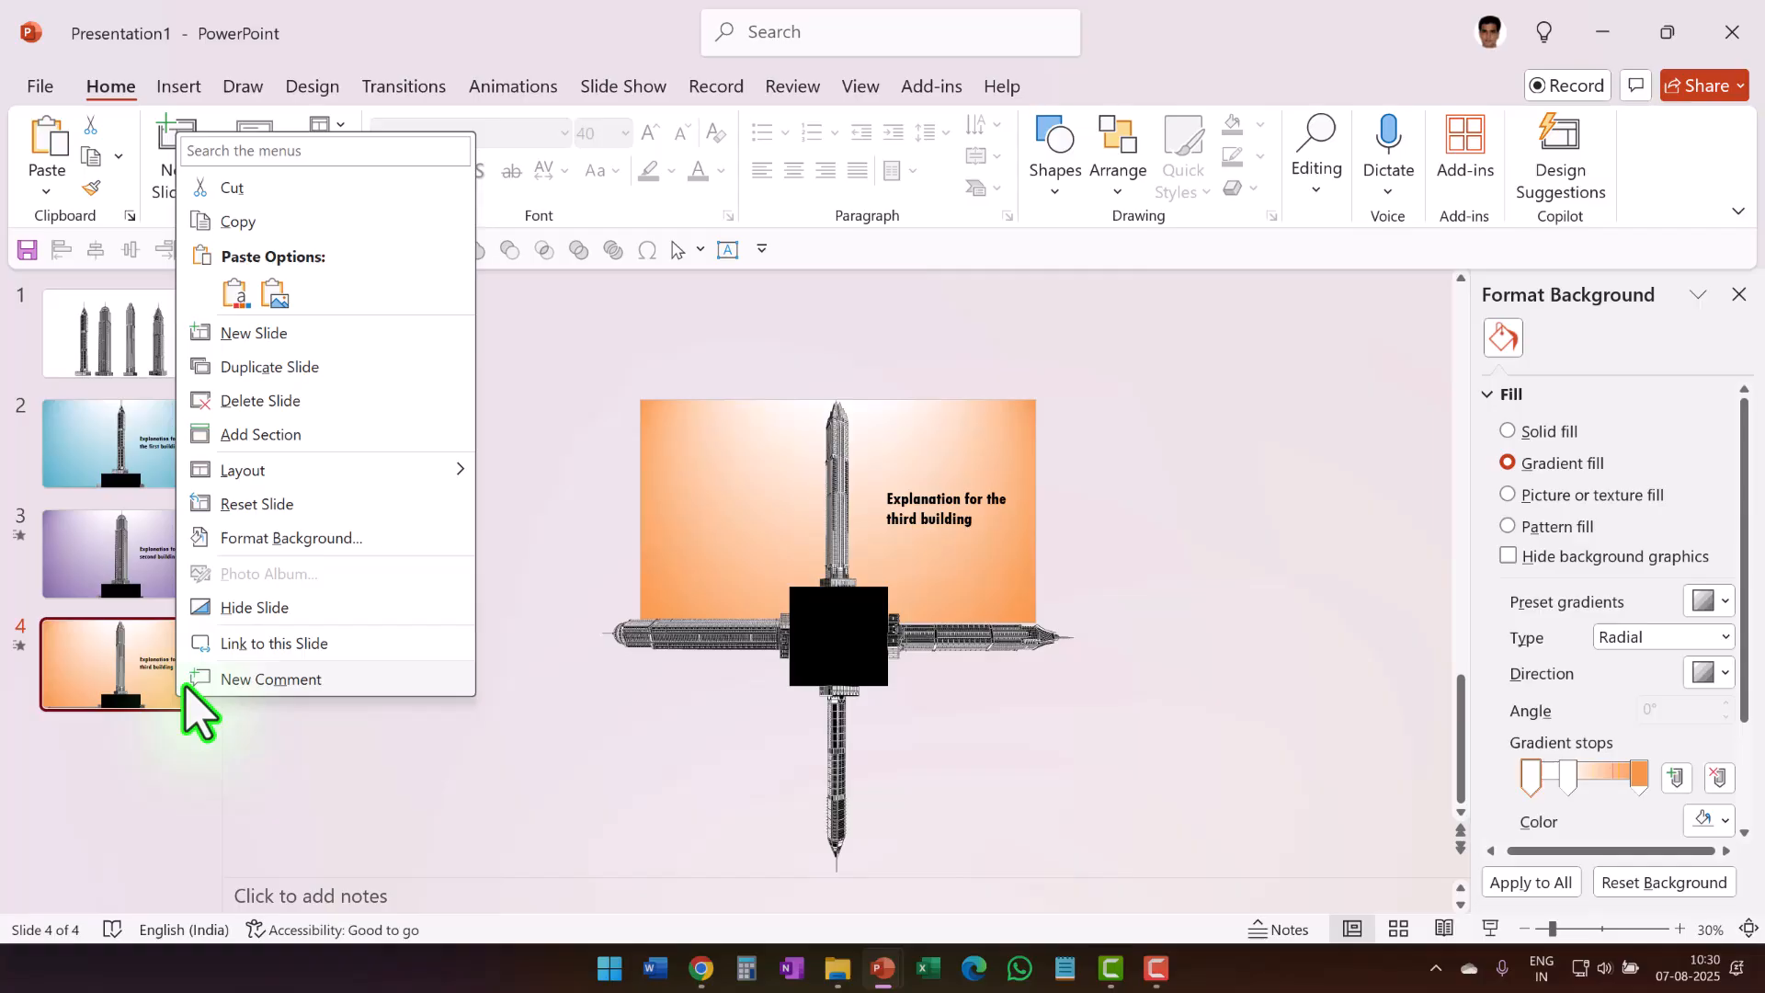
click(269, 366)
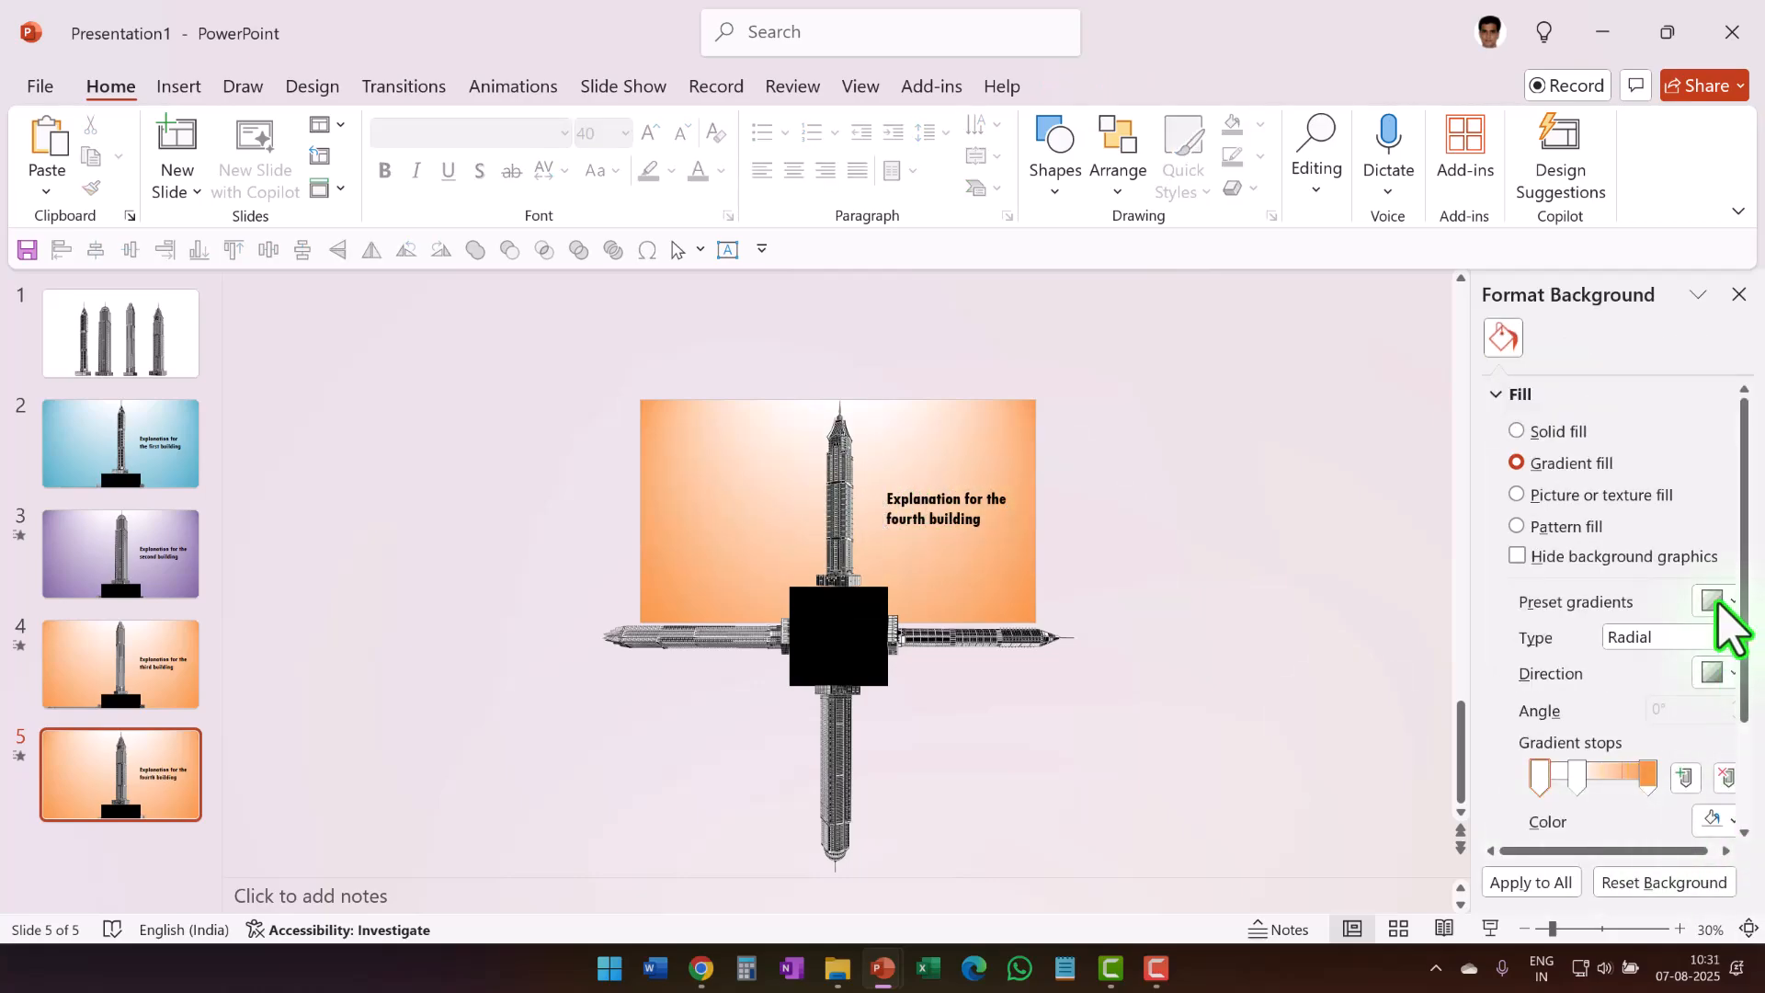
Step: Pick orange and red preset gradients for the backgrounds of slides 4 and 5
click(1714, 601)
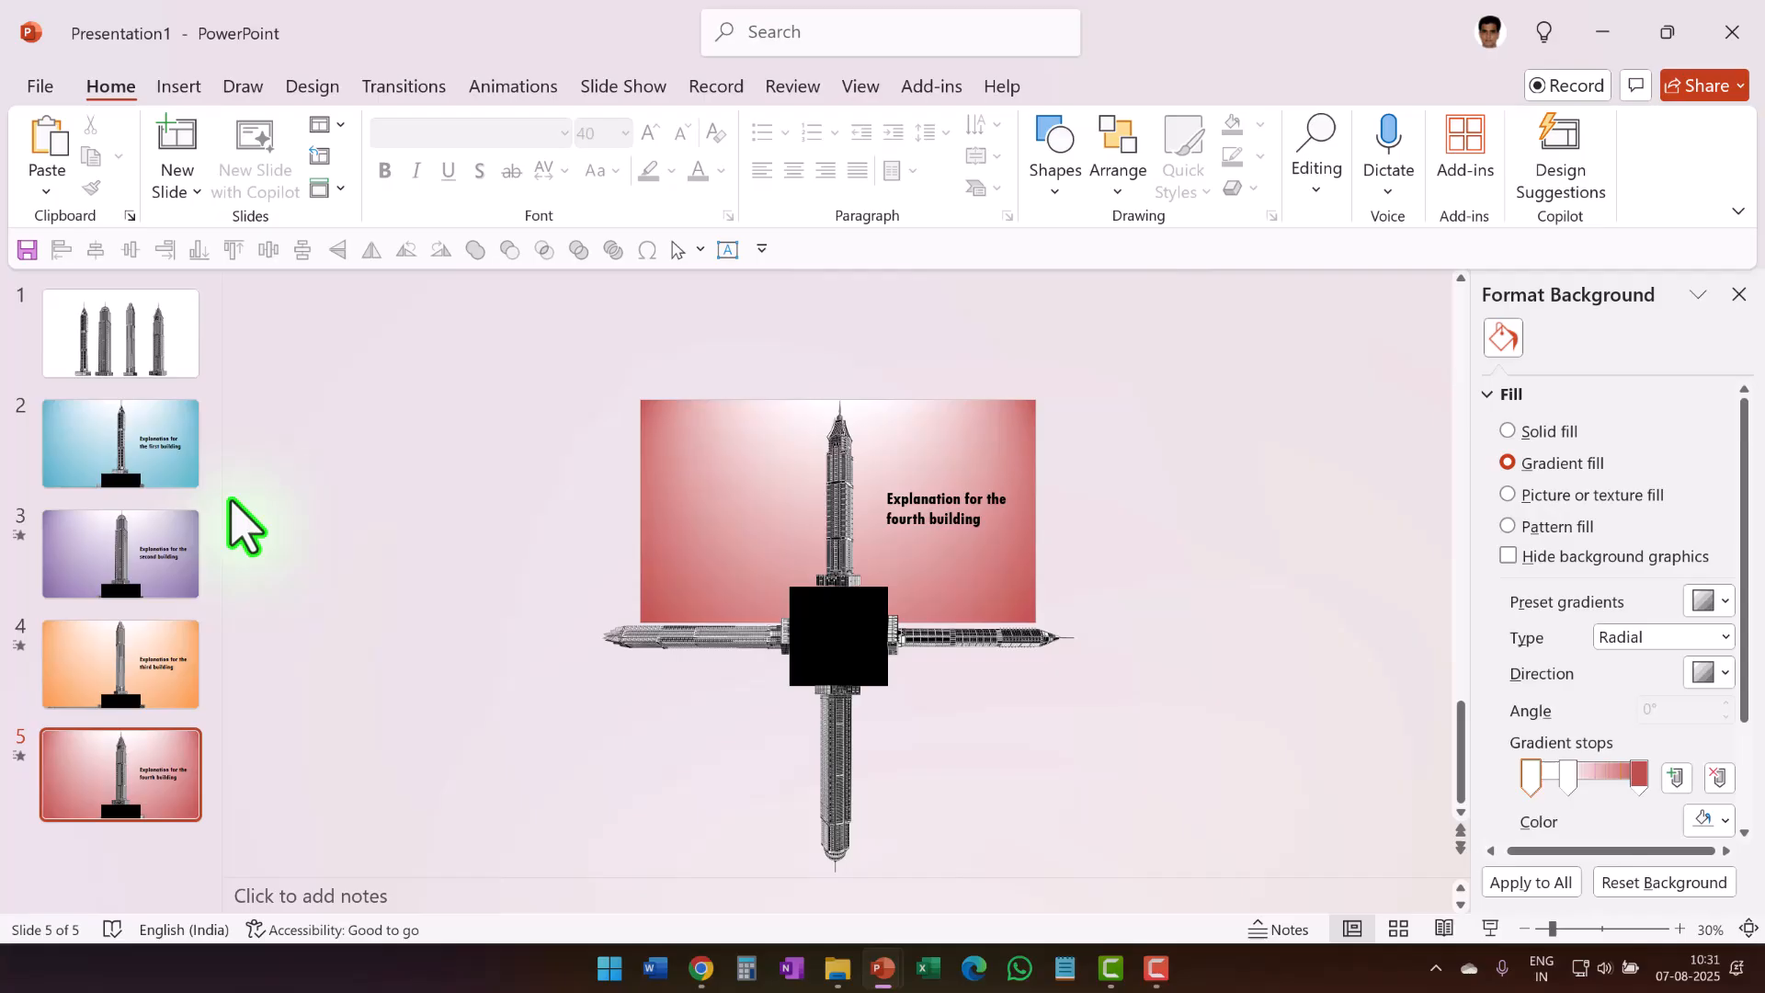
click(121, 444)
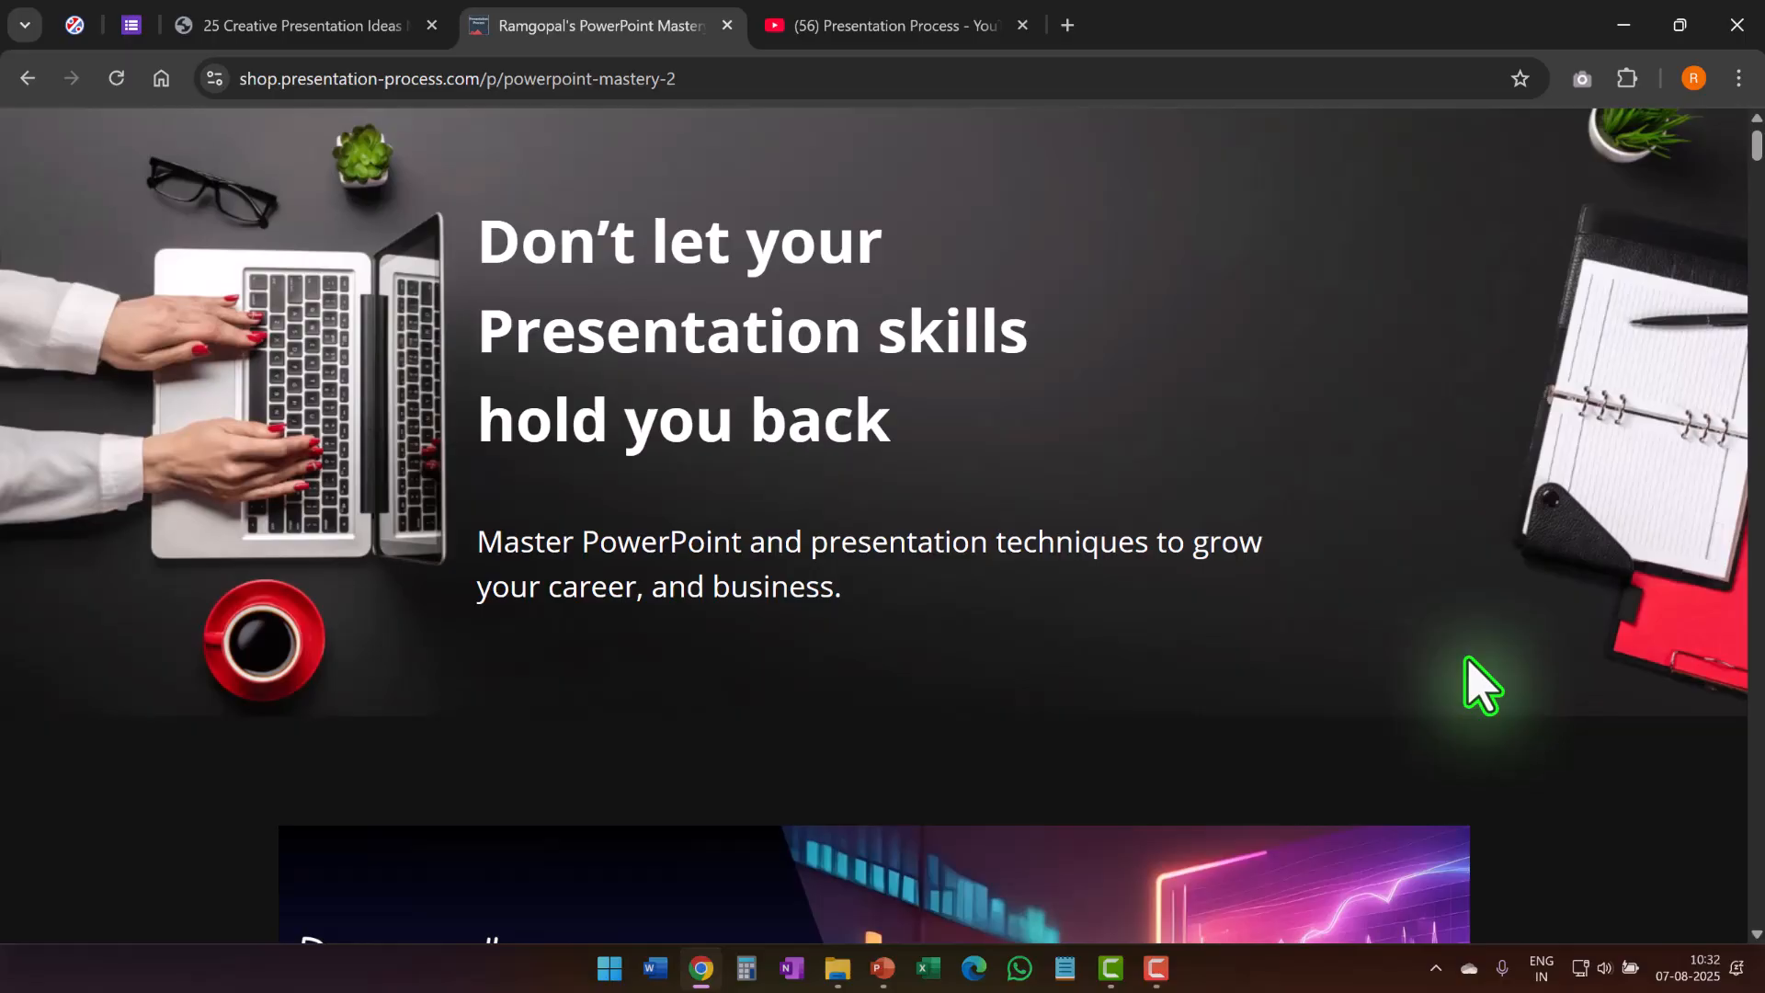
mouse_move(1366, 675)
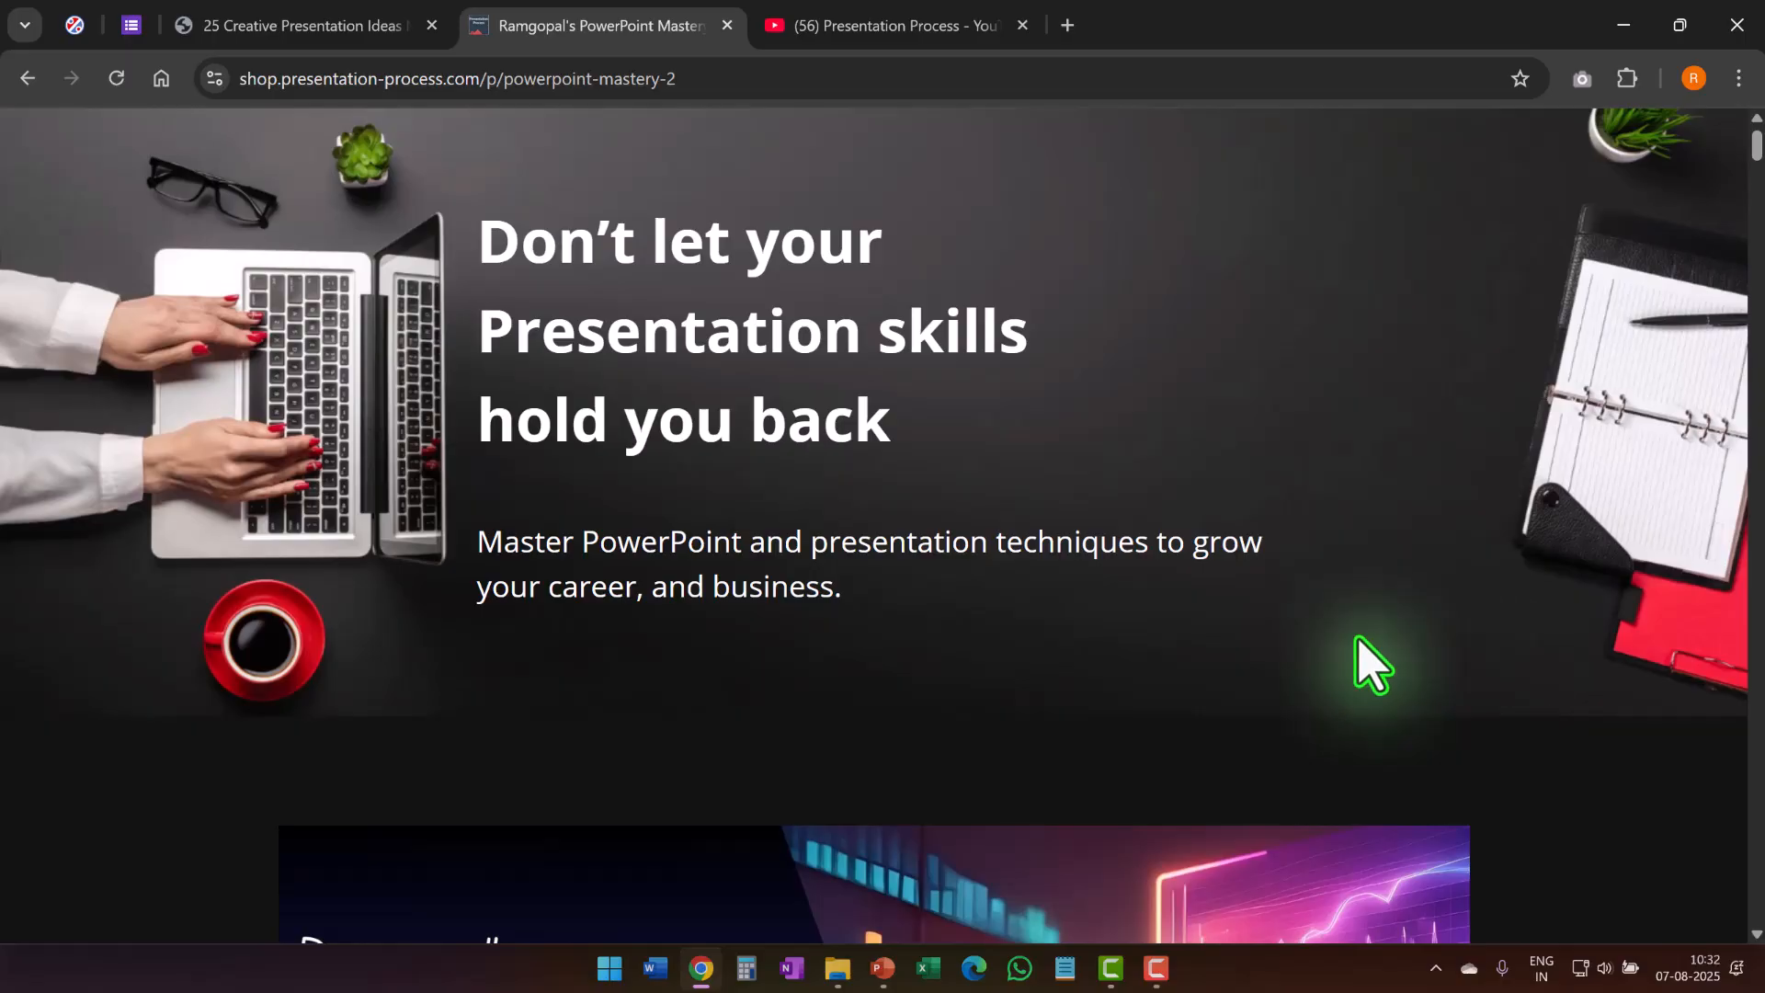
Step: Scroll through the PowerPoint Mastery 2.0 course page and start its launch video
scroll(down, 3)
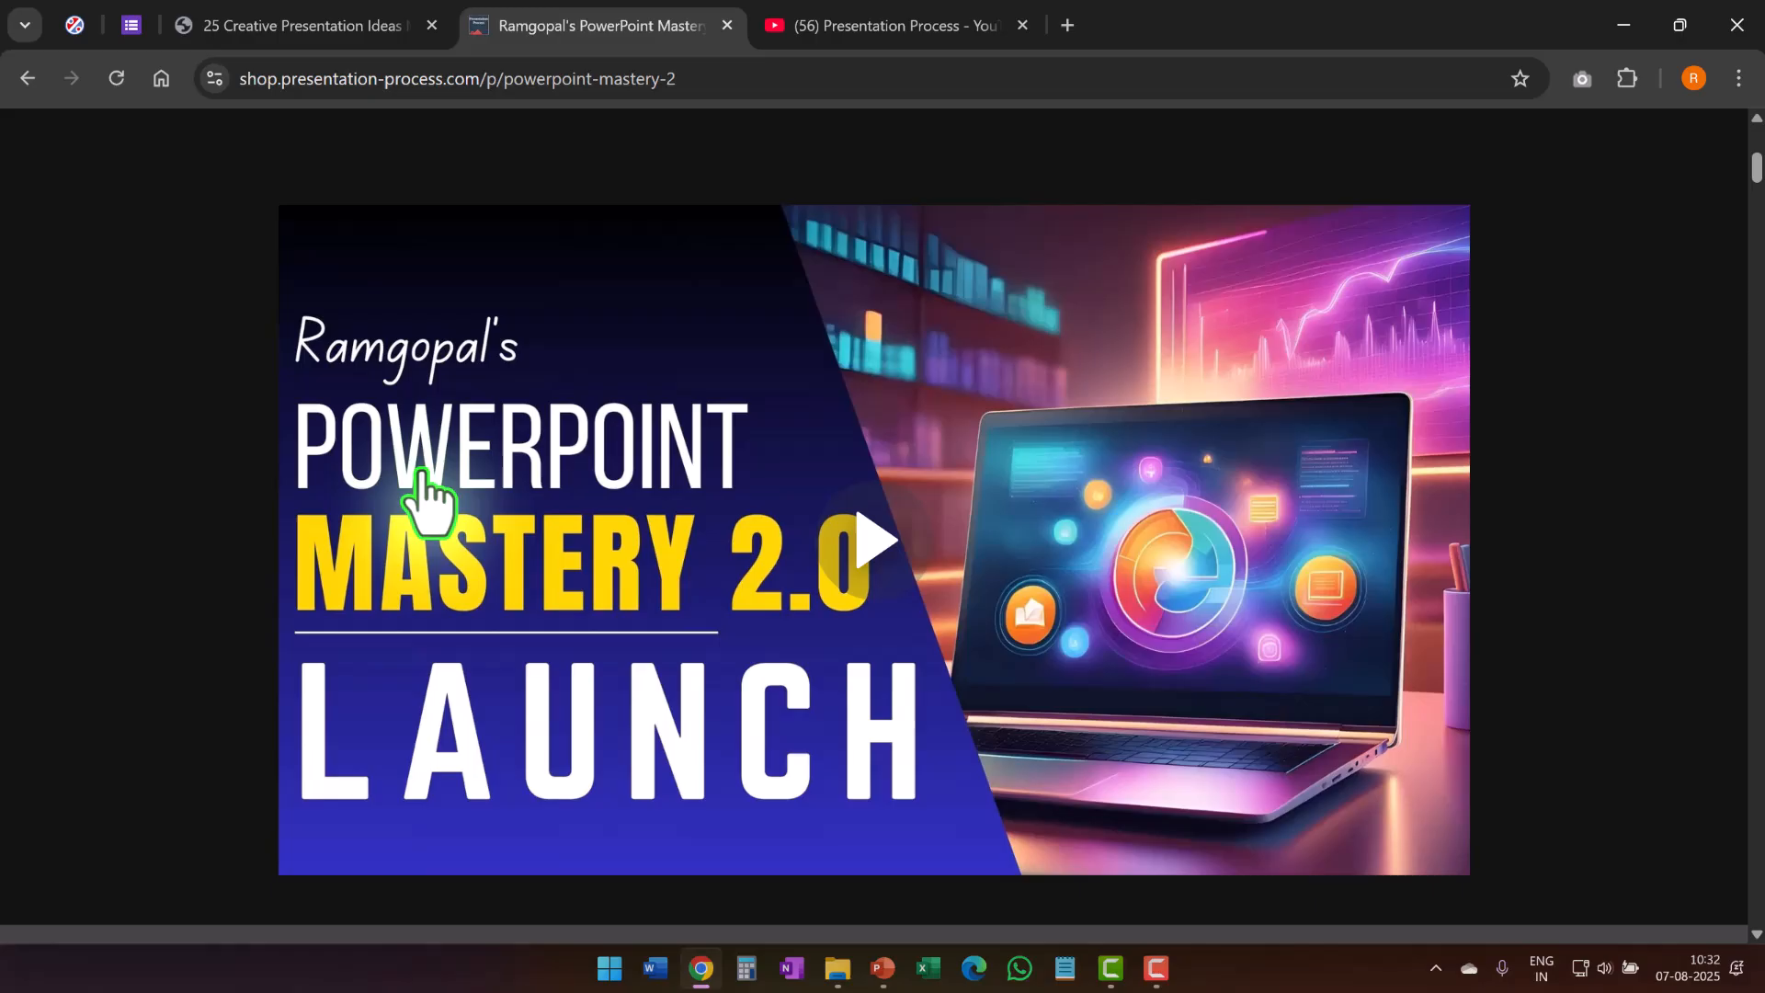
mouse_move(1054, 738)
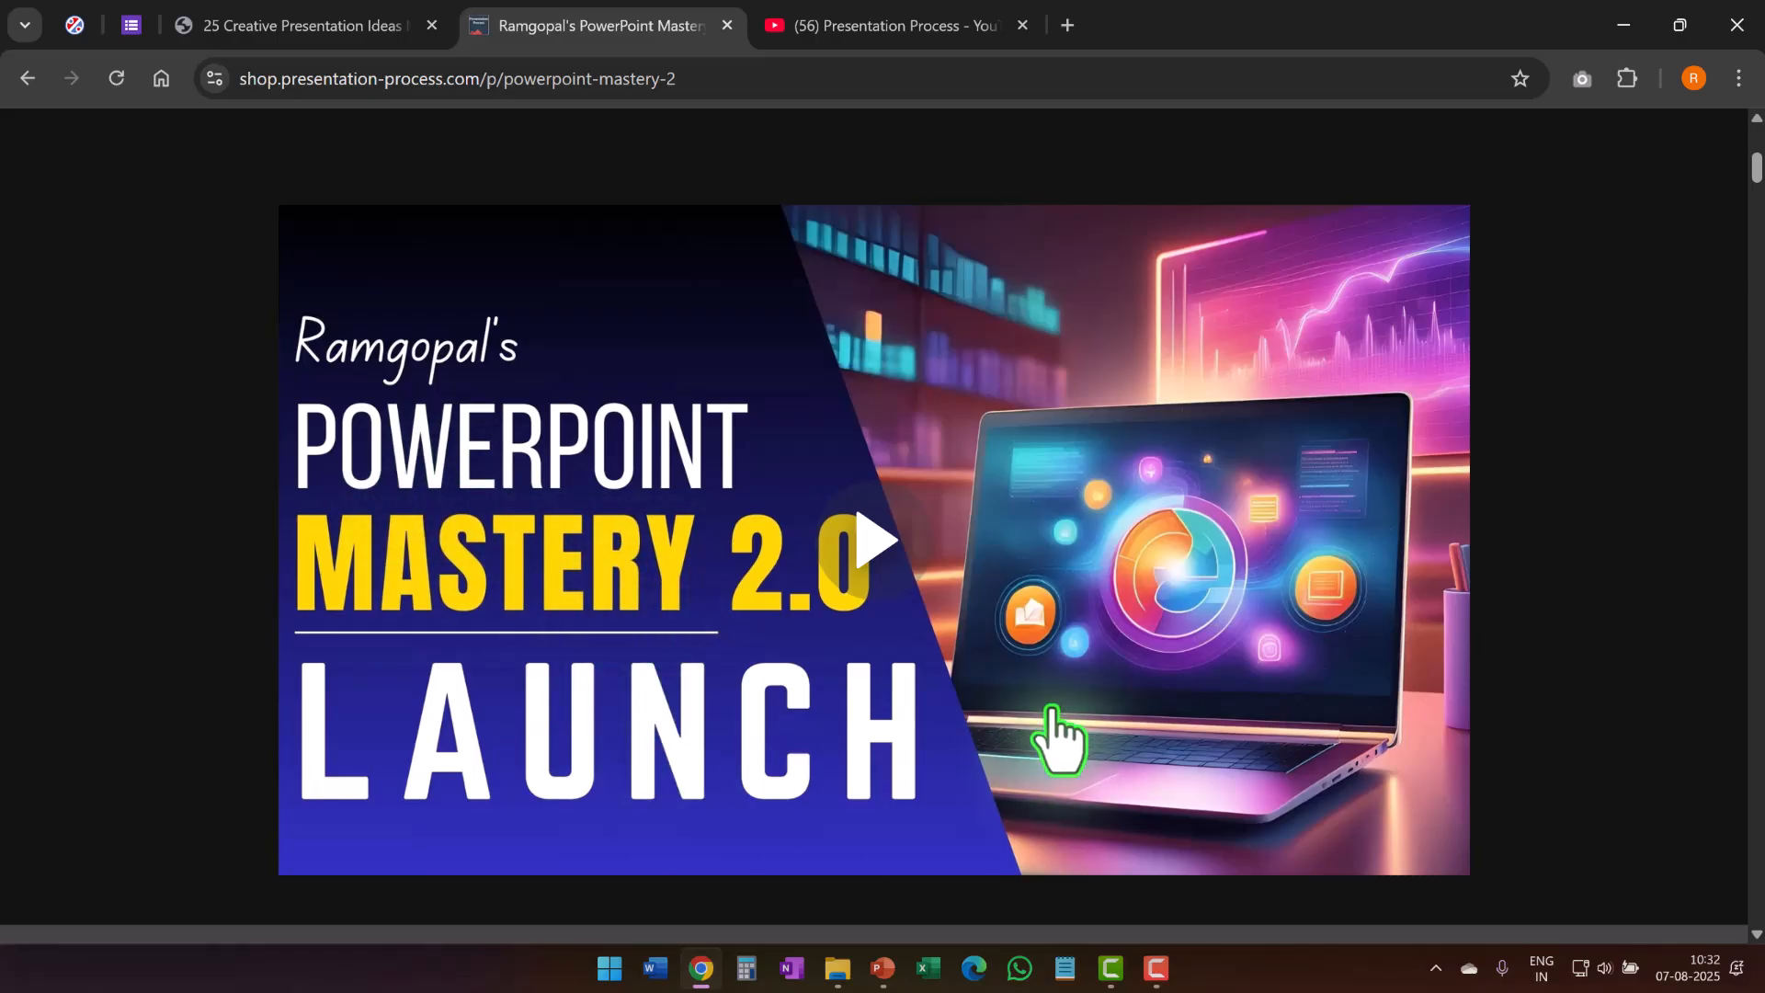
scroll(down, 3)
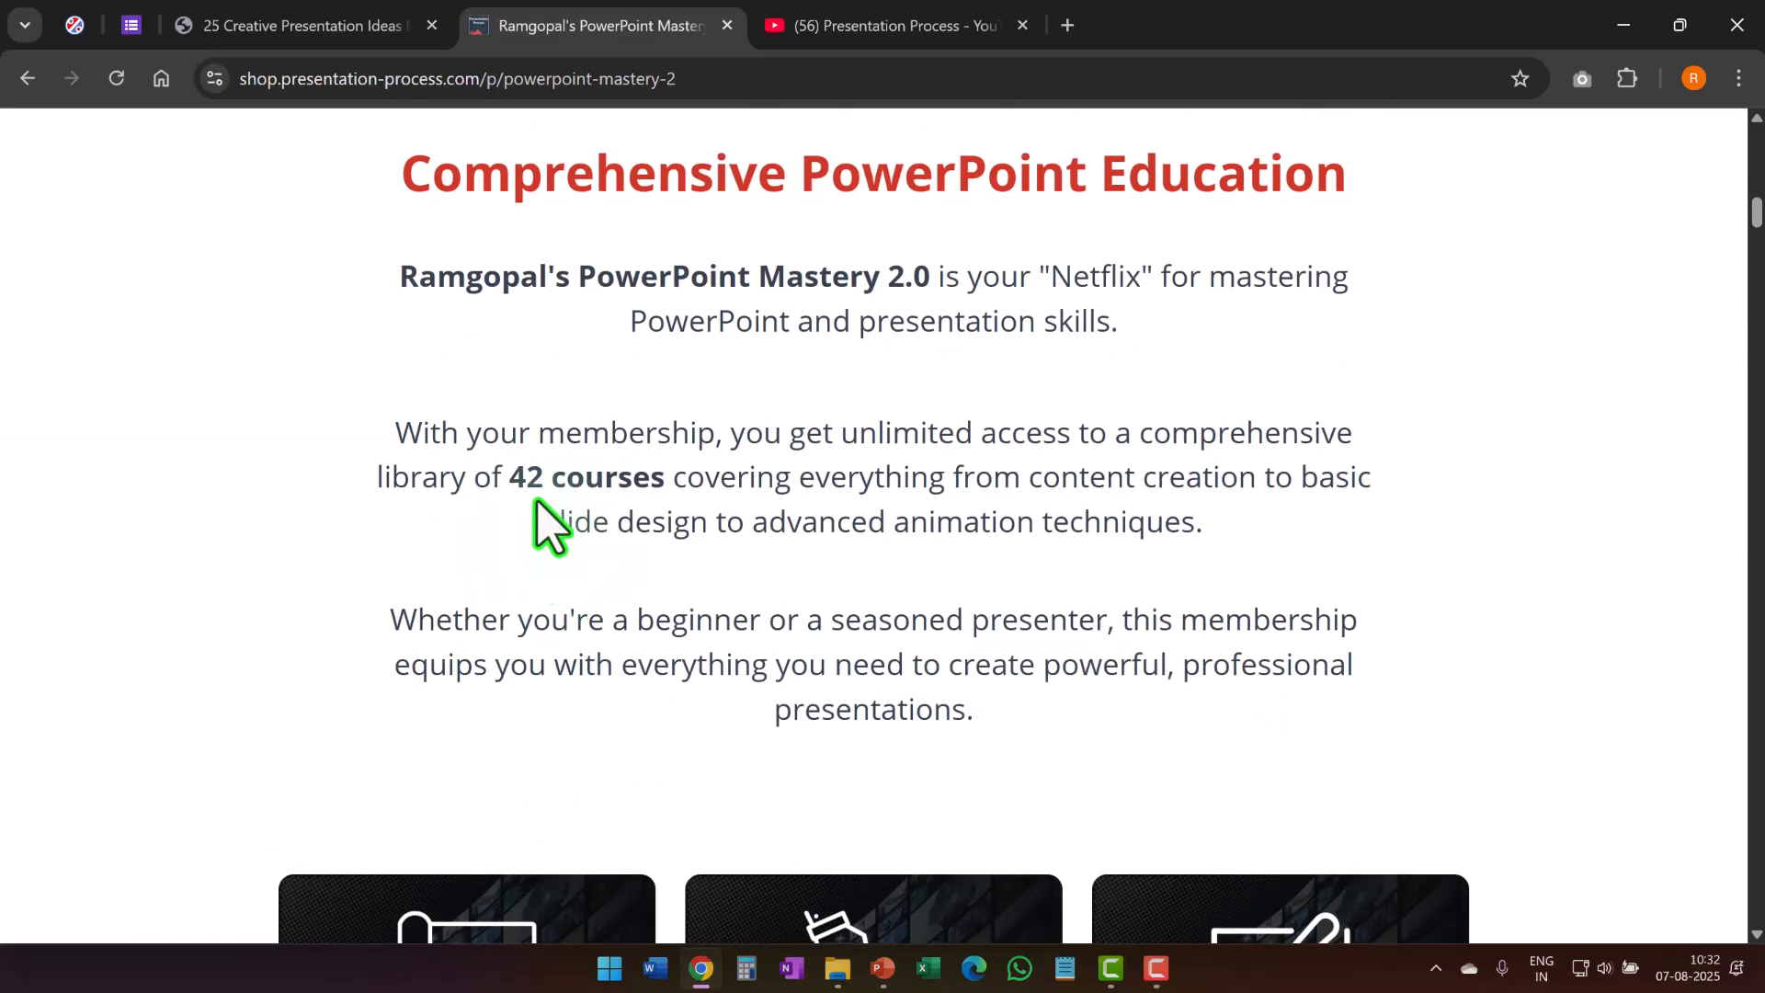
mouse_move(938, 587)
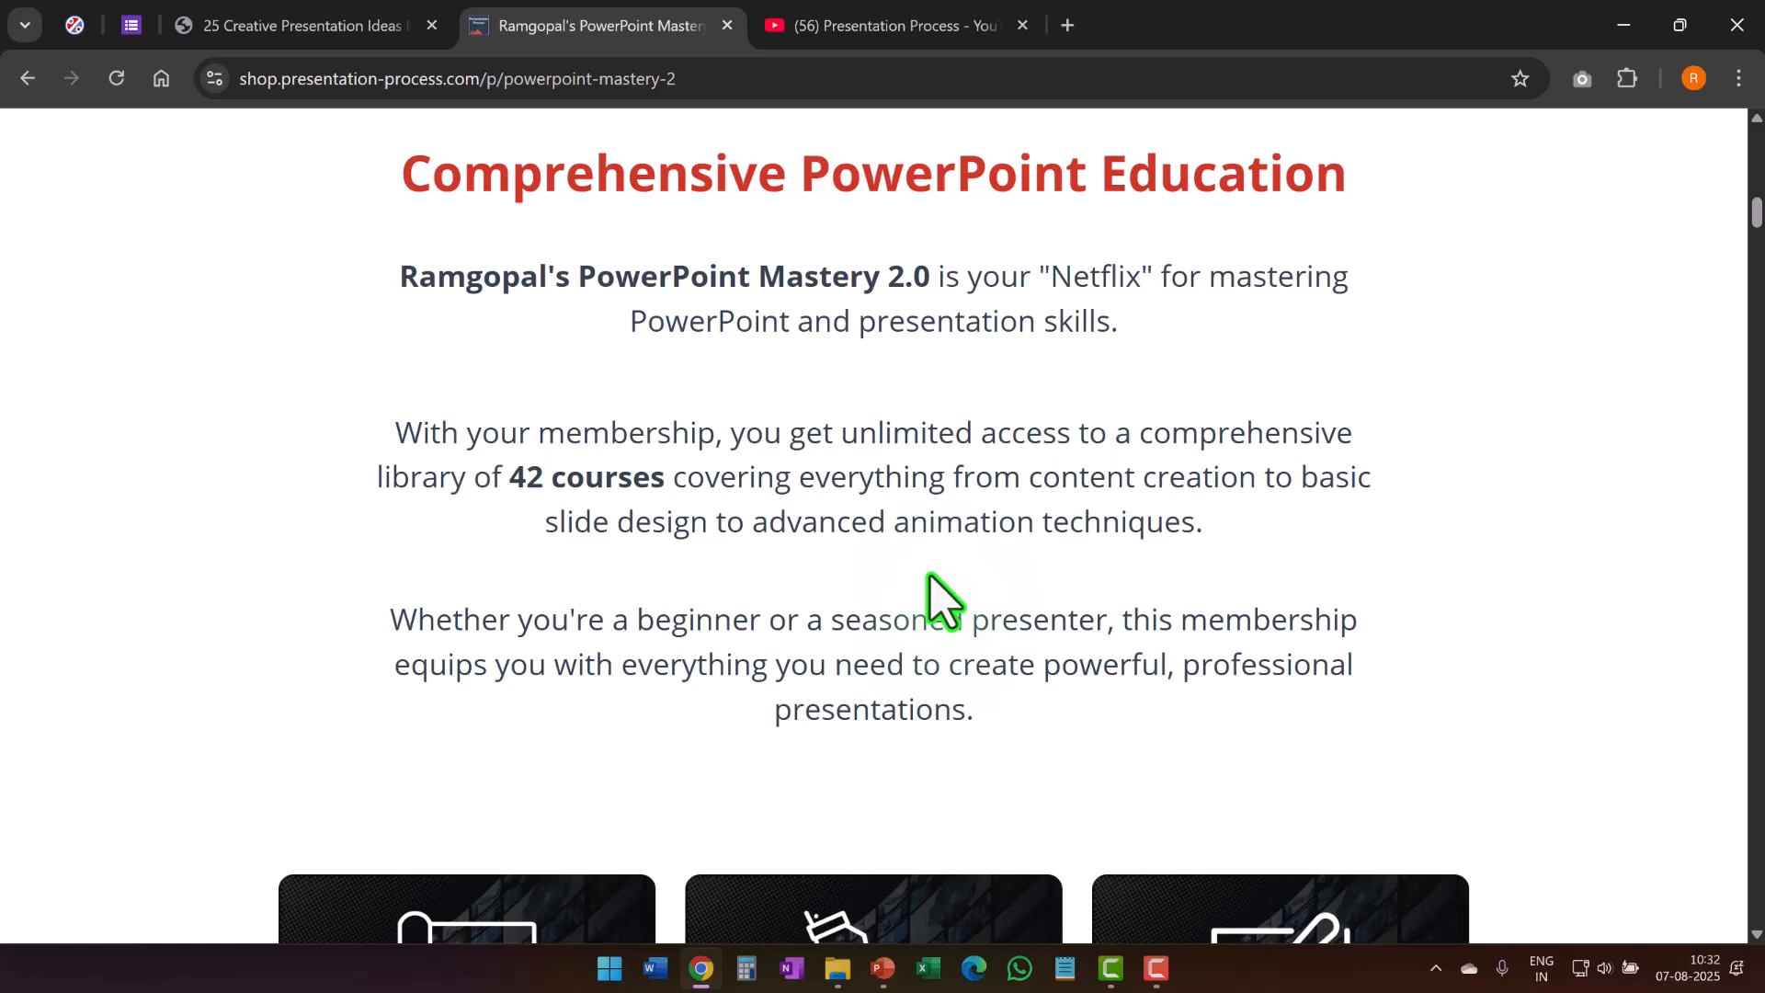
scroll(down, 3)
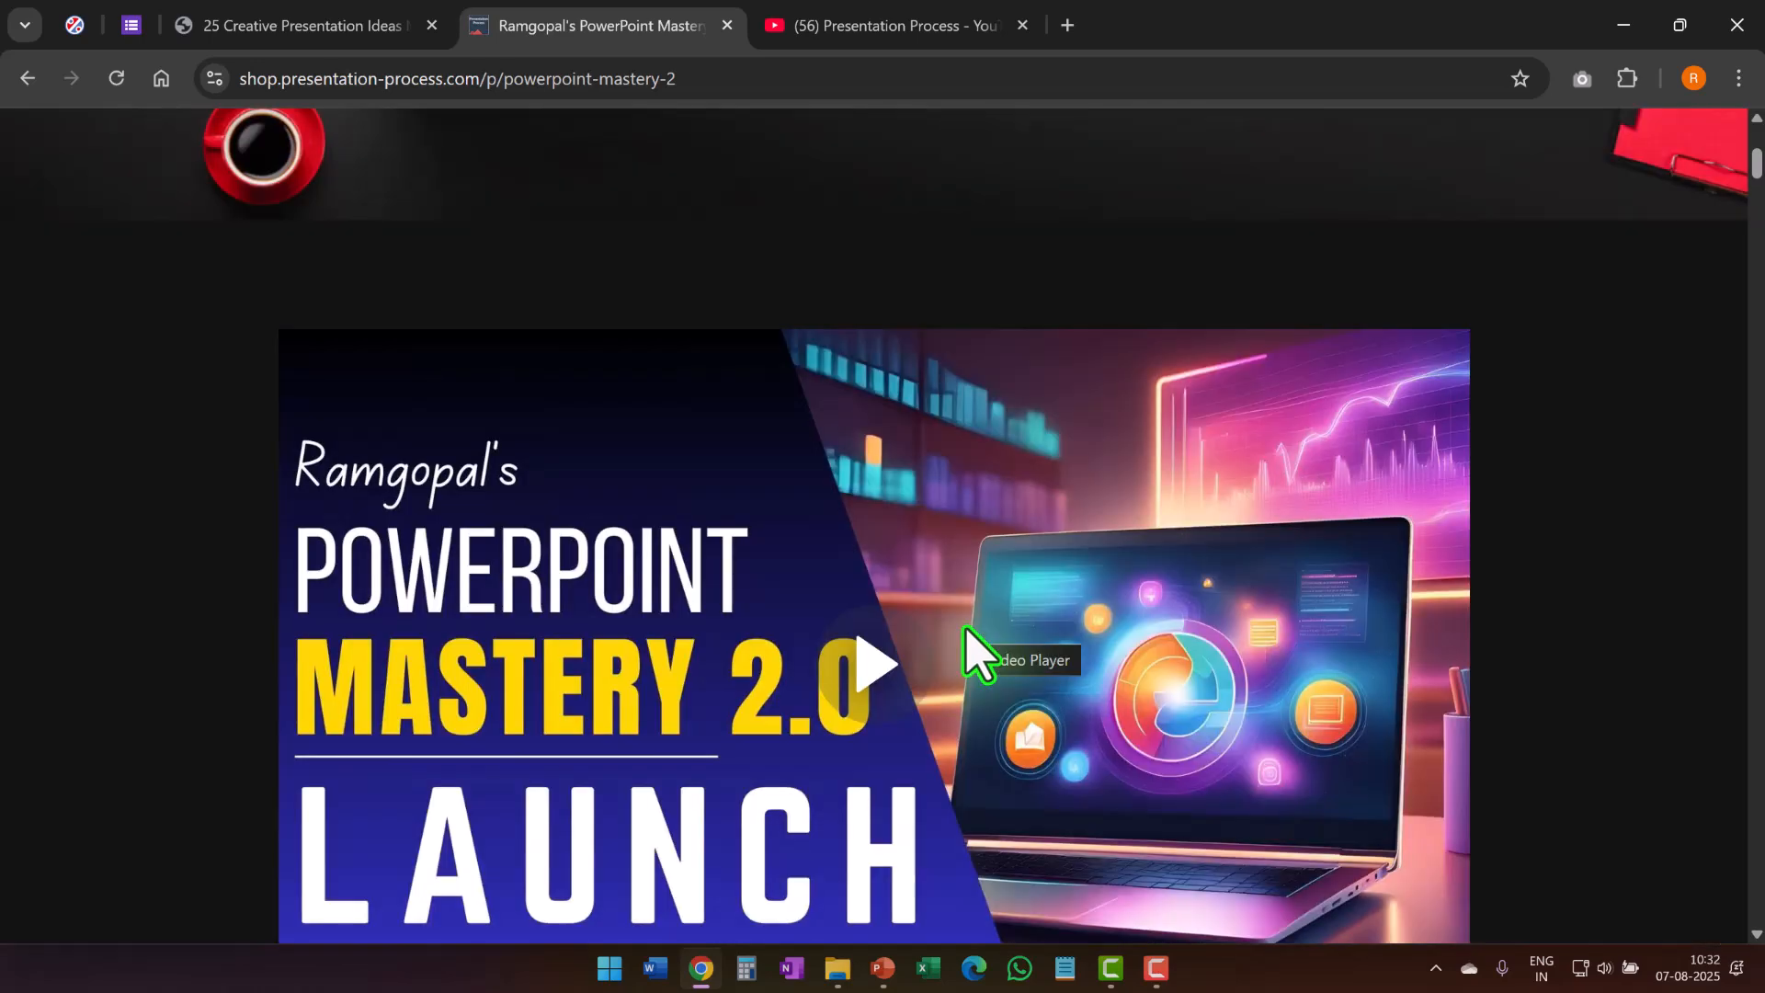
scroll(down, 3)
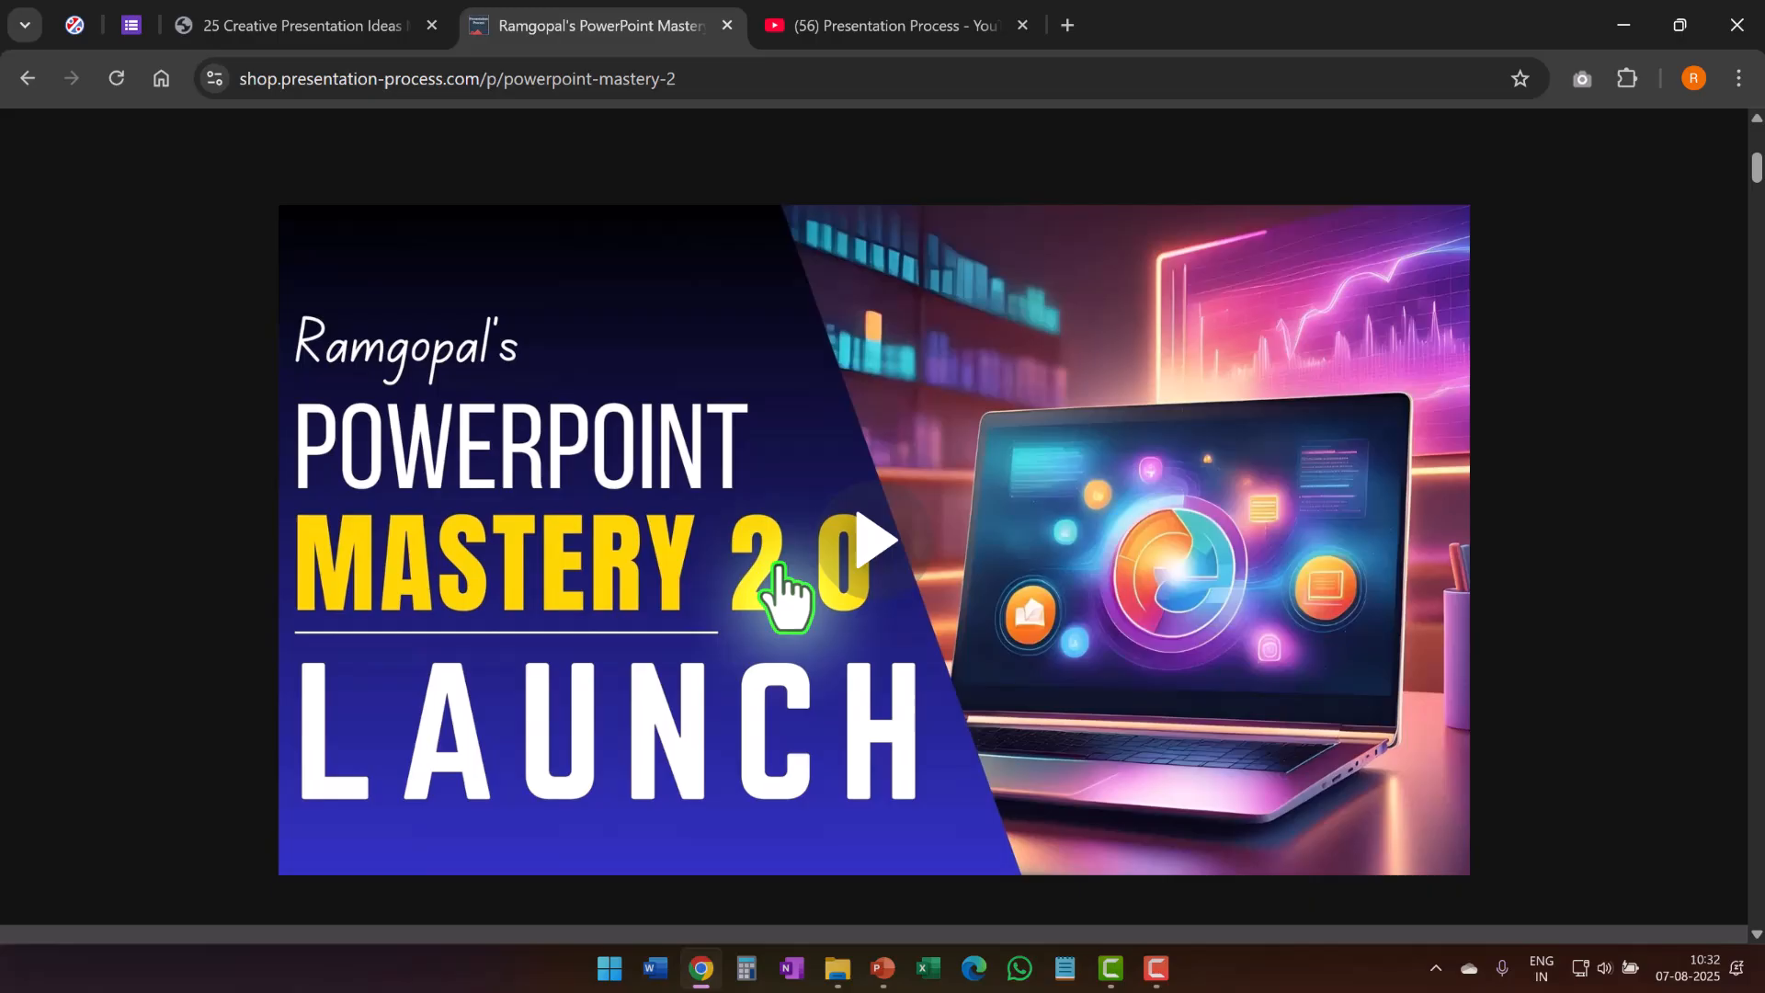
mouse_move(911, 683)
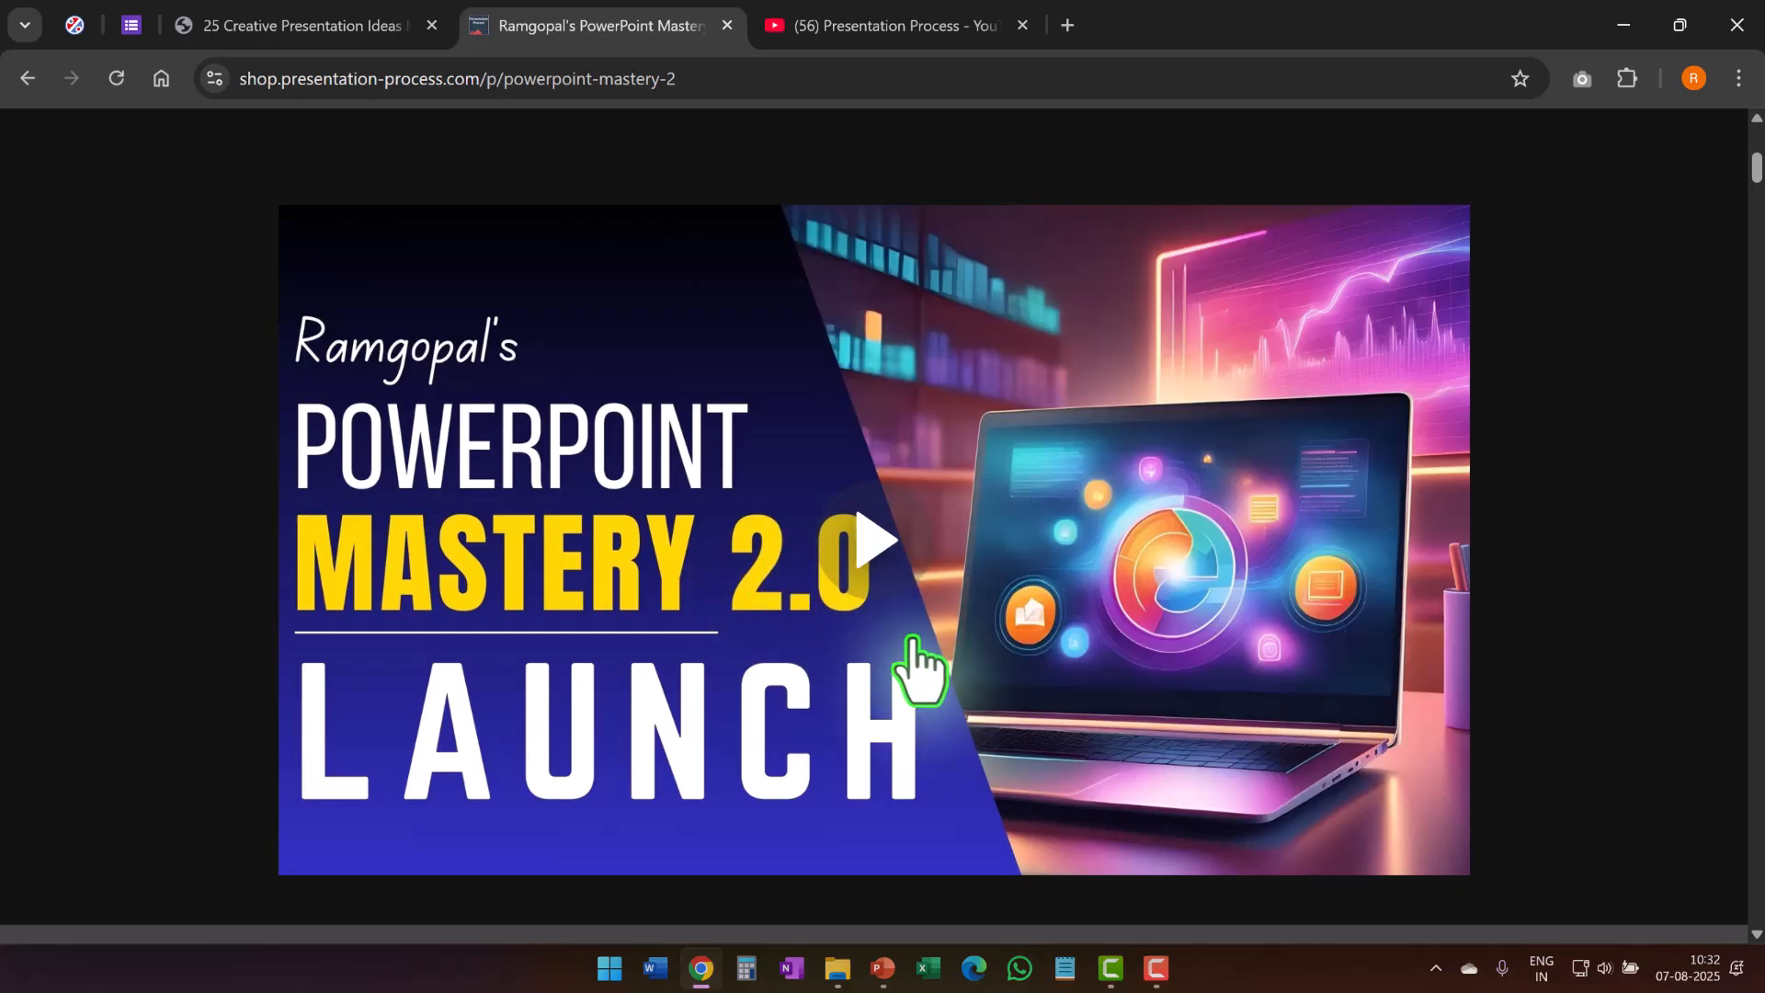
mouse_move(888, 647)
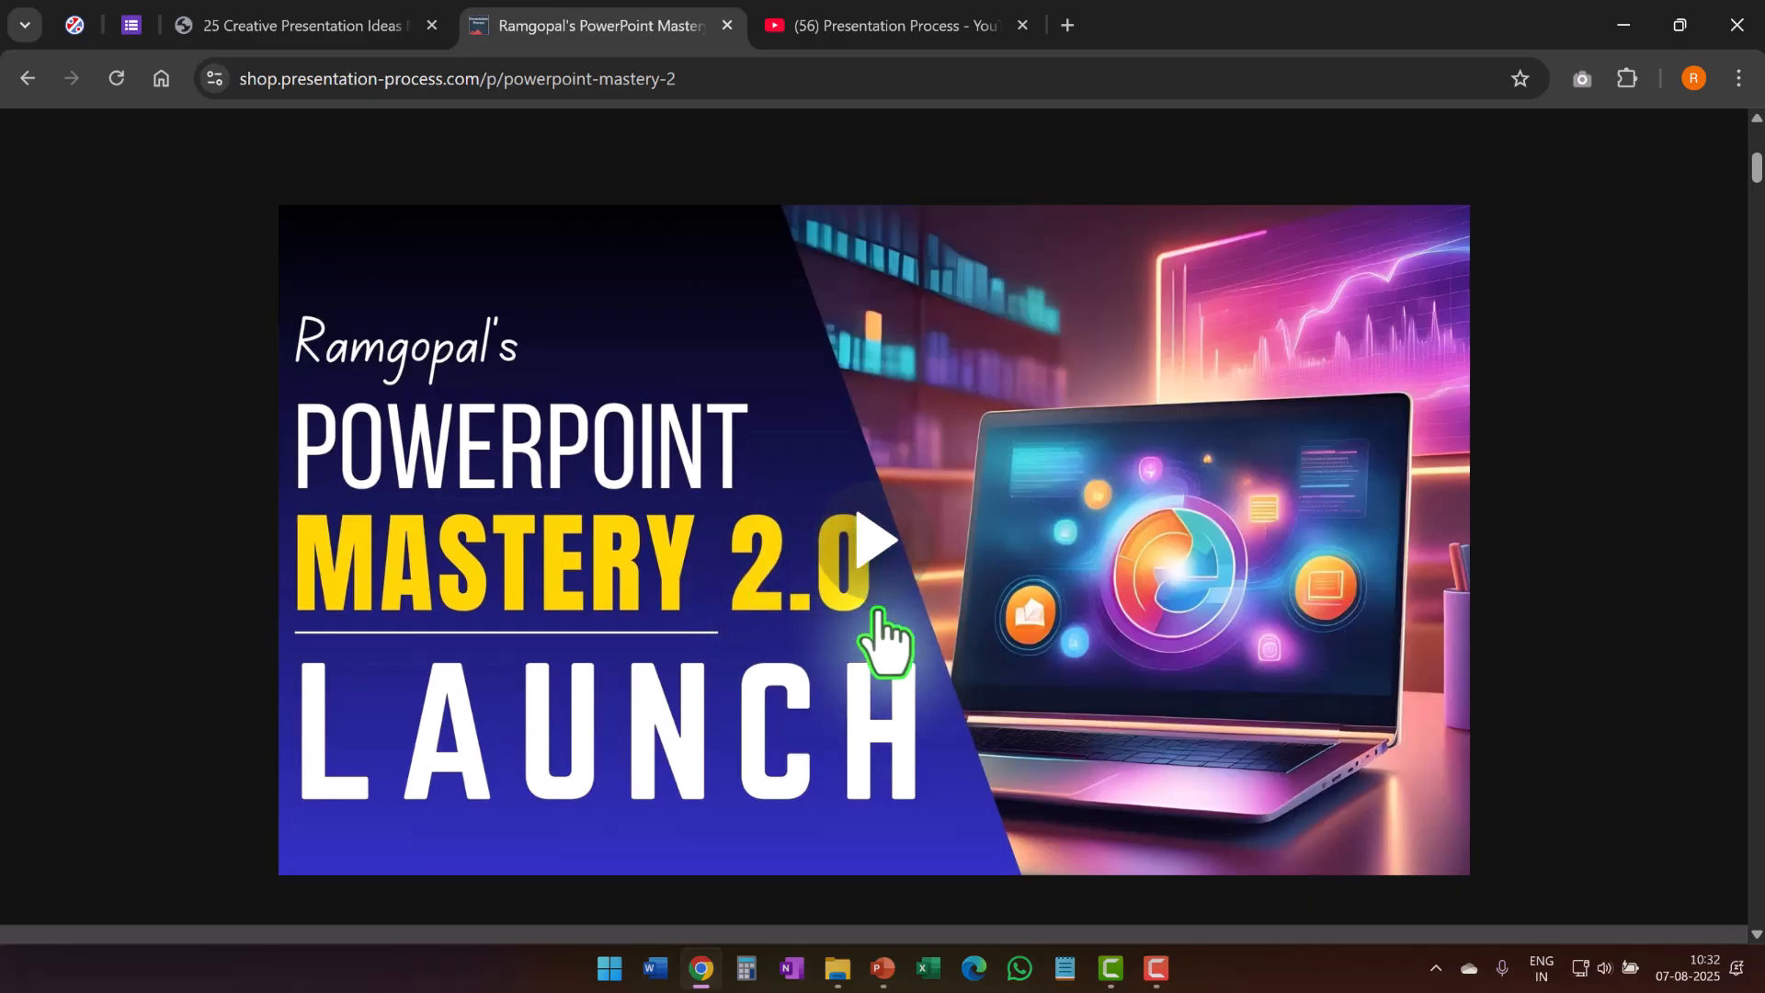
click(898, 25)
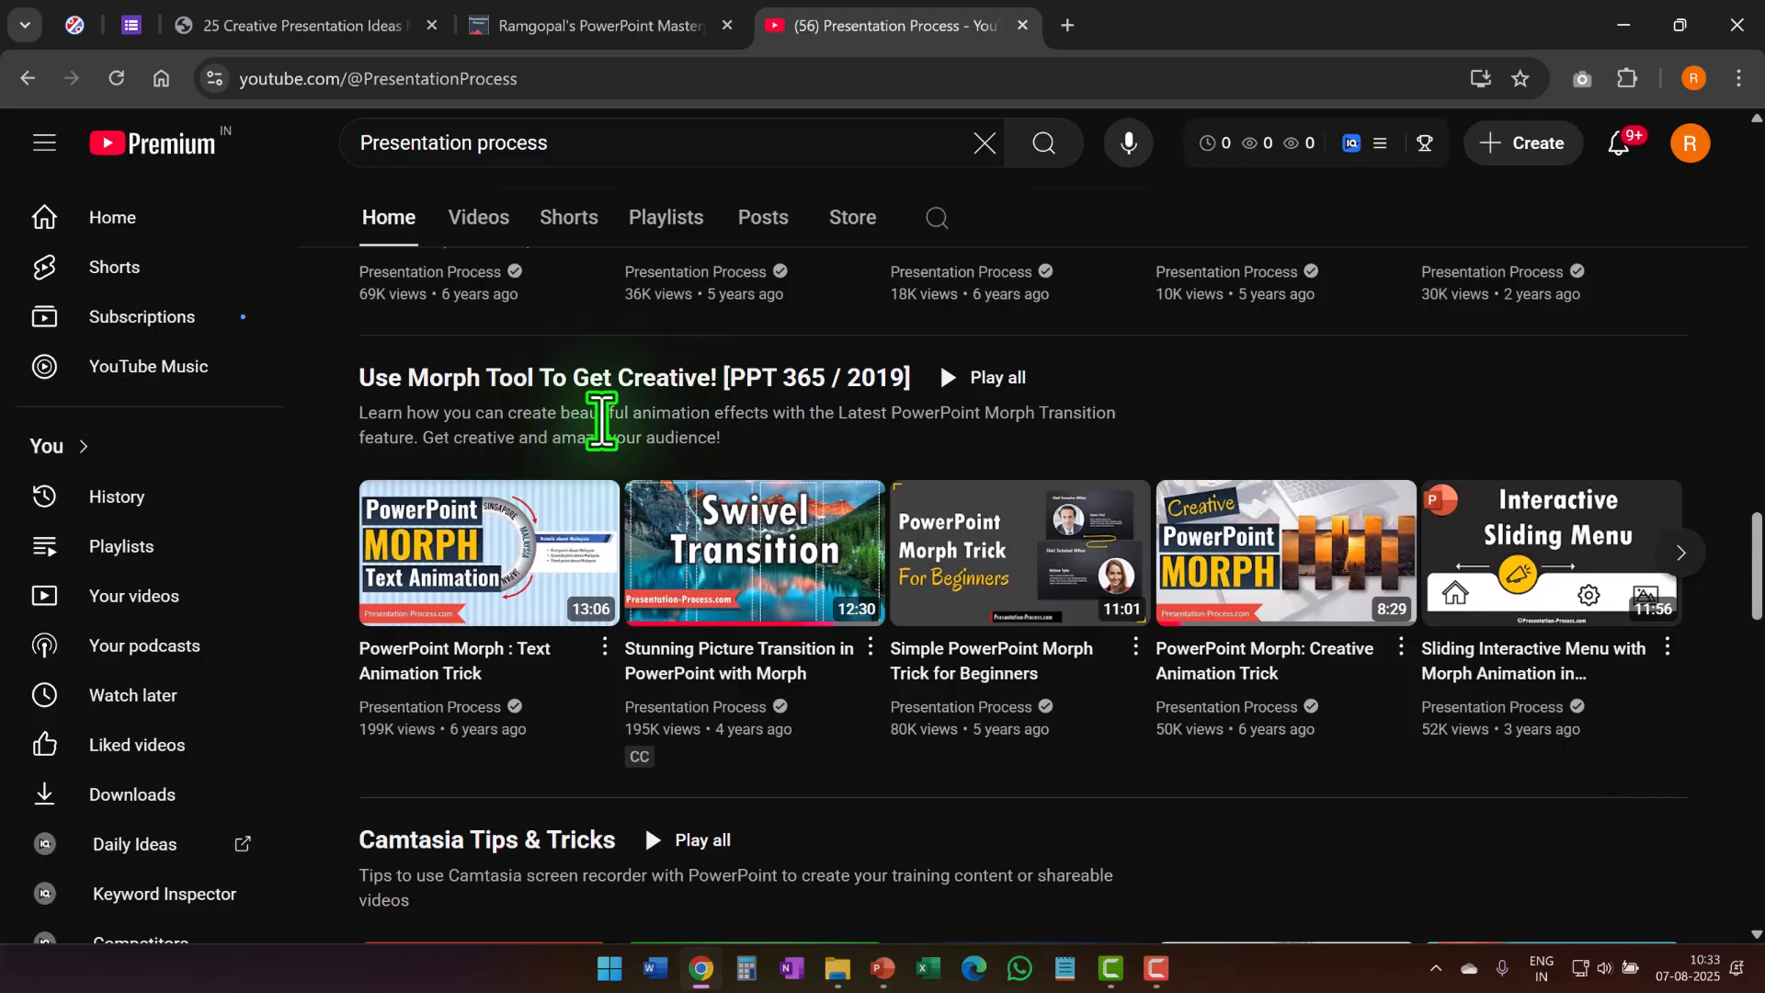
mouse_move(528, 436)
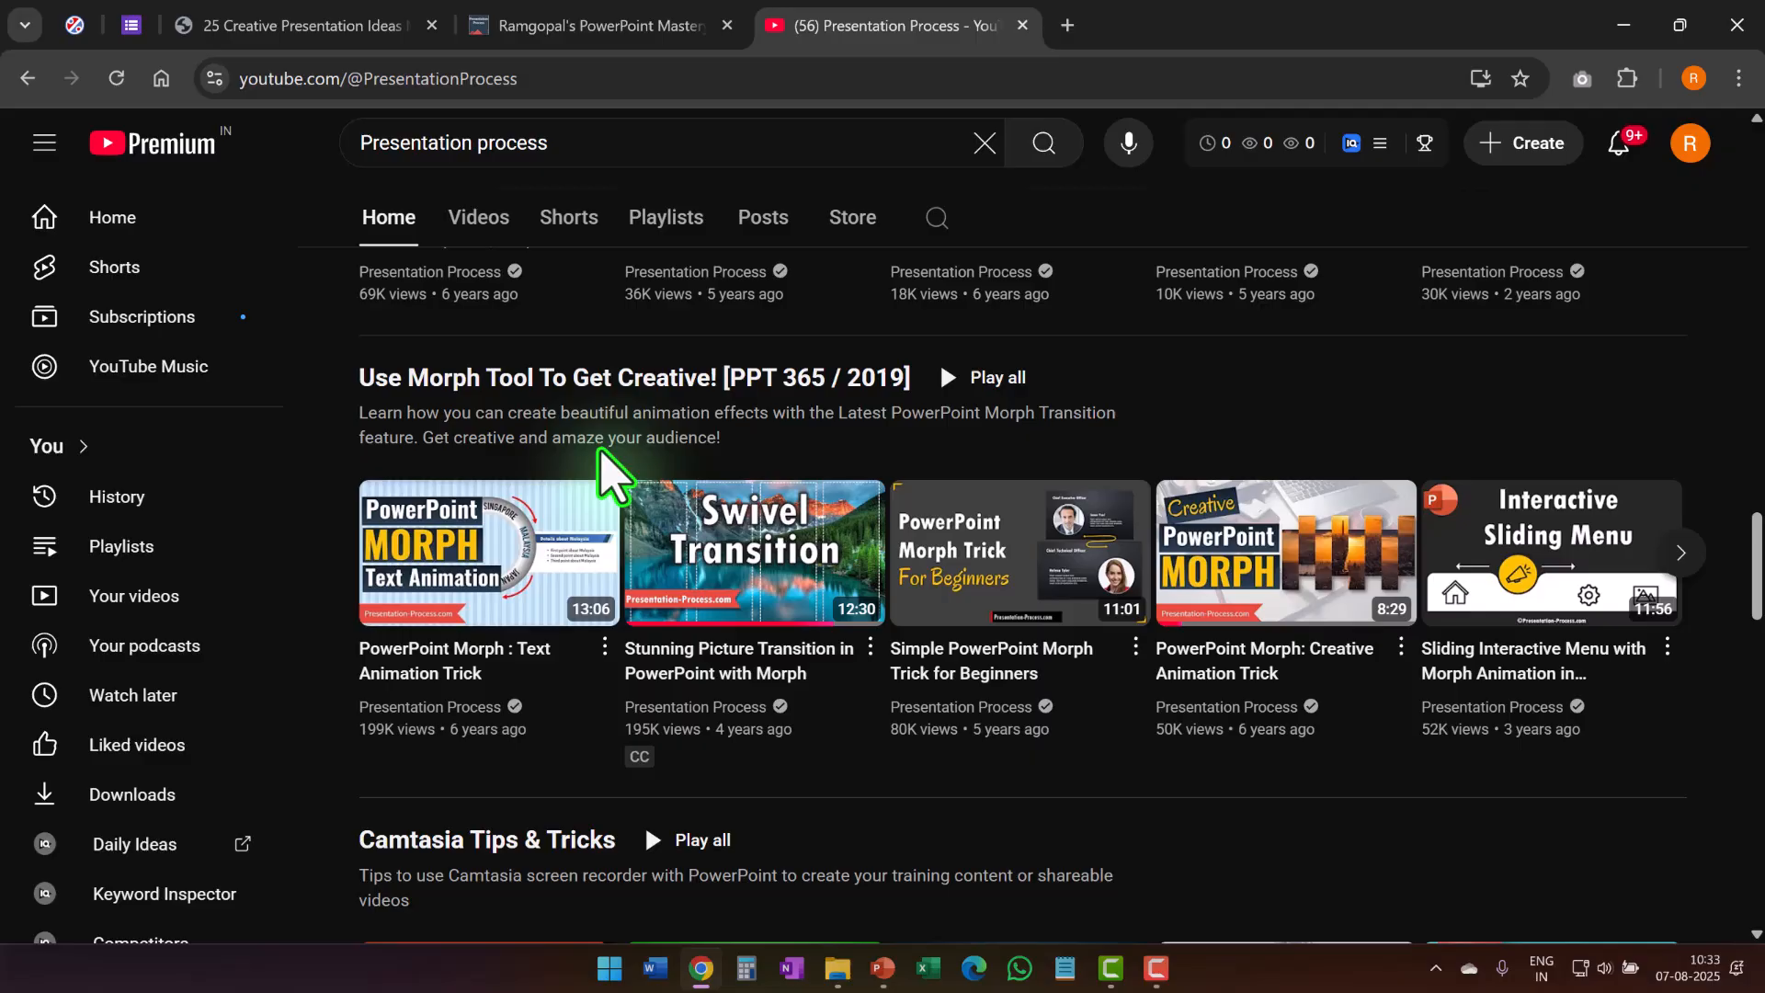
mouse_move(610, 450)
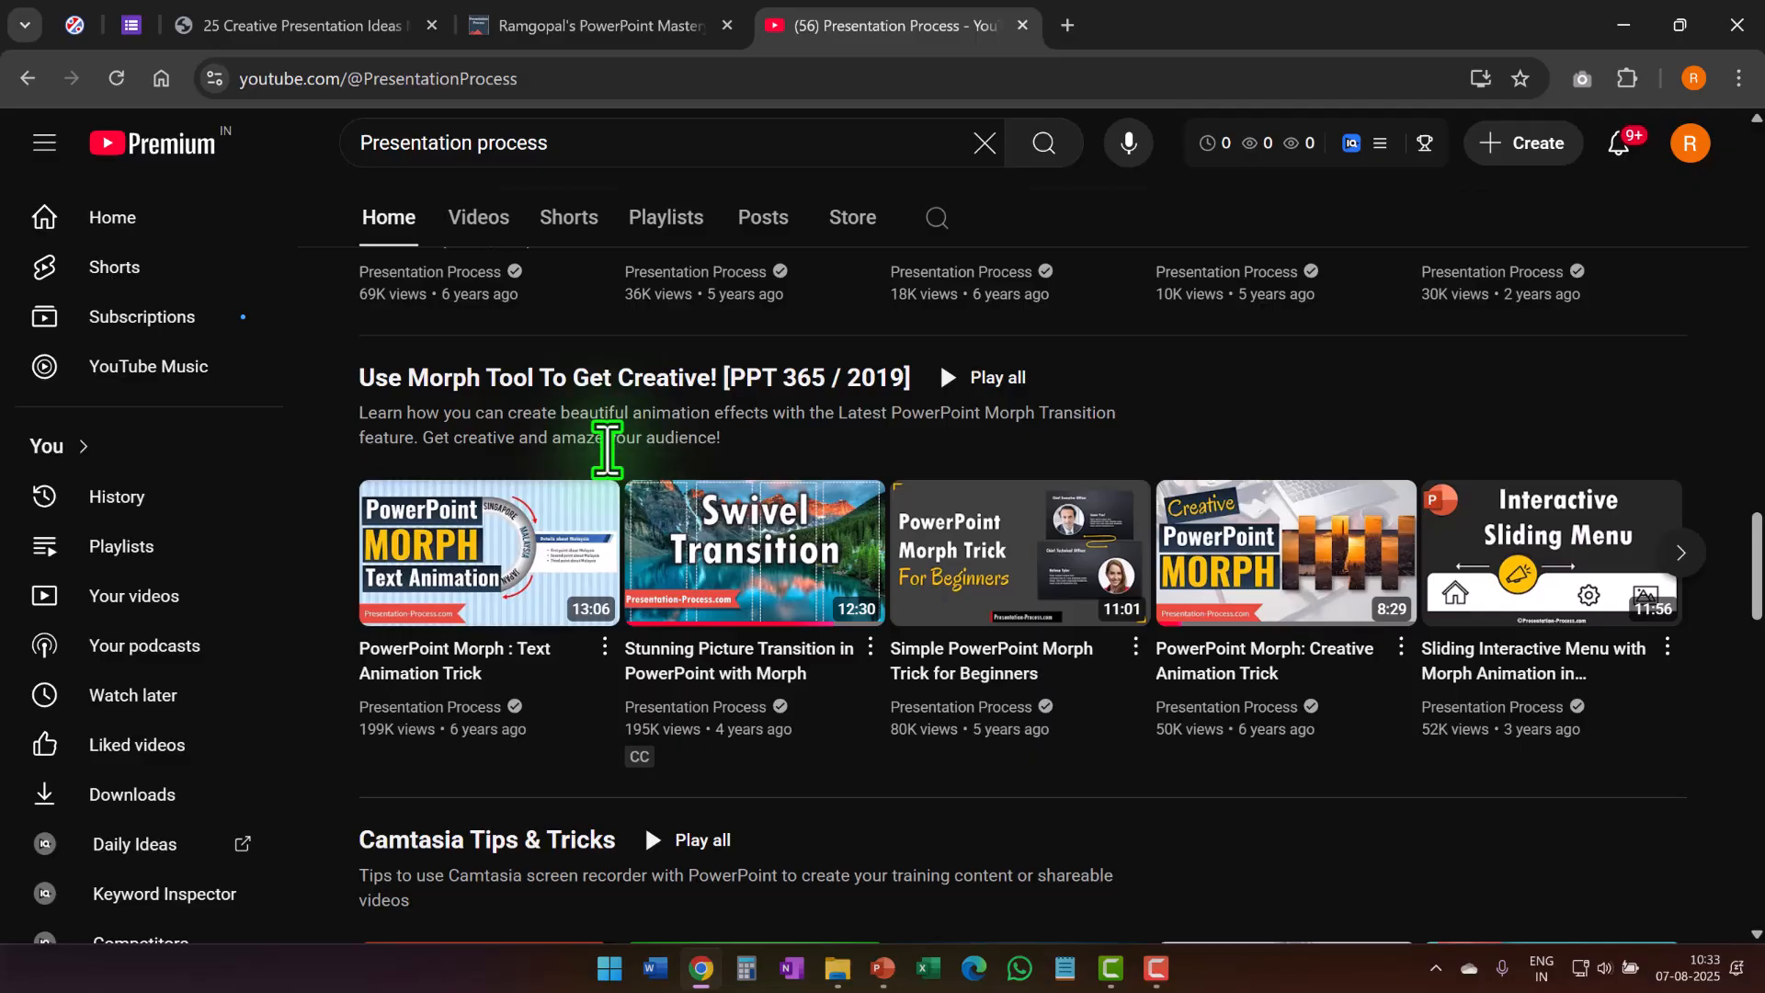